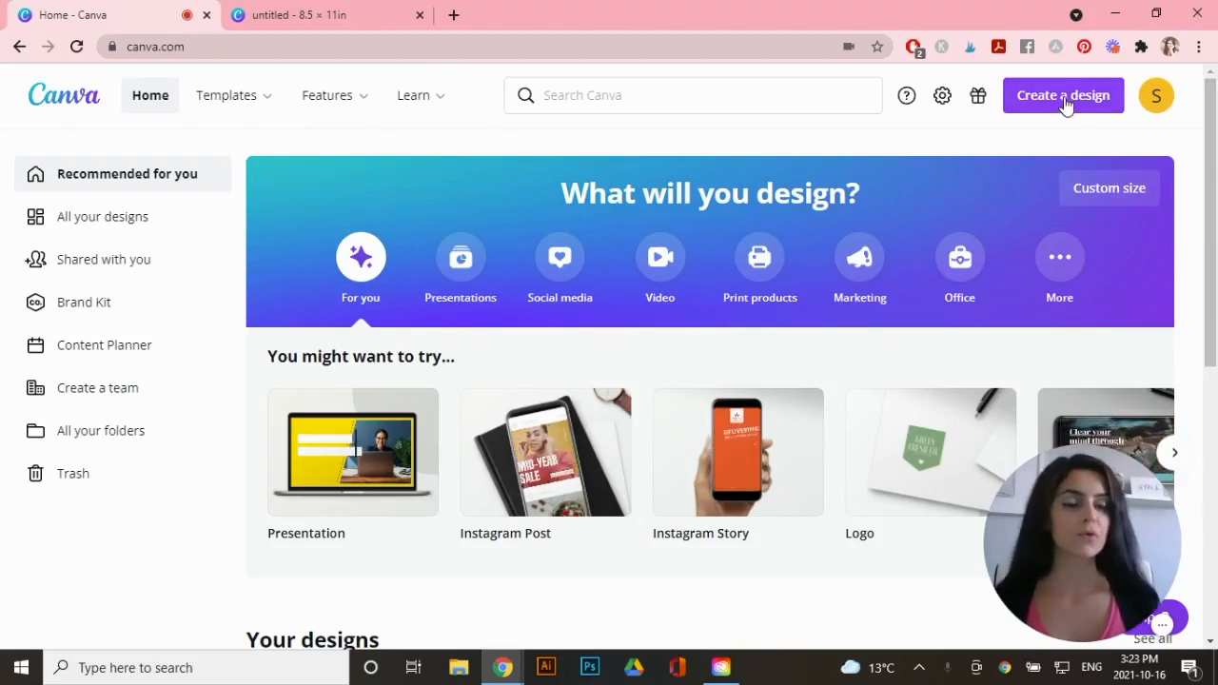
# Create a new custom-size design of 8.5 by 11 inches.
pyautogui.click(1062, 95)
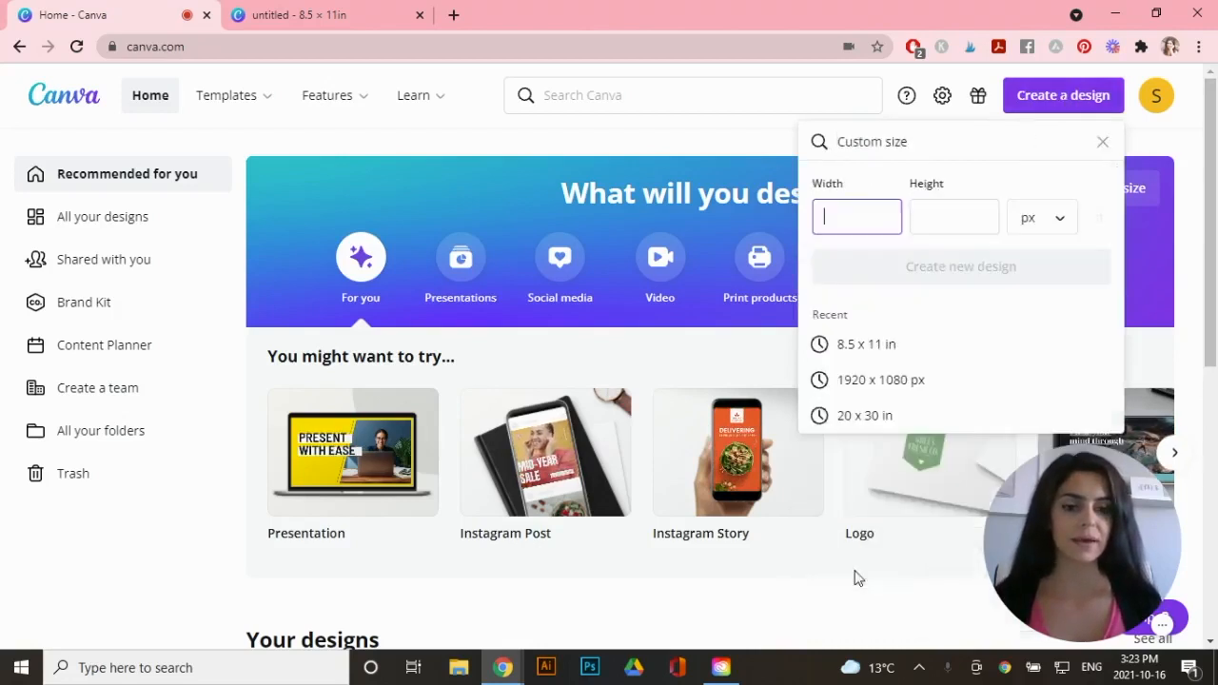
pyautogui.click(1041, 217)
pyautogui.write('11')
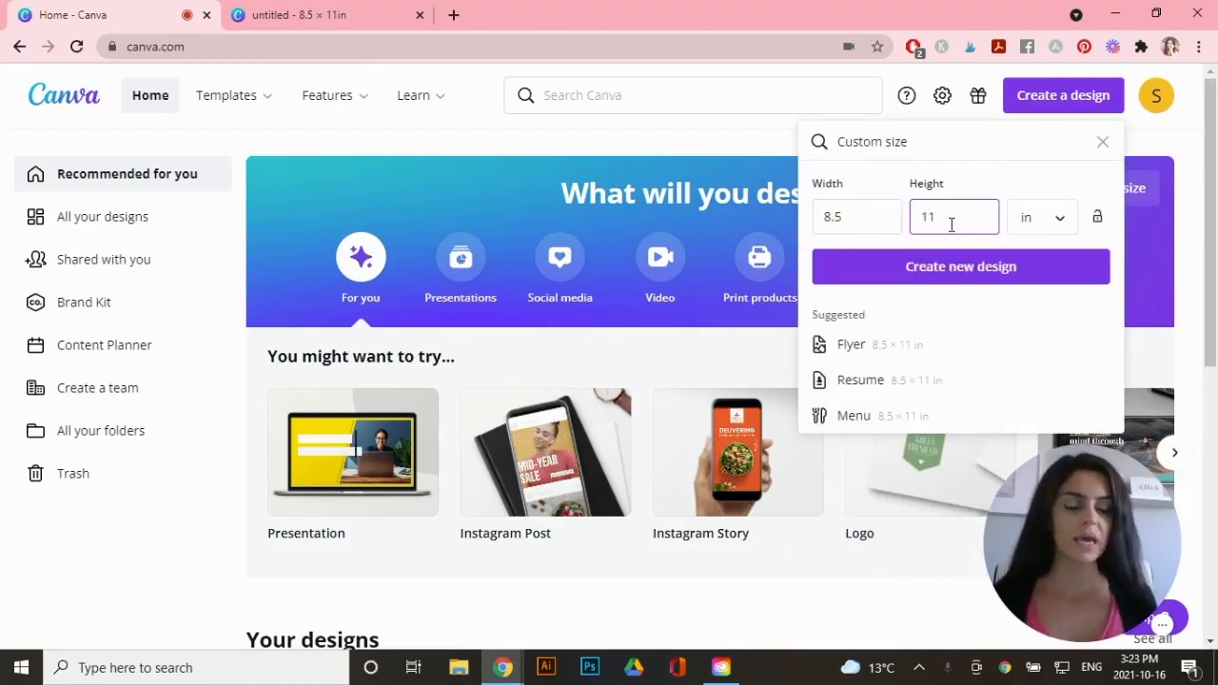
pyautogui.click(959, 266)
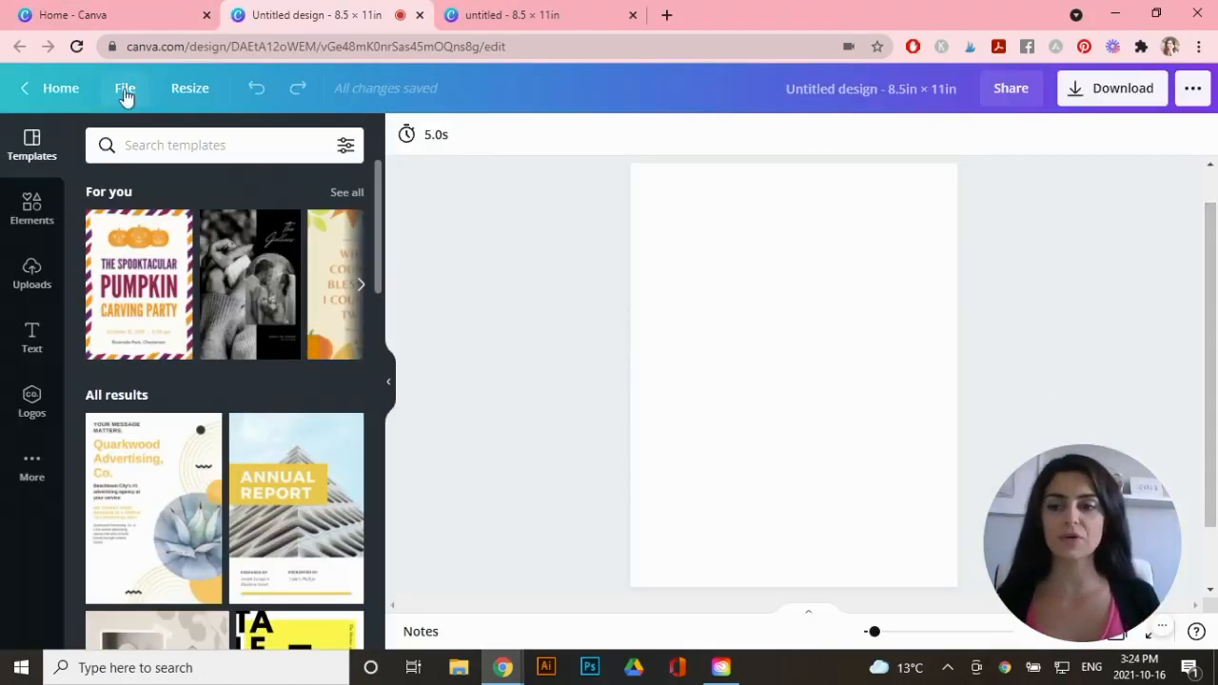
# Show rulers on the page via the File menu.
pyautogui.click(126, 88)
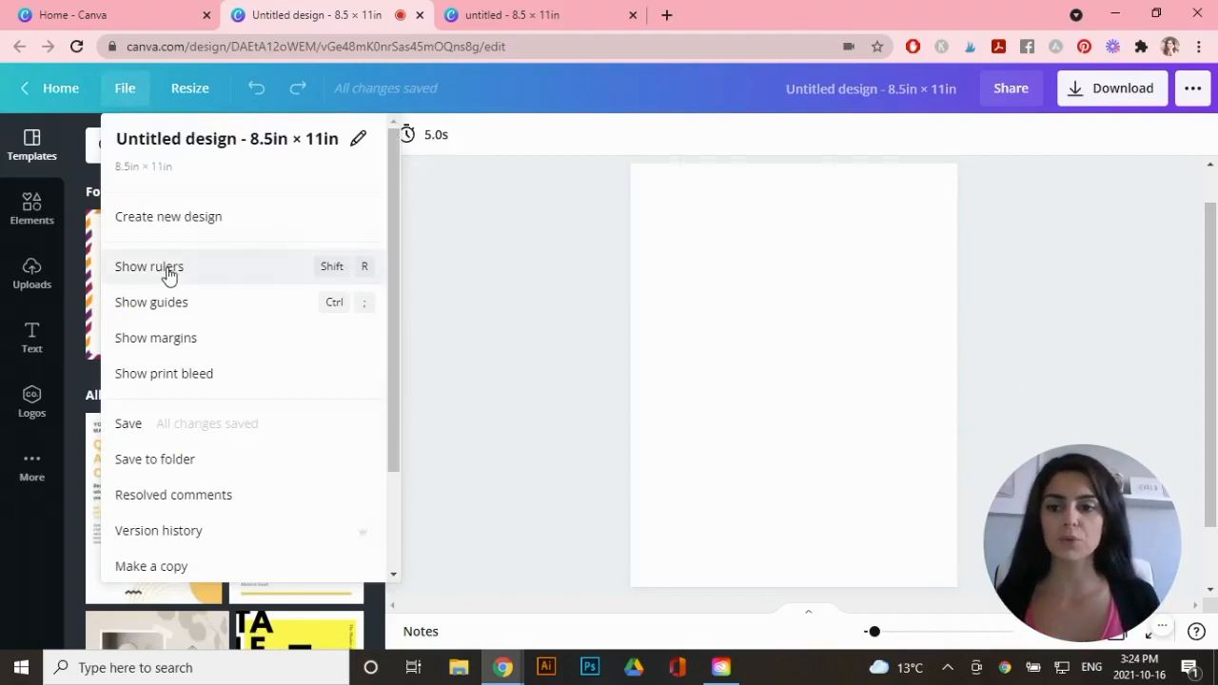
pyautogui.click(148, 267)
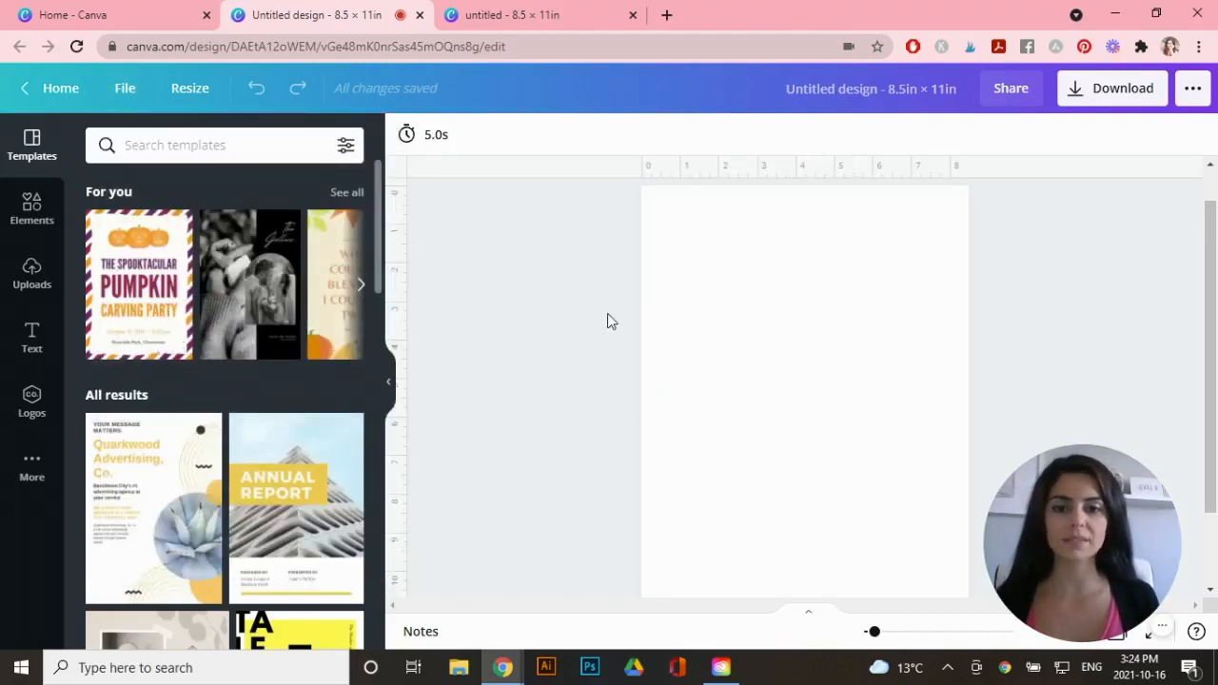
pyautogui.moveTo(438, 304)
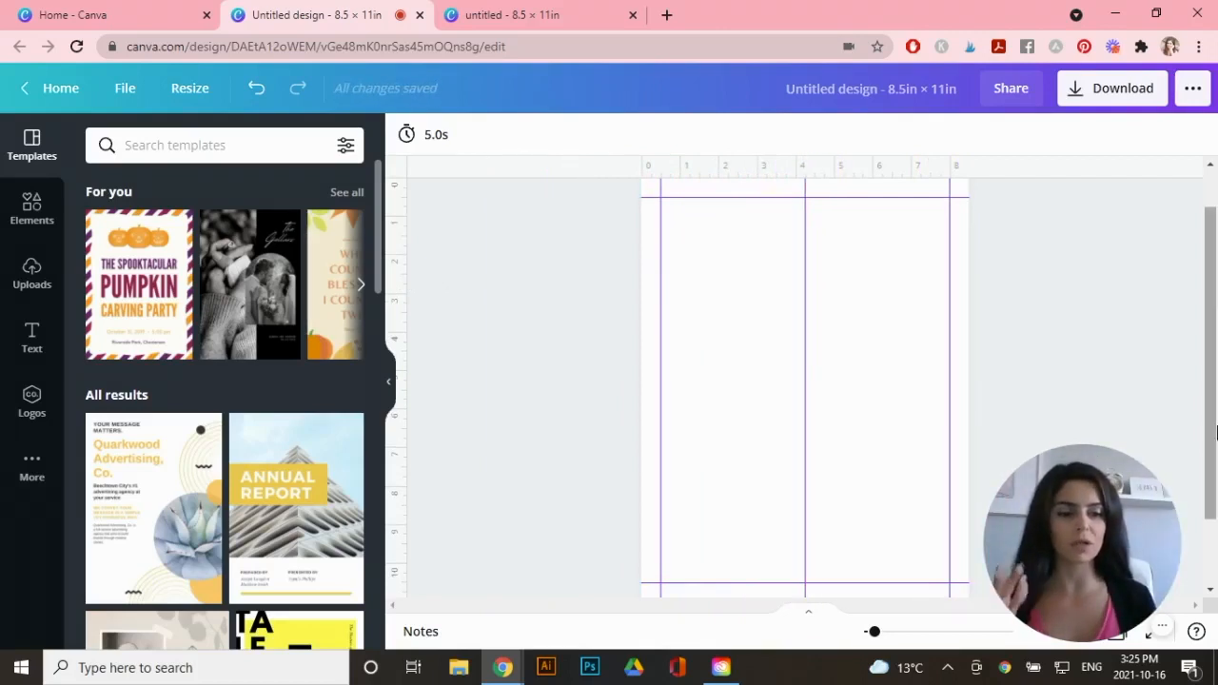
pyautogui.moveTo(1113, 346)
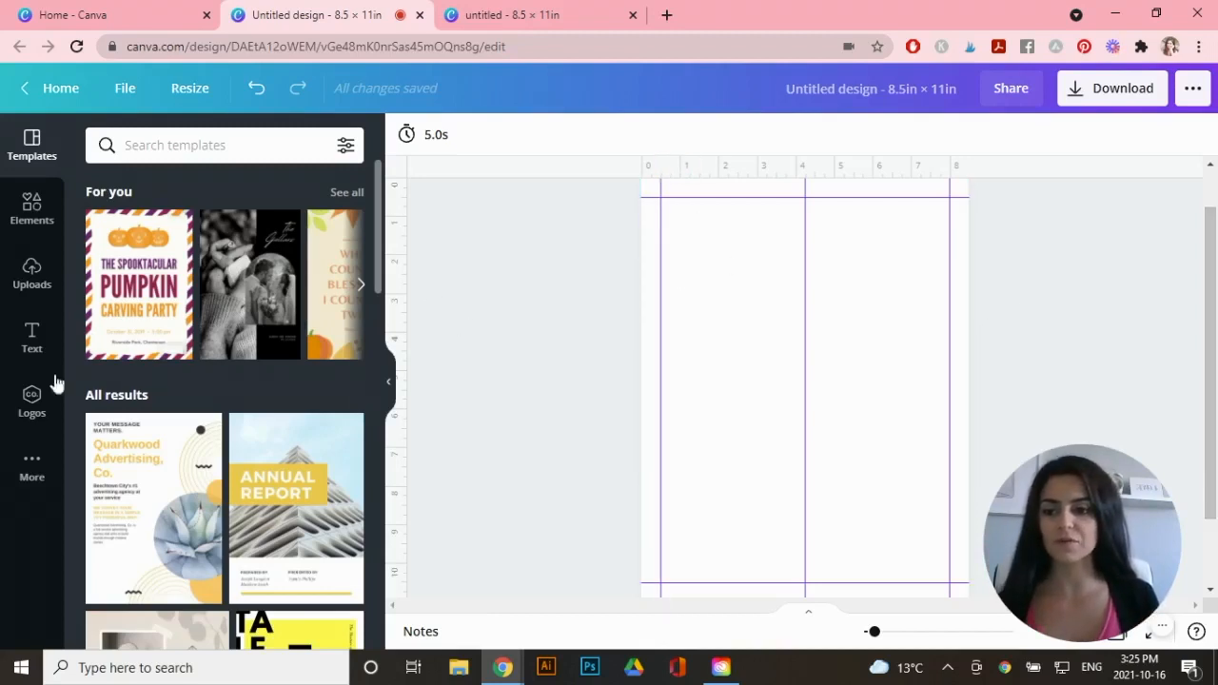
# Add an 'it's a new day' heading in the hello honey script font at the top left.
pyautogui.click(30, 339)
pyautogui.write('it')
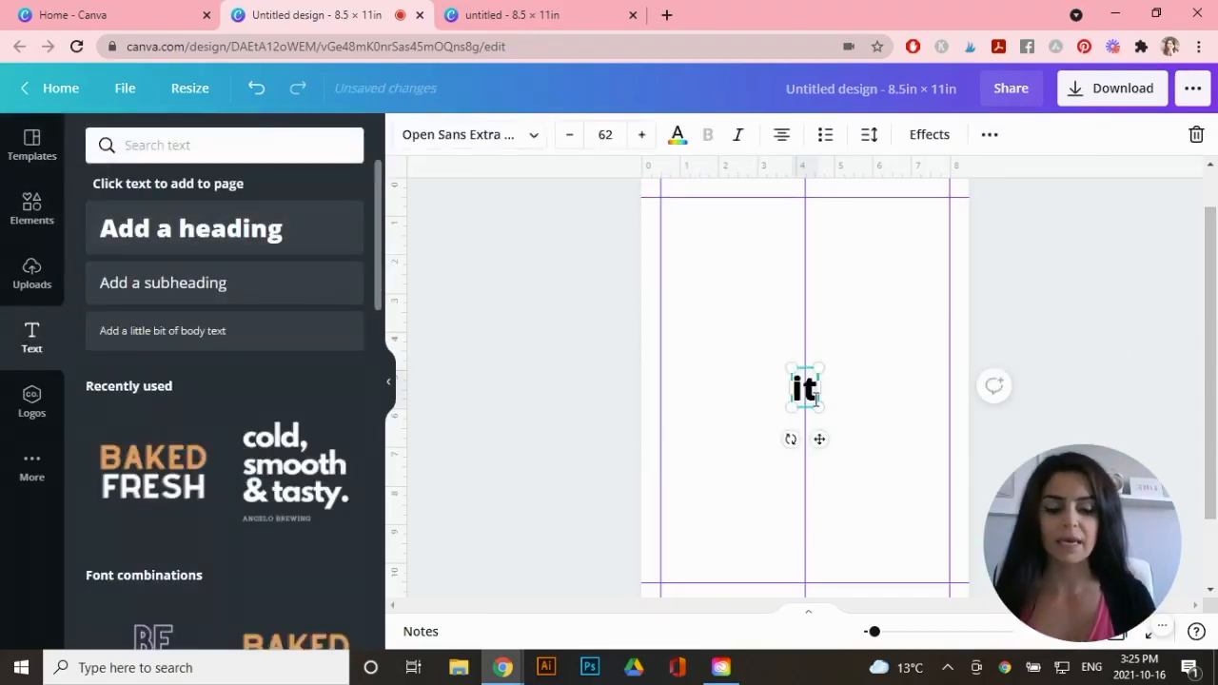
pyautogui.write("'s a new day")
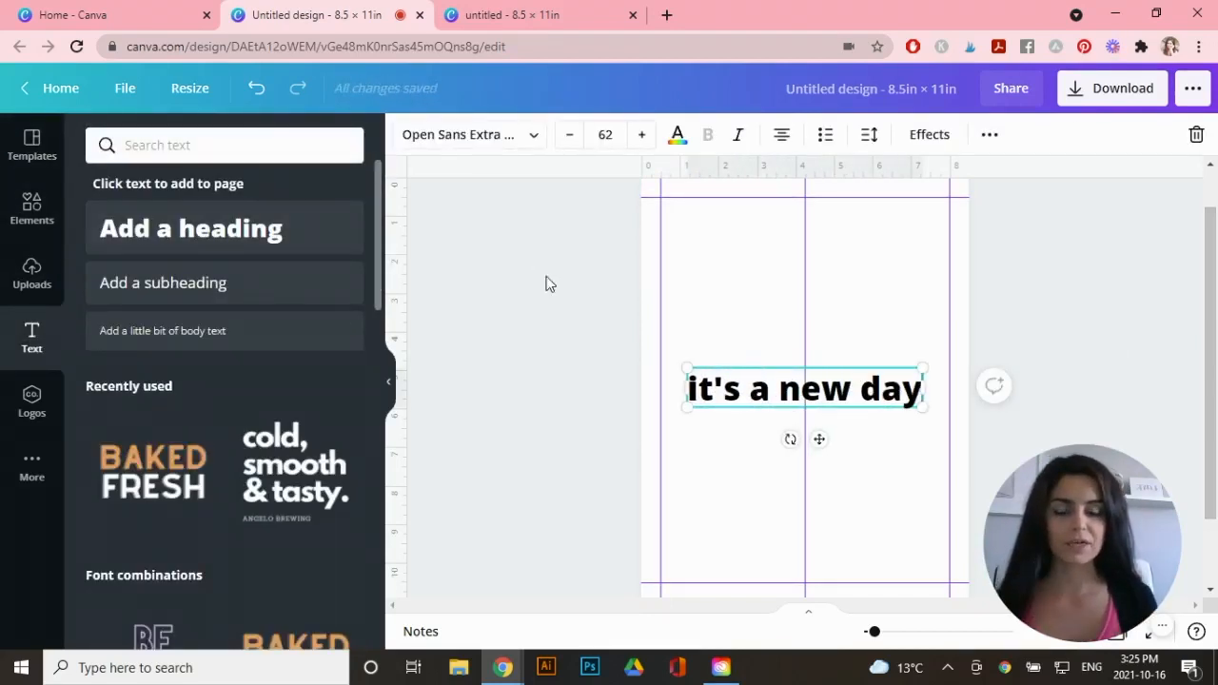
pyautogui.click(466, 133)
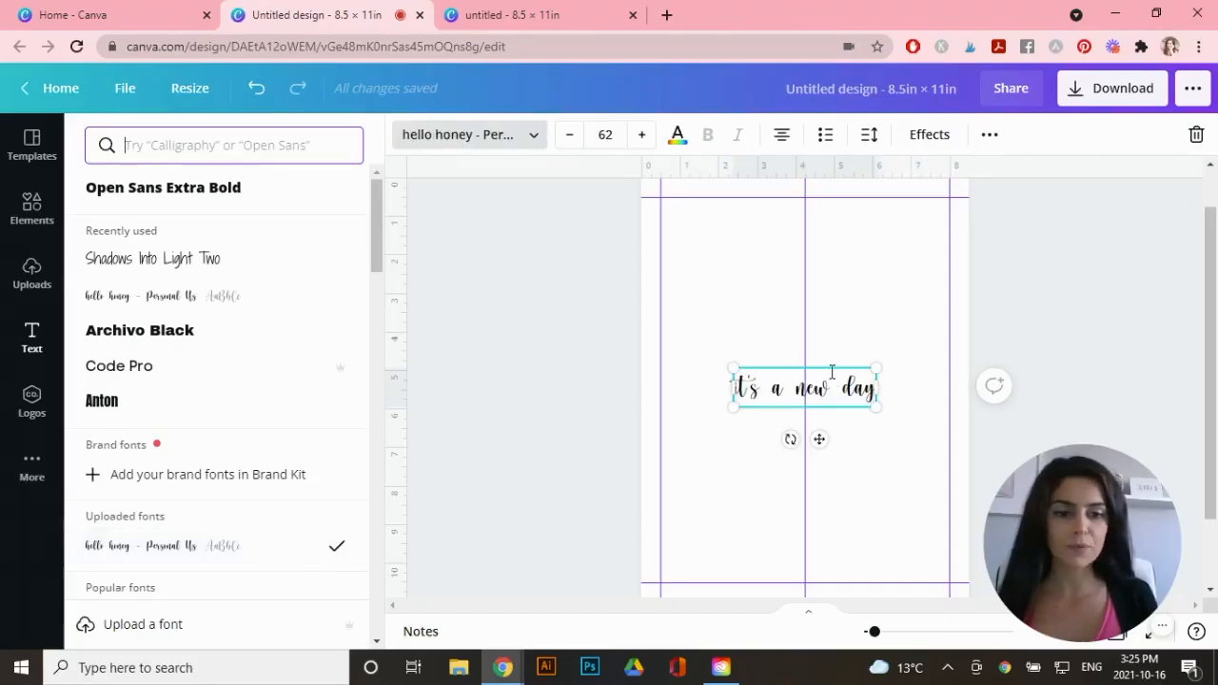
pyautogui.moveTo(803, 388); pyautogui.dragTo(733, 225)
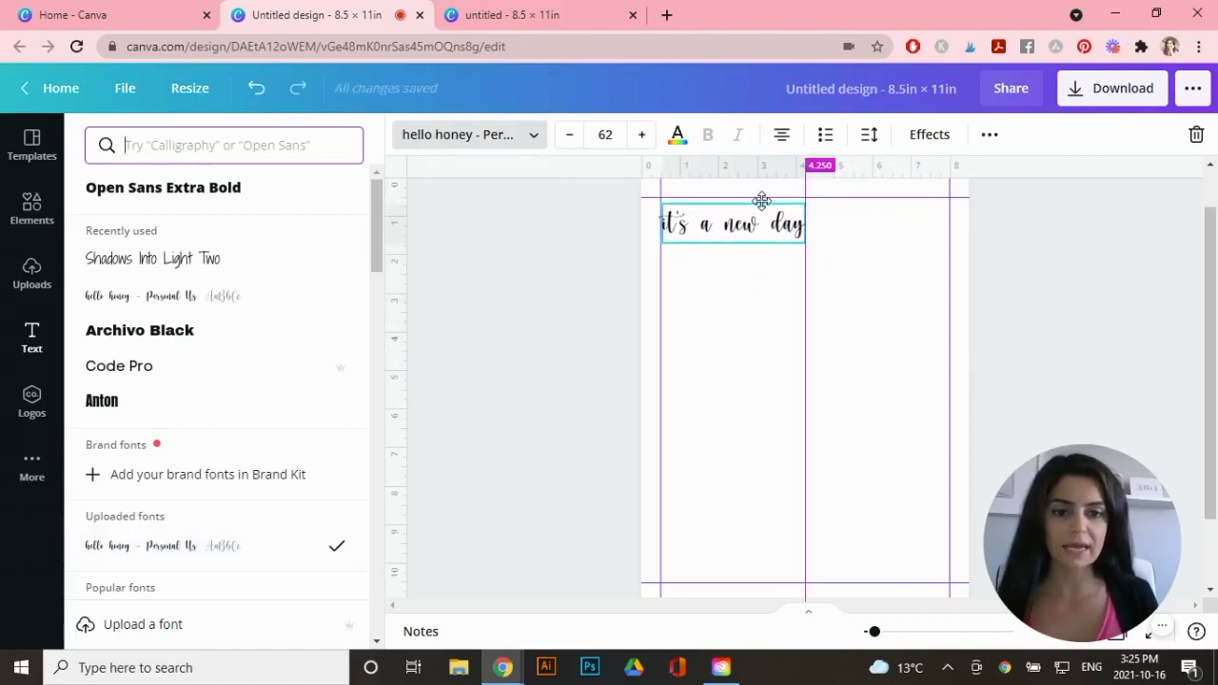
pyautogui.click(605, 133)
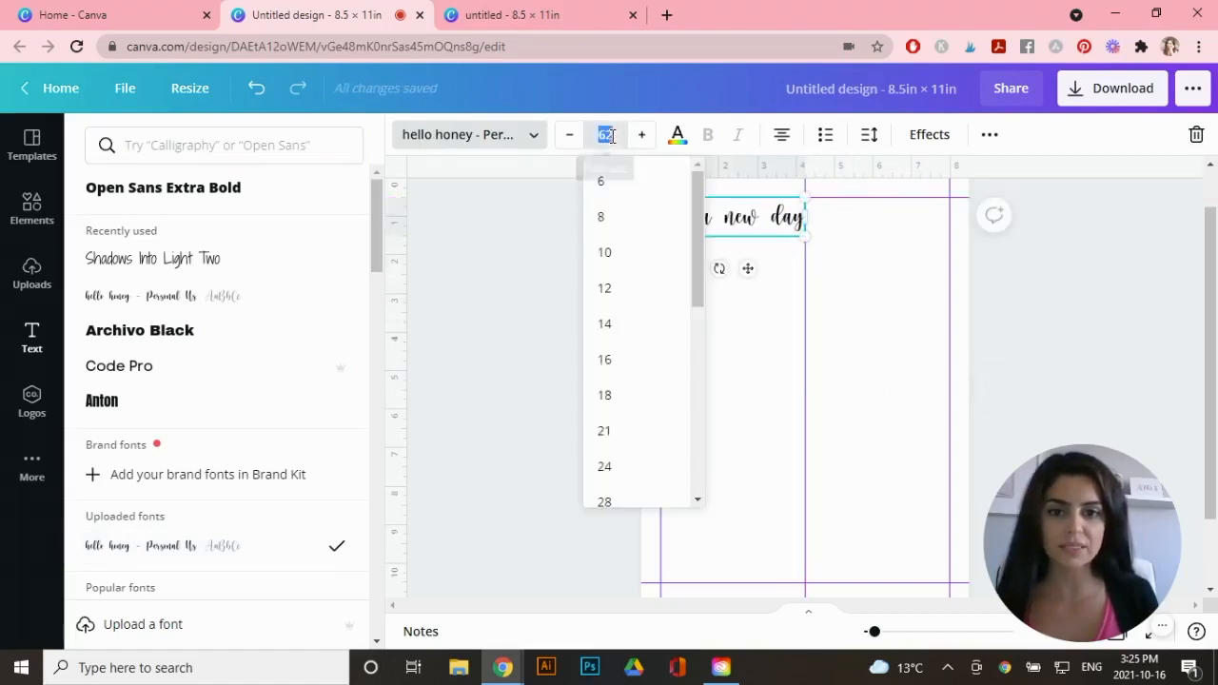
pyautogui.scroll(-3)
pyautogui.write('Date')
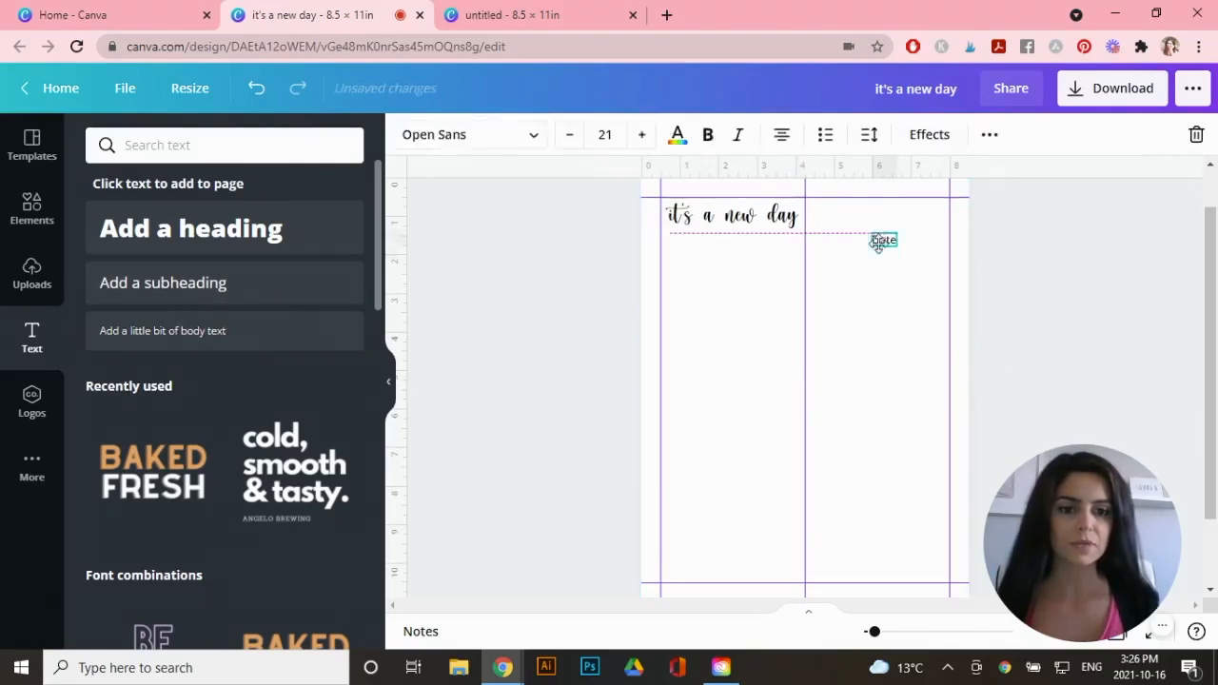
# Add a thin straight line from Elements and place it beneath the Date label.
pyautogui.click(929, 360)
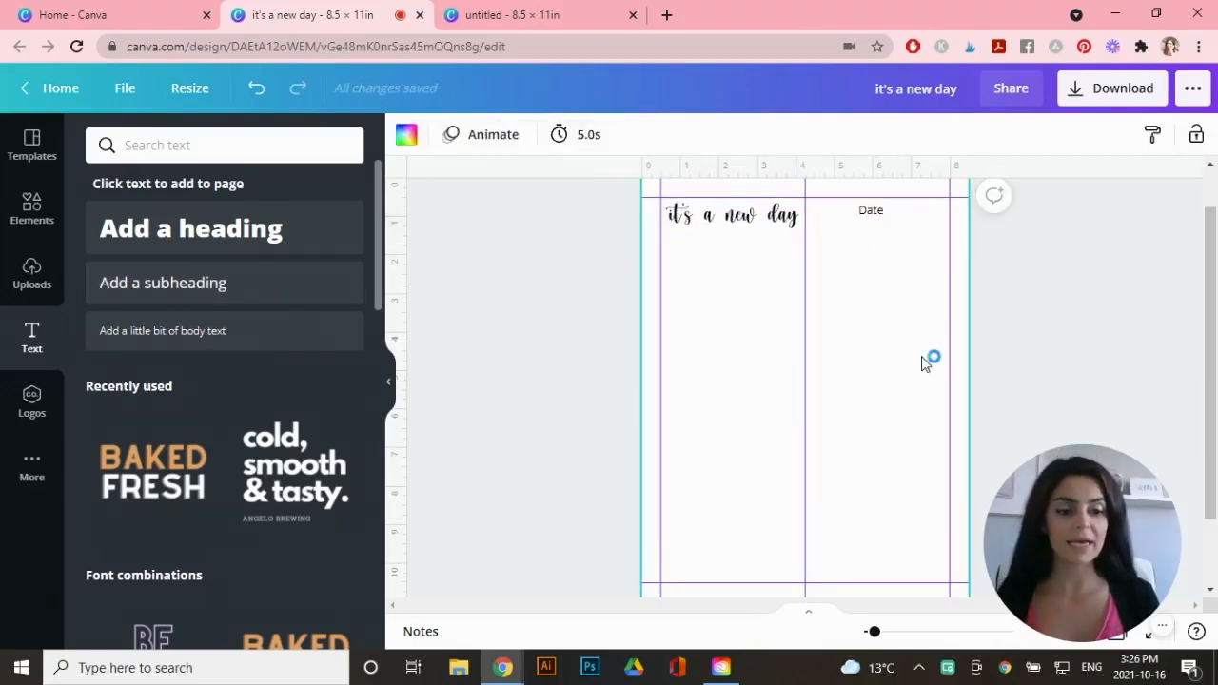
pyautogui.moveTo(183, 308)
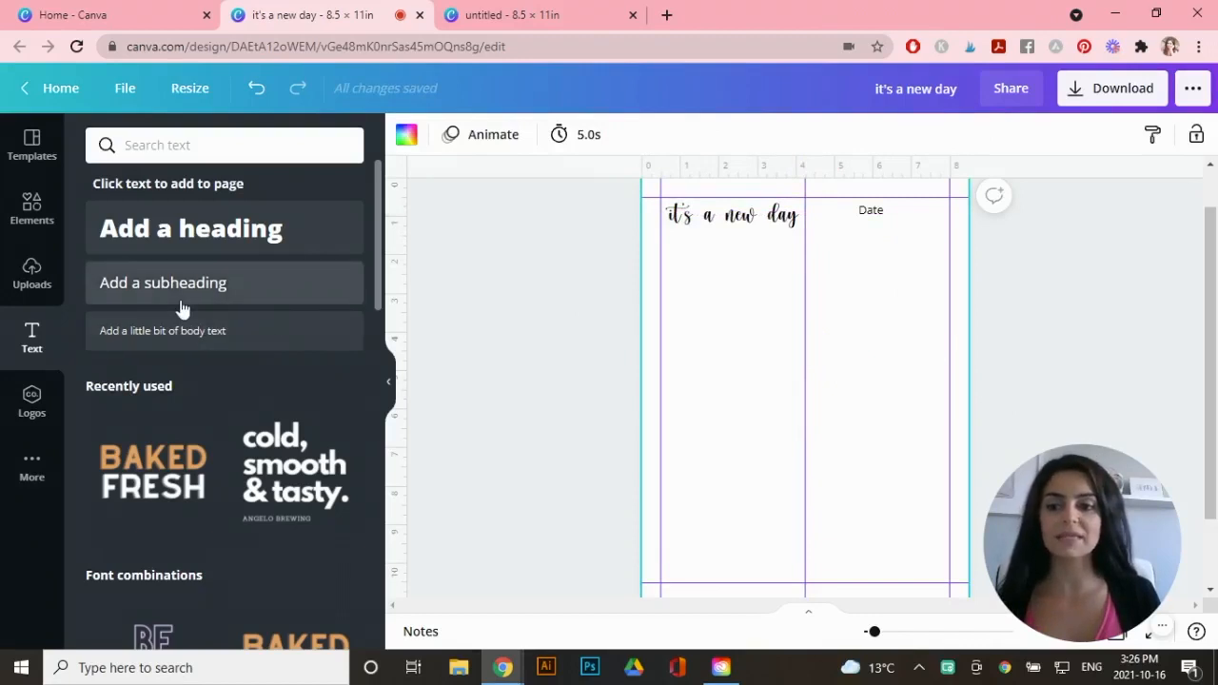
pyautogui.click(31, 207)
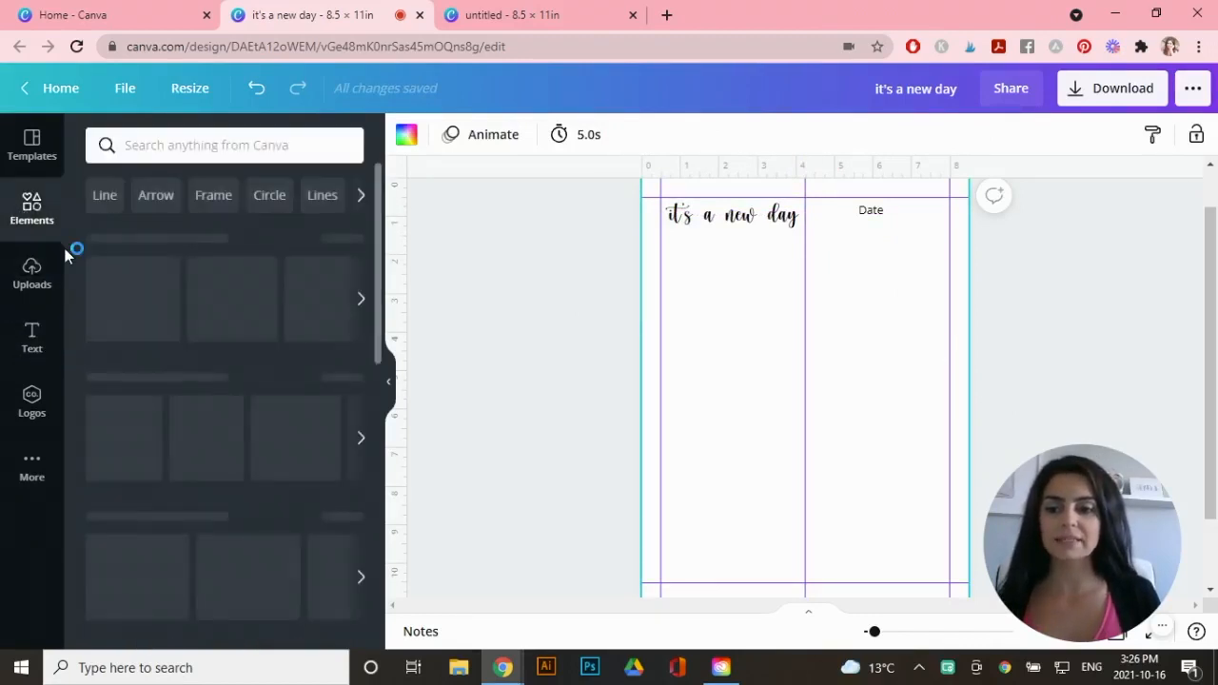
pyautogui.click(30, 208)
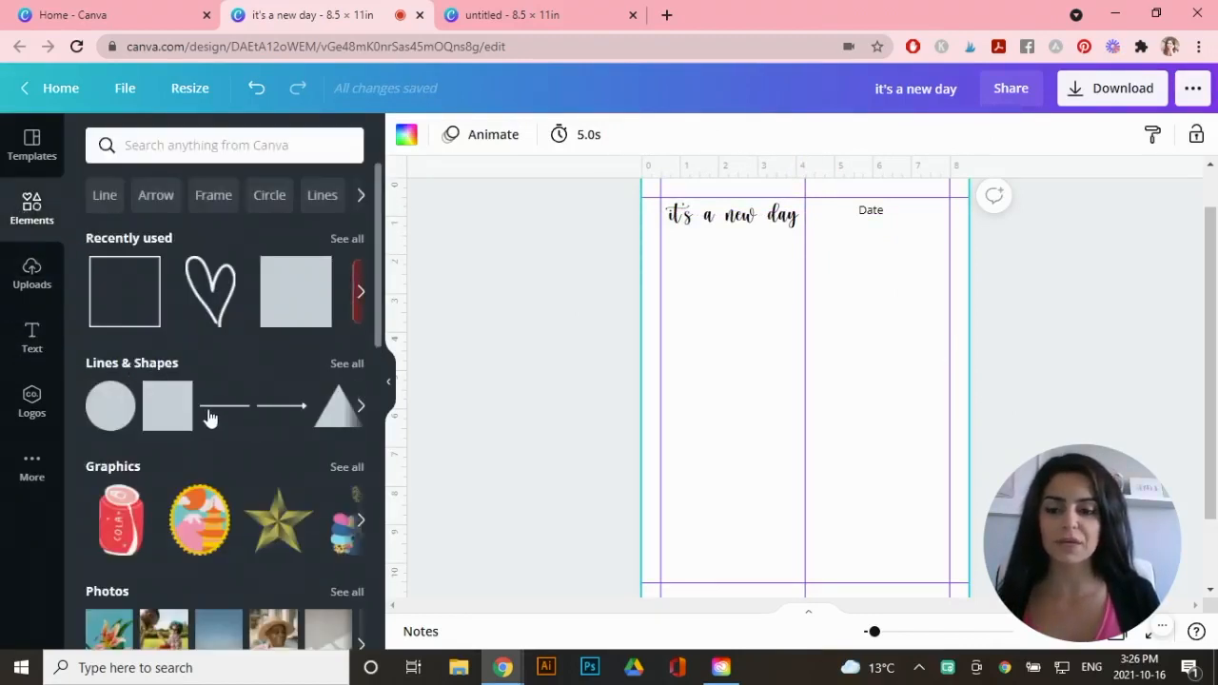
pyautogui.click(224, 408)
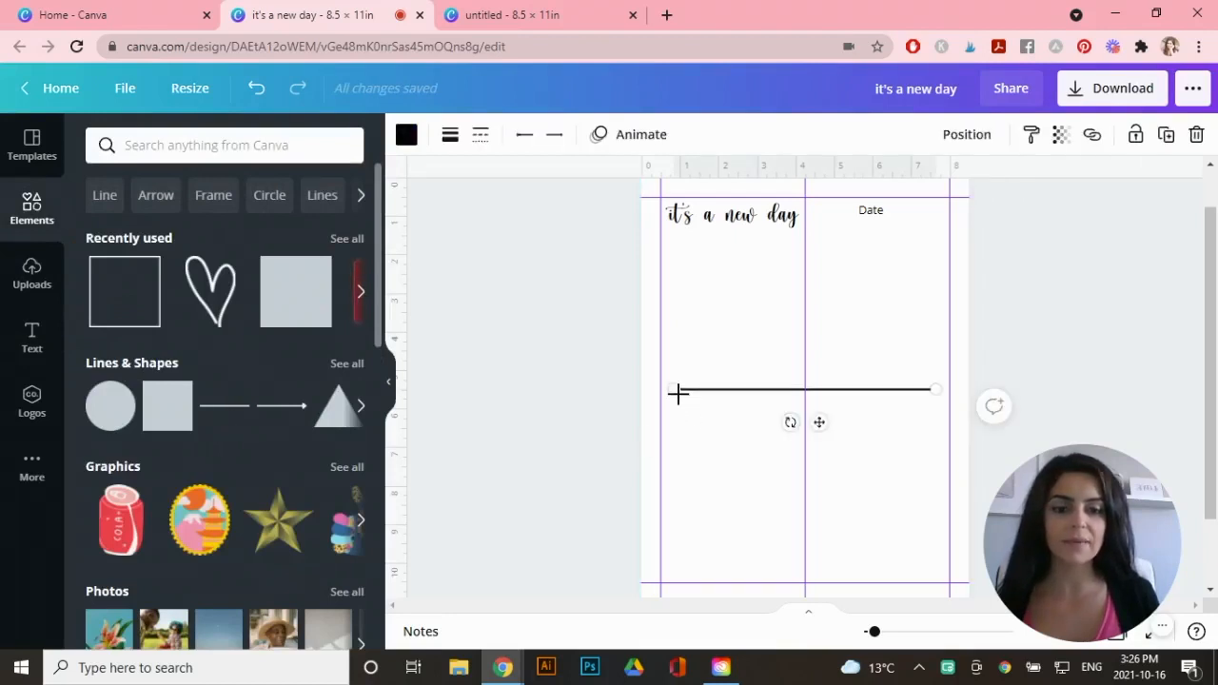
pyautogui.moveTo(407, 133)
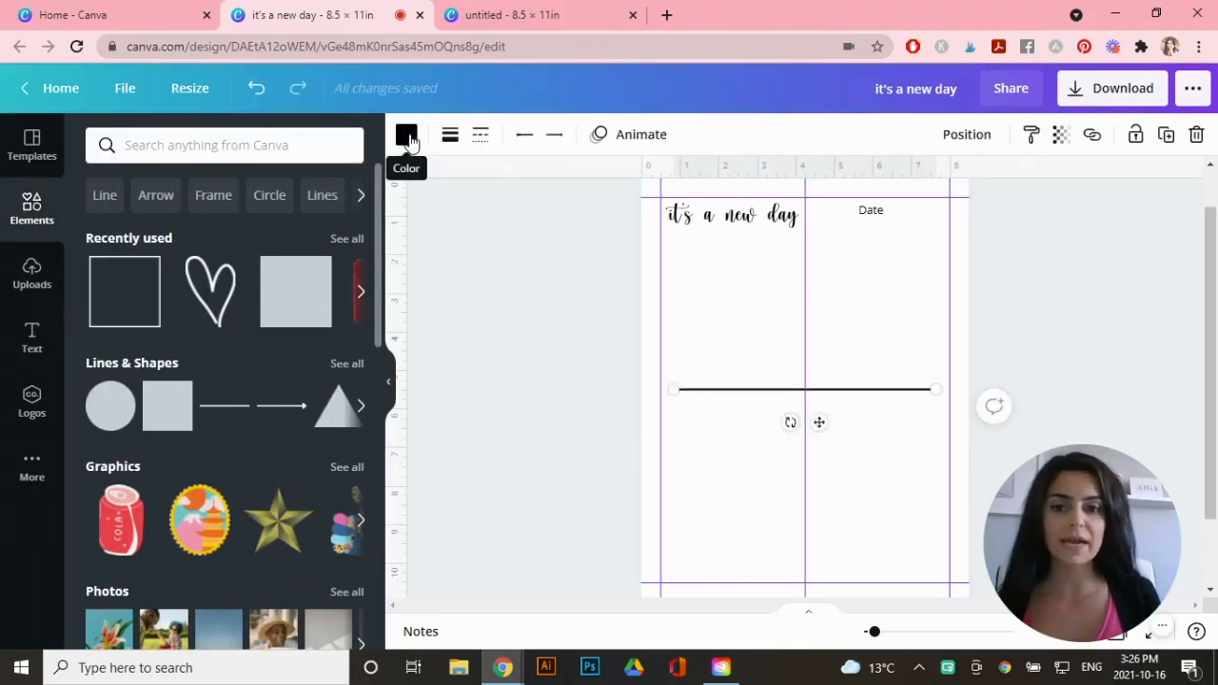
pyautogui.moveTo(449, 134)
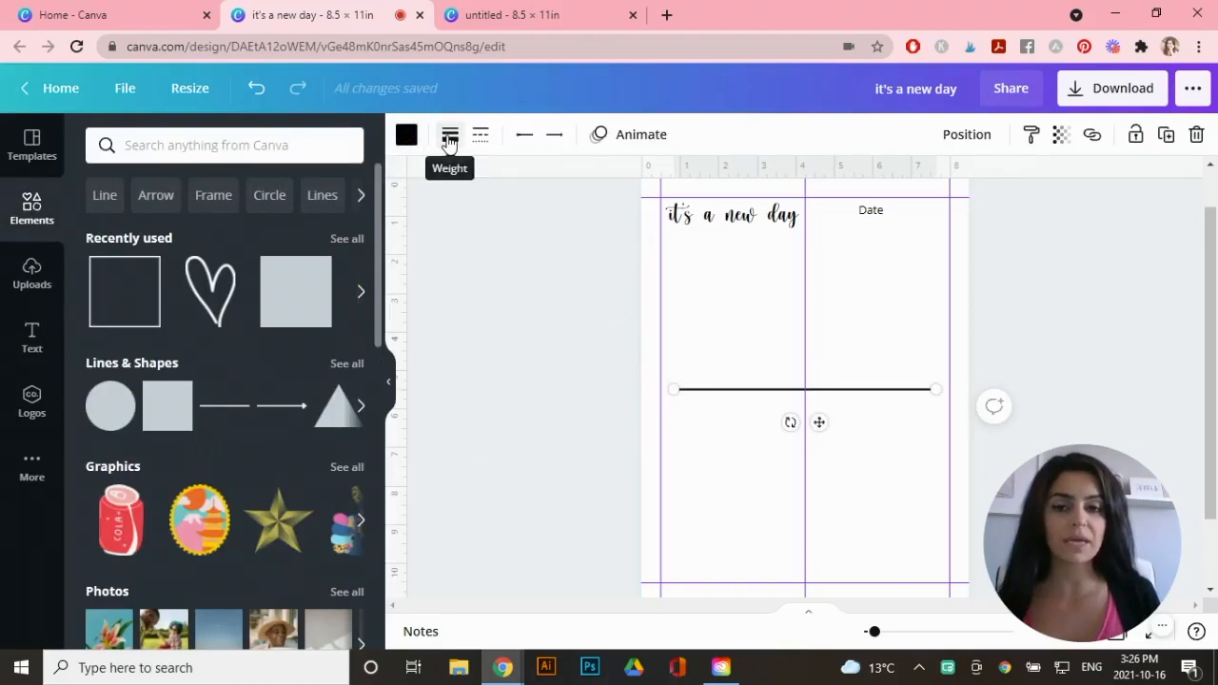
pyautogui.click(449, 133)
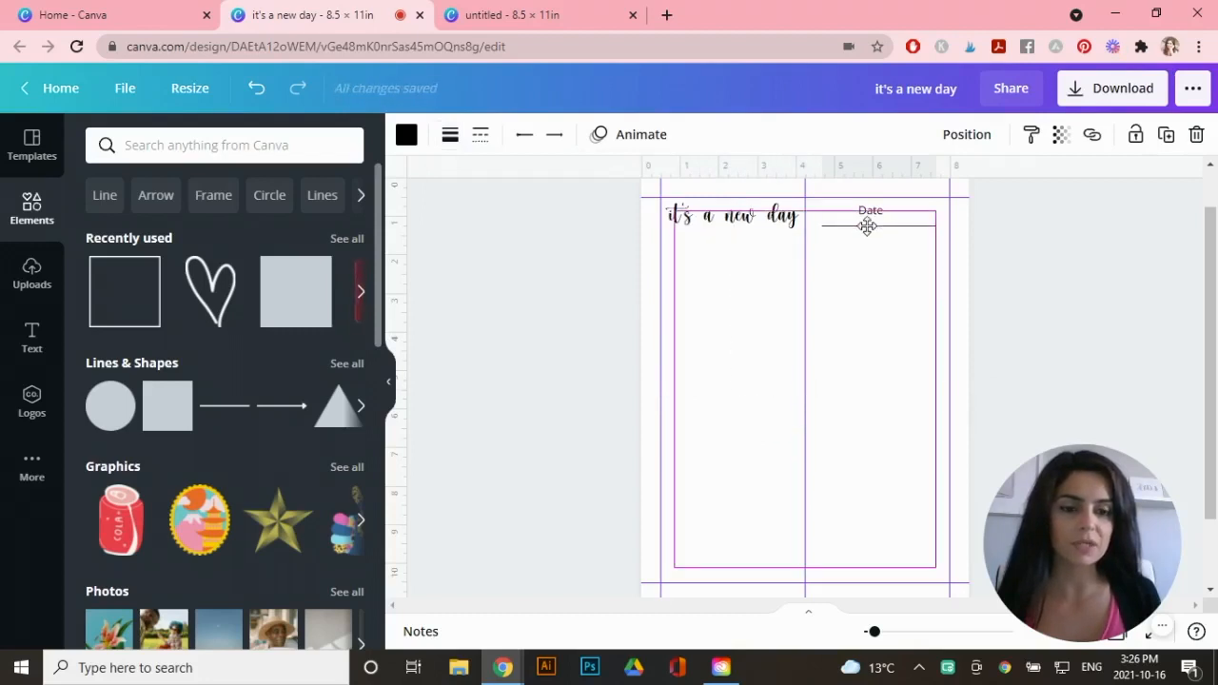
pyautogui.click(865, 224)
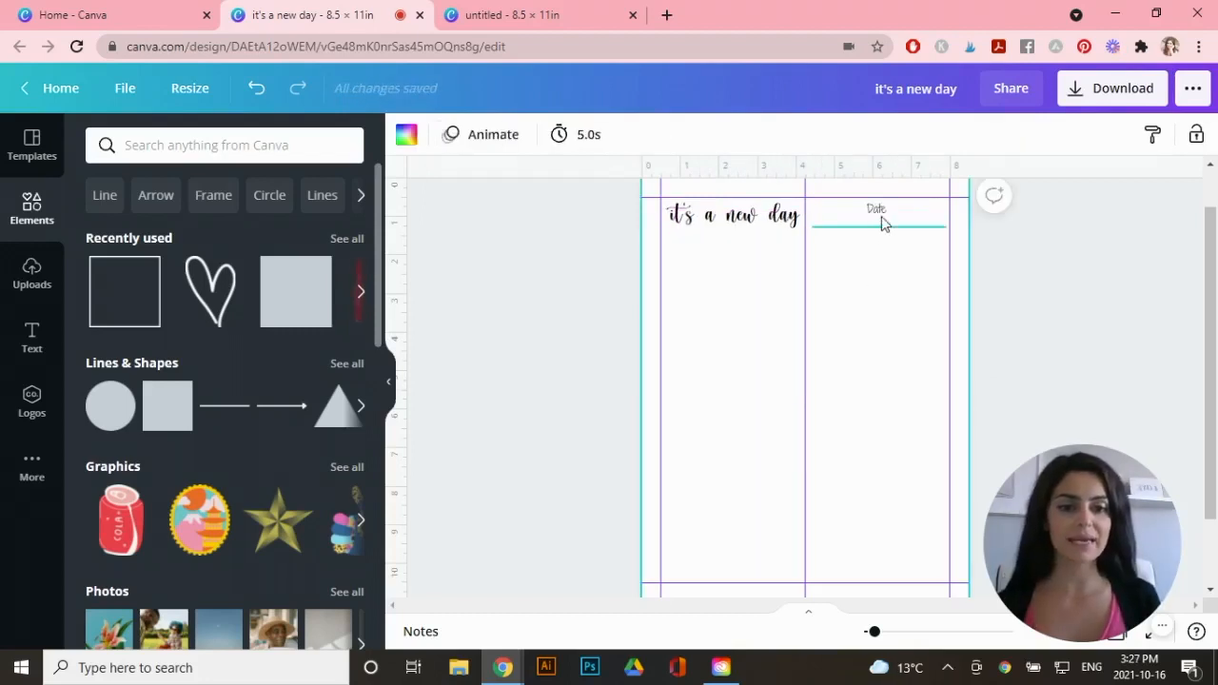
# Add a square under Gratitude, reshape it into a box, colour it pale pink and make it semi-transparent.
pyautogui.click(876, 207)
pyautogui.write('Gratitude')
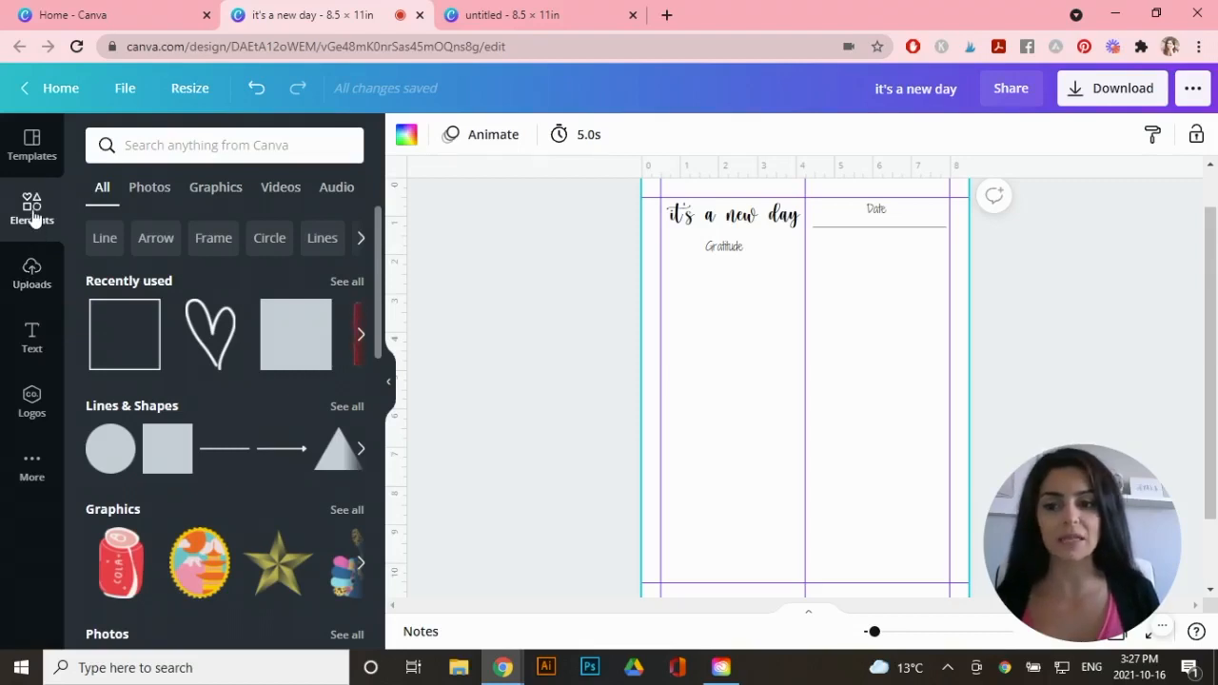
pyautogui.click(168, 449)
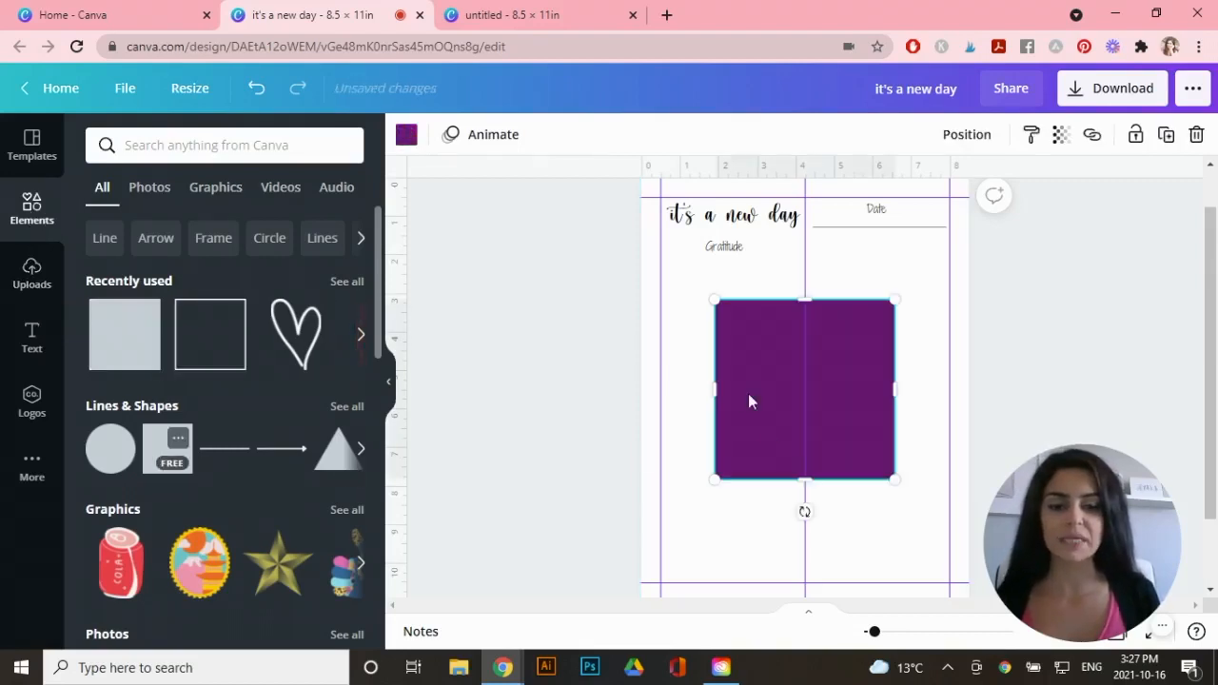
pyautogui.moveTo(805, 479); pyautogui.dragTo(805, 404)
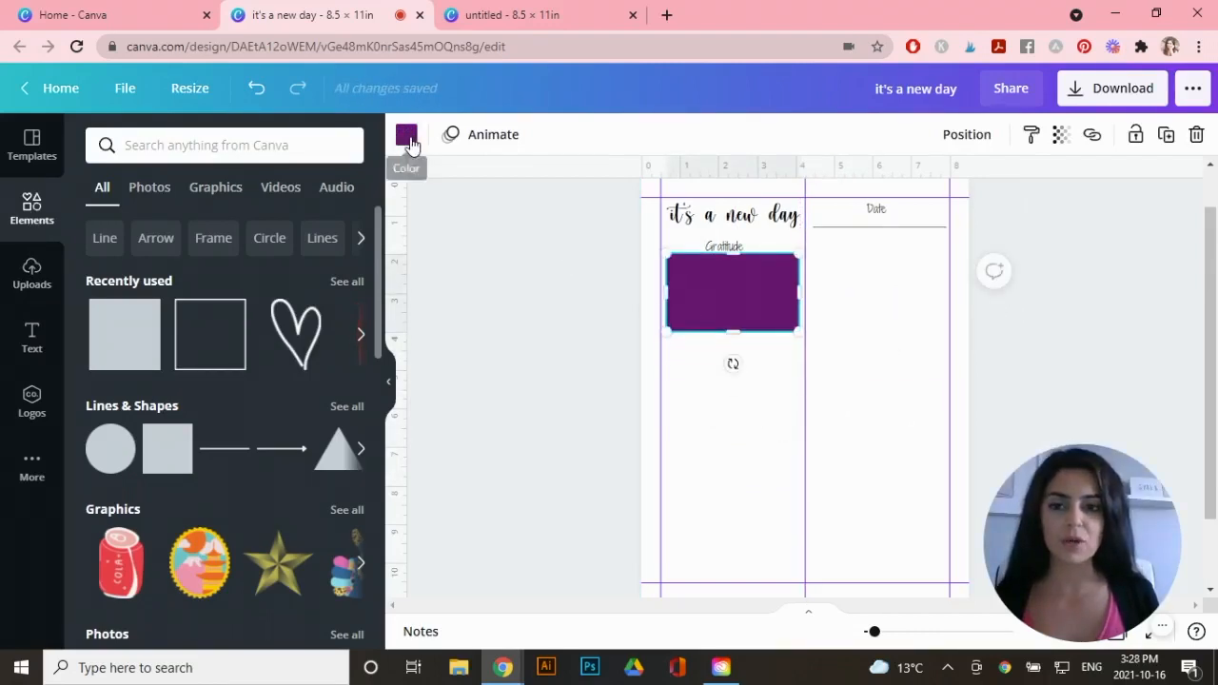
pyautogui.click(407, 133)
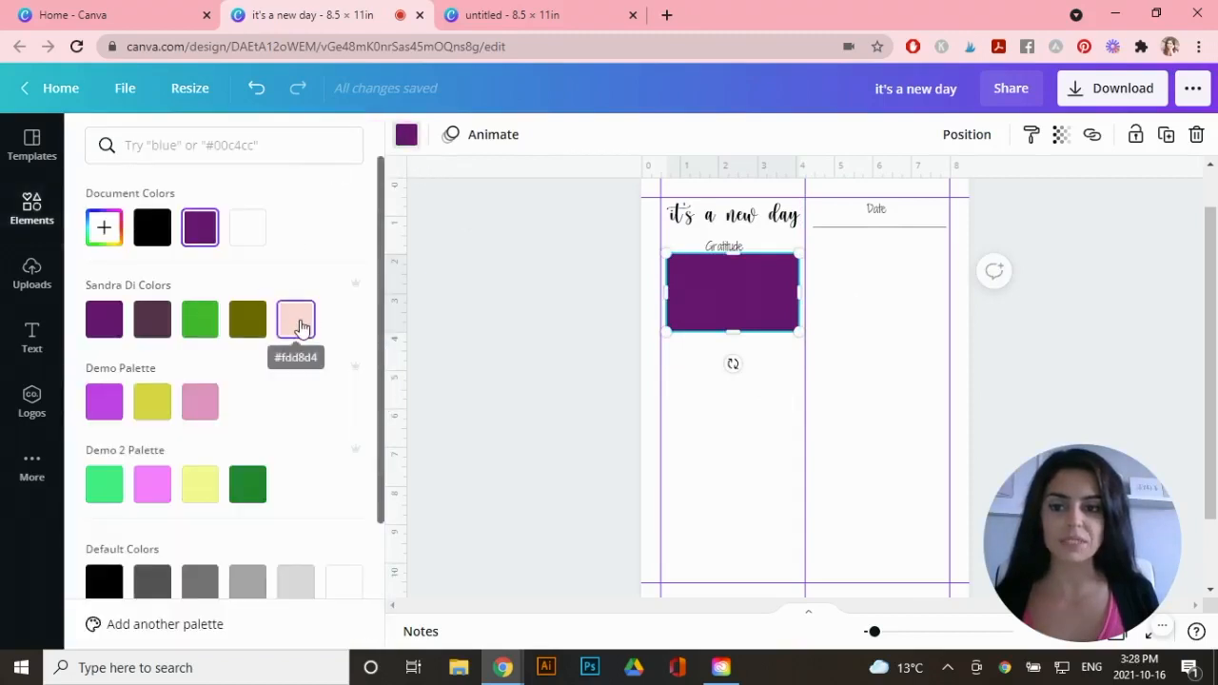
pyautogui.click(295, 319)
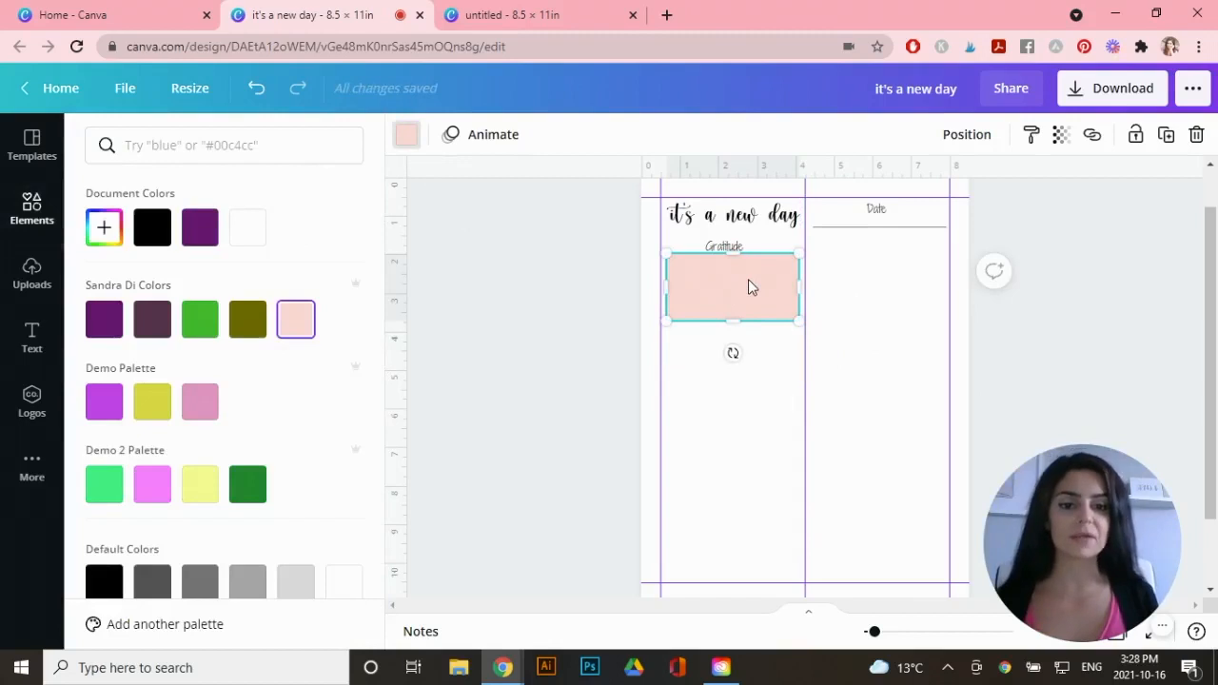
pyautogui.moveTo(1062, 133)
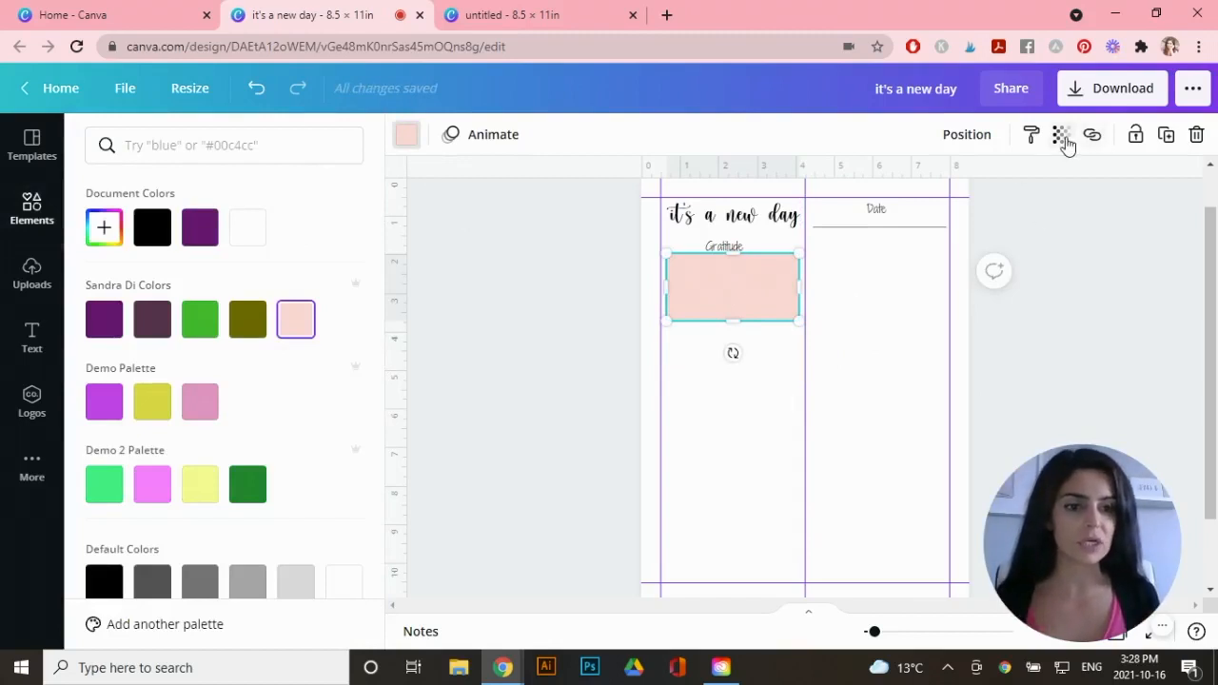
pyautogui.click(1060, 133)
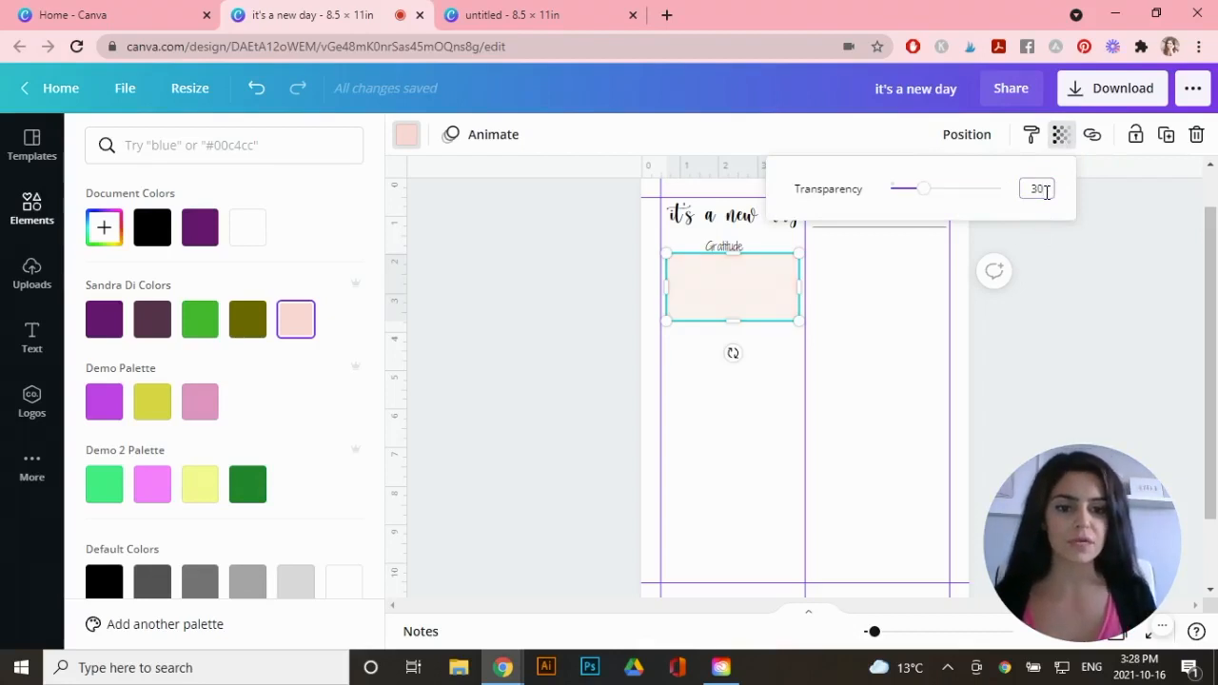
pyautogui.click(30, 207)
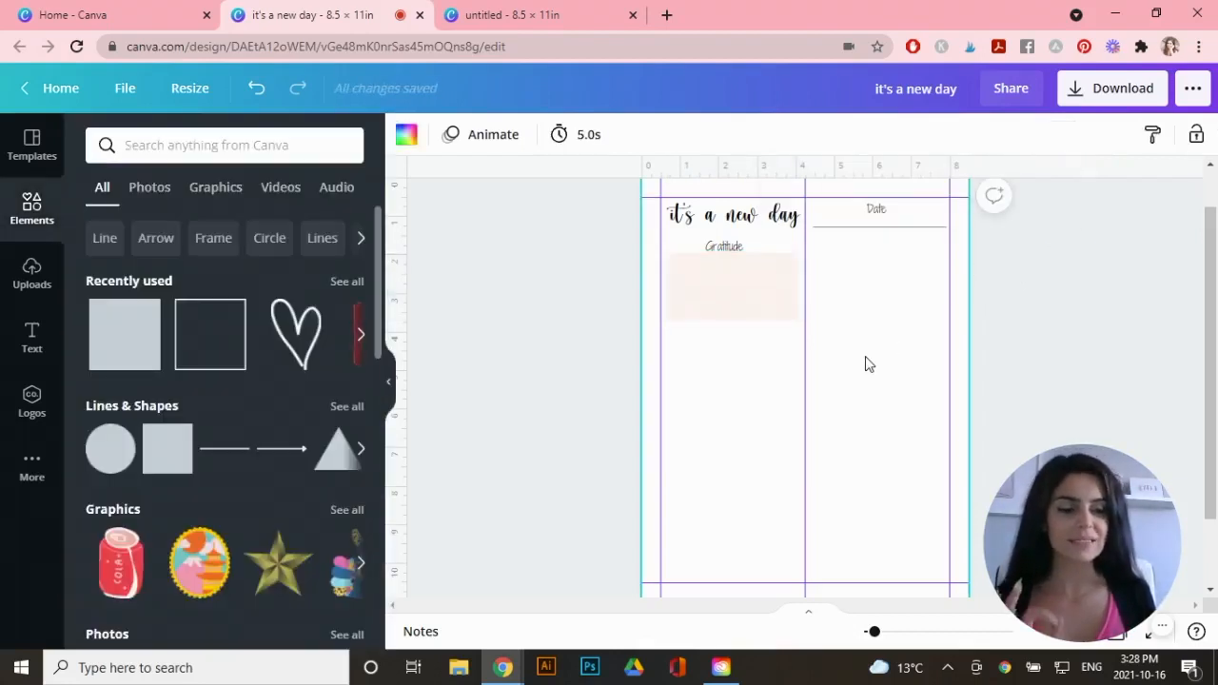
pyautogui.moveTo(669, 316)
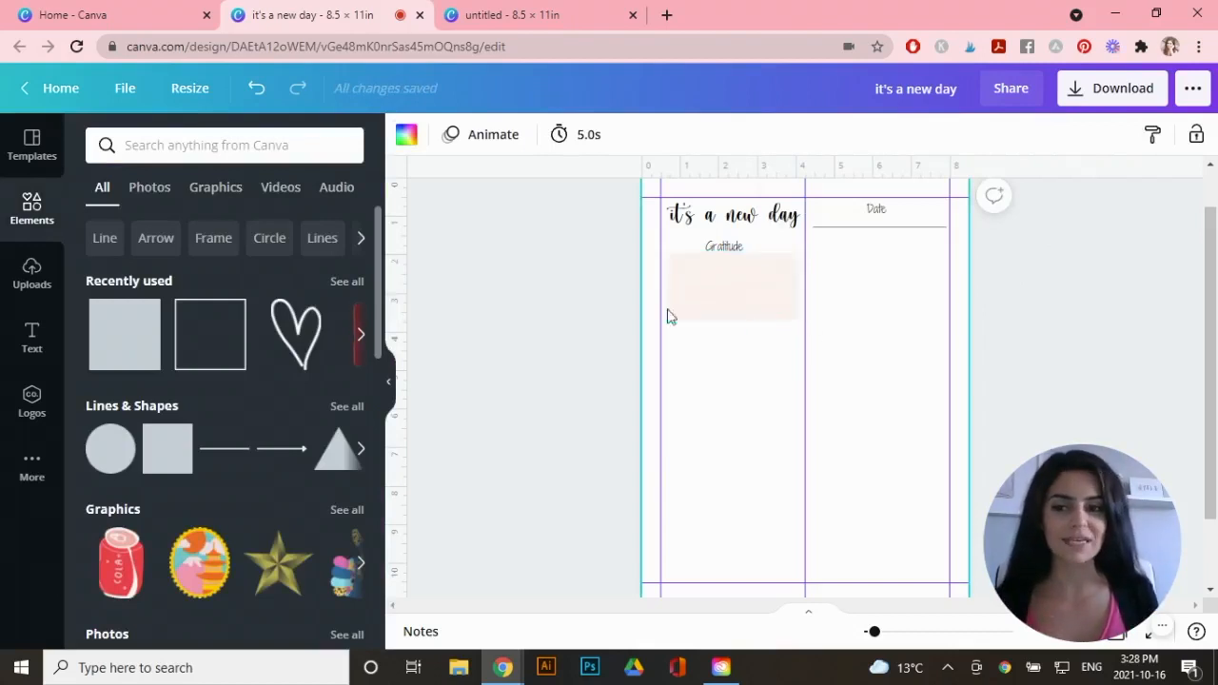
# Find an outline heart in Elements and shrink it into the pink Gratitude box's corner.
pyautogui.click(225, 144)
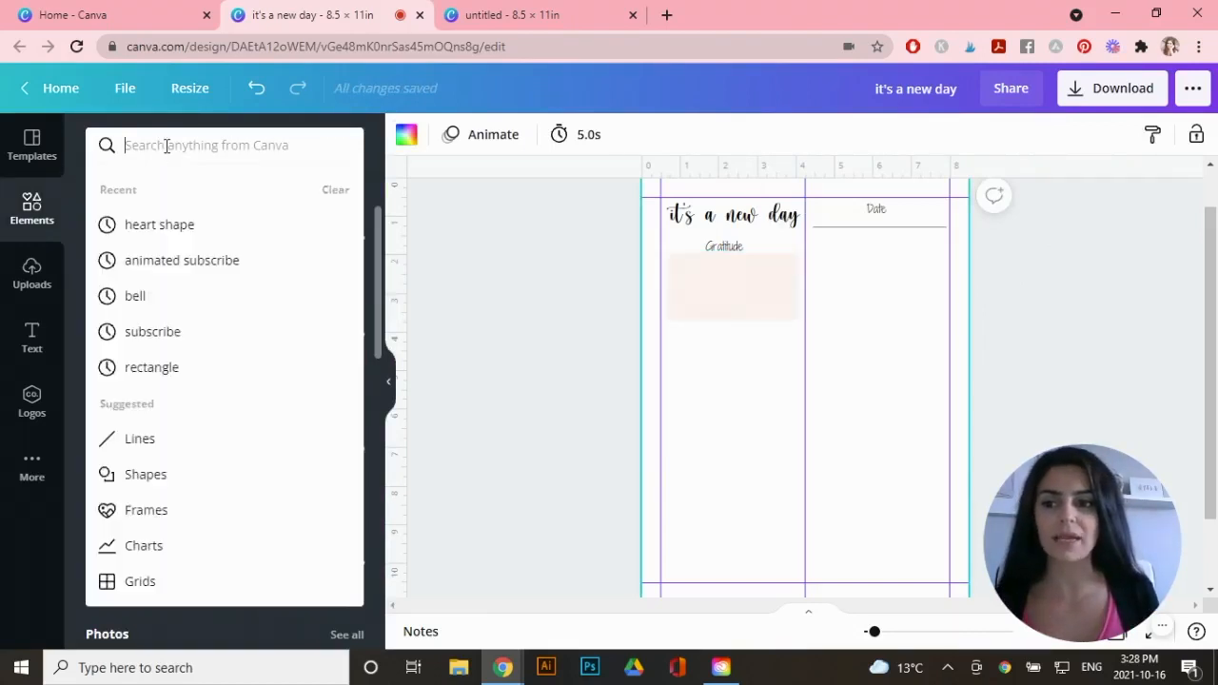
pyautogui.write('hea')
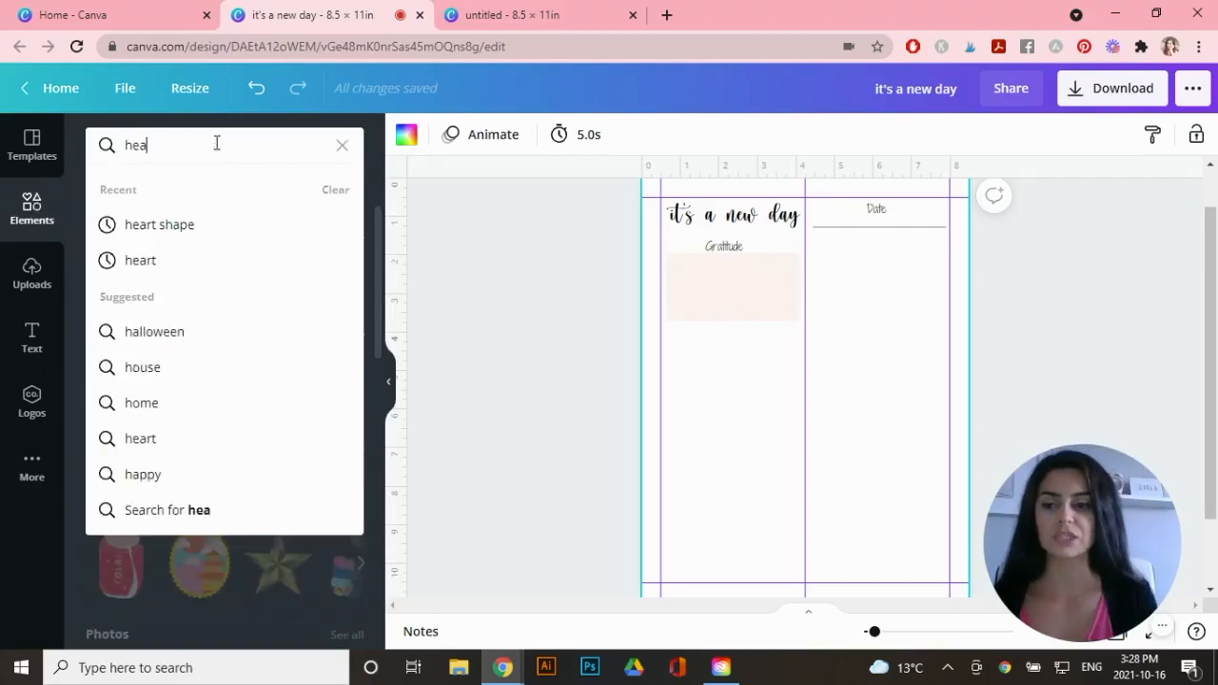
pyautogui.click(160, 224)
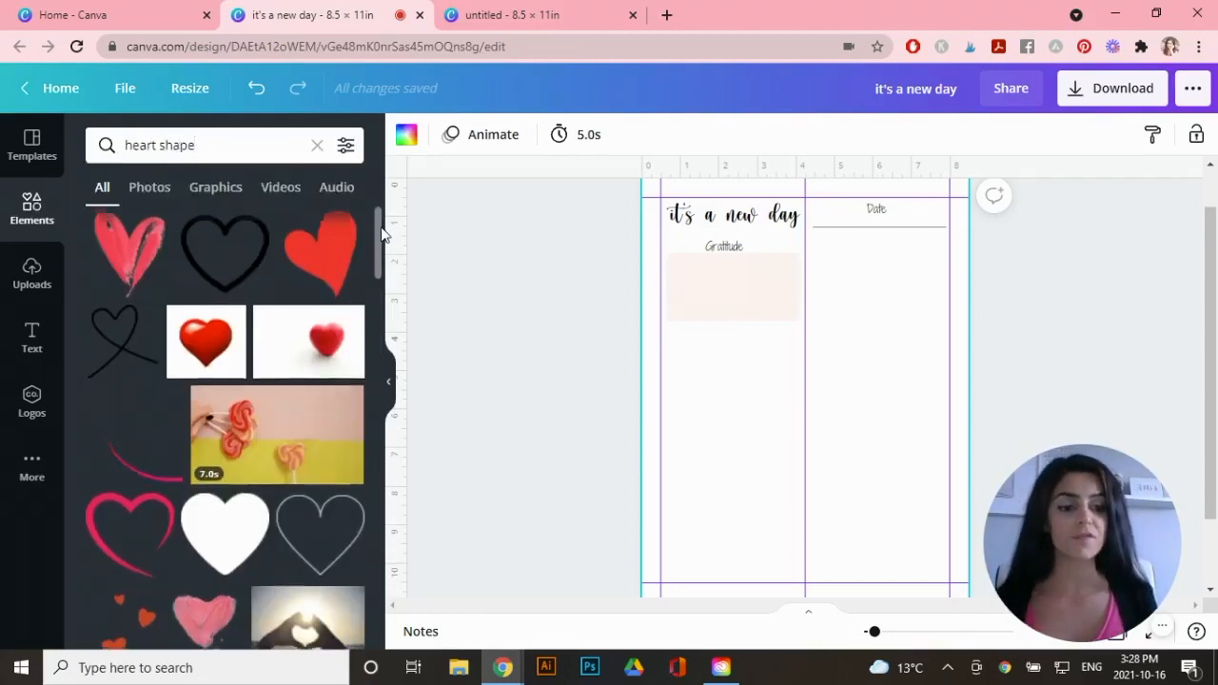
pyautogui.scroll(-3)
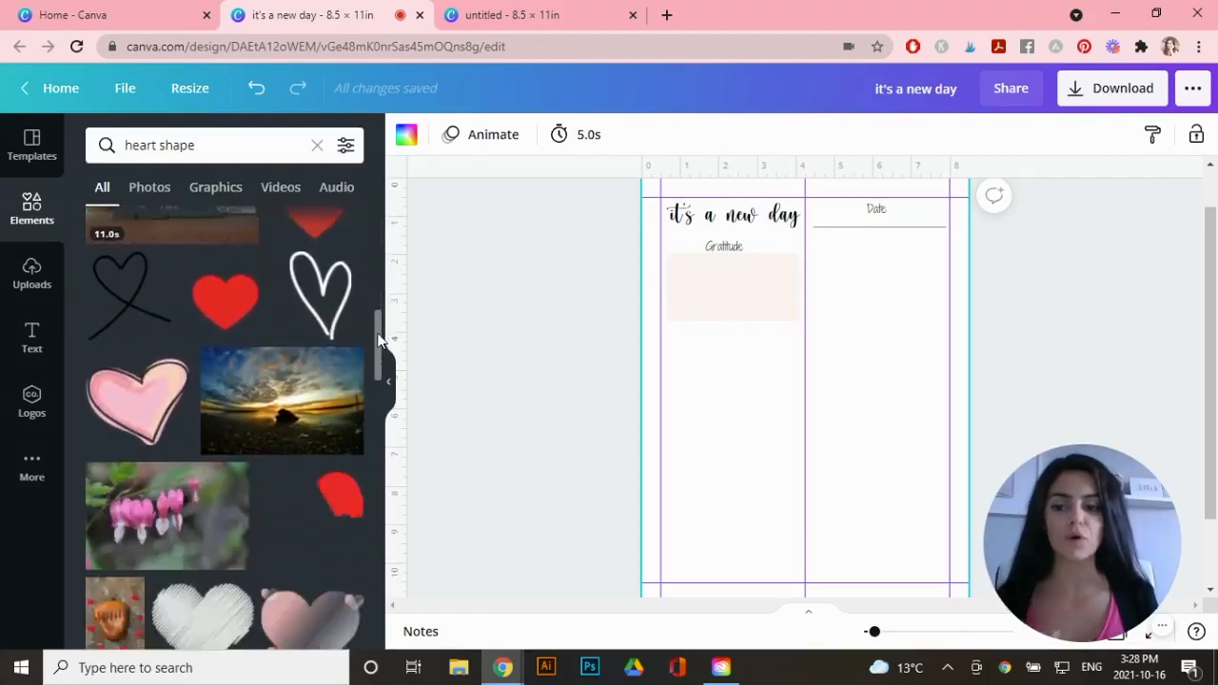
pyautogui.scroll(-3)
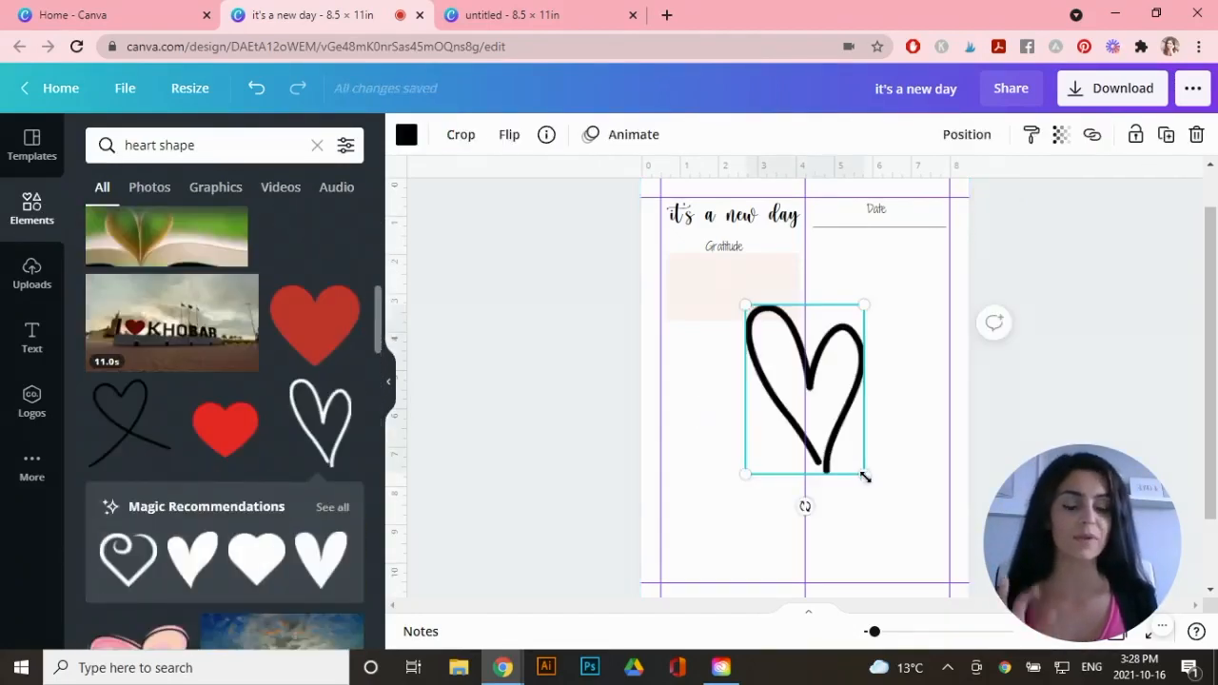
pyautogui.moveTo(864, 474); pyautogui.dragTo(761, 324)
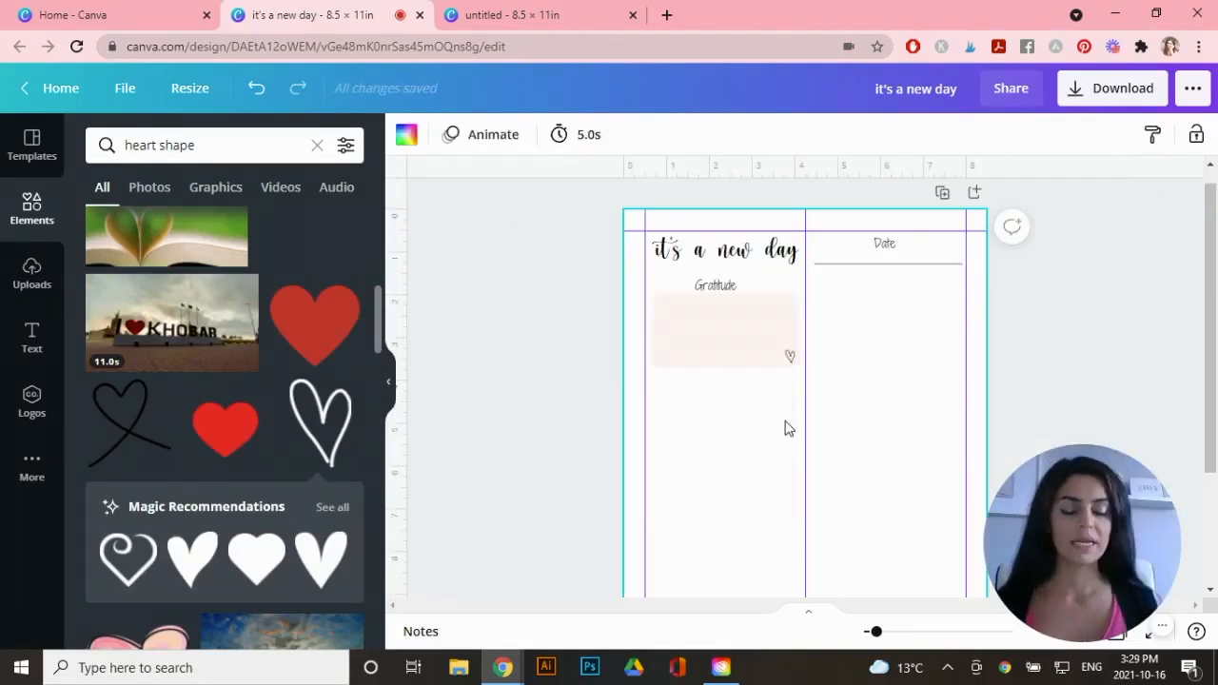
pyautogui.moveTo(798, 394)
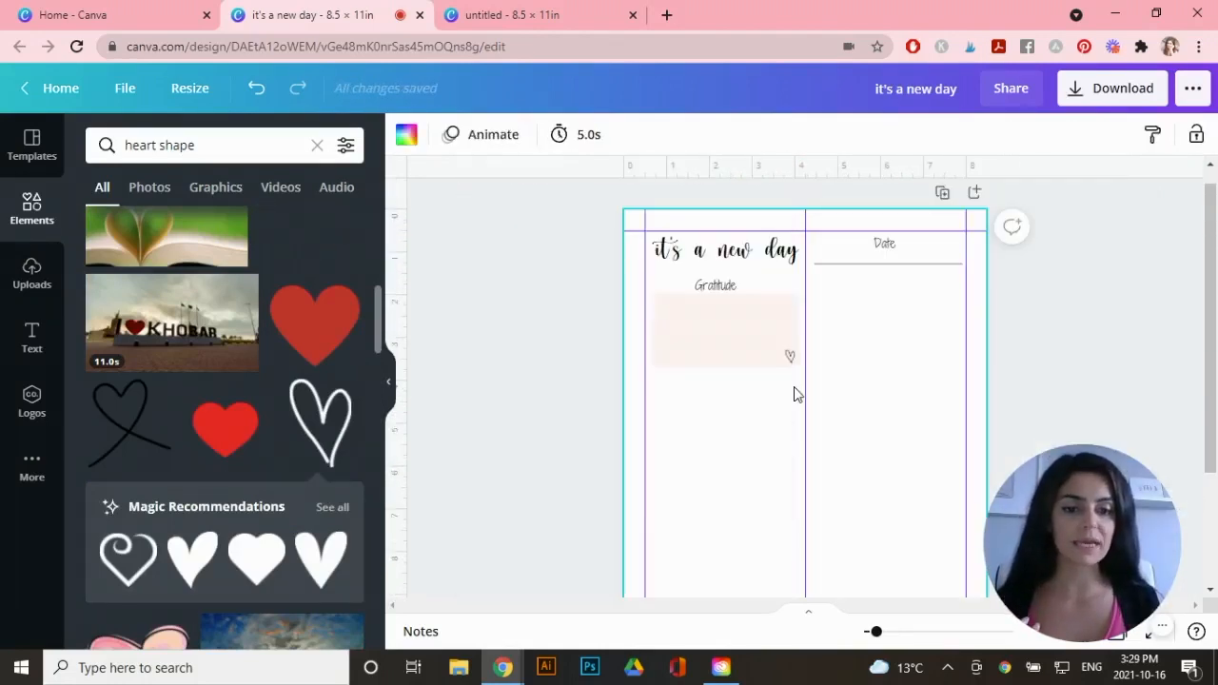
# Select the pink box with the heart and group them into one element.
pyautogui.click(723, 331)
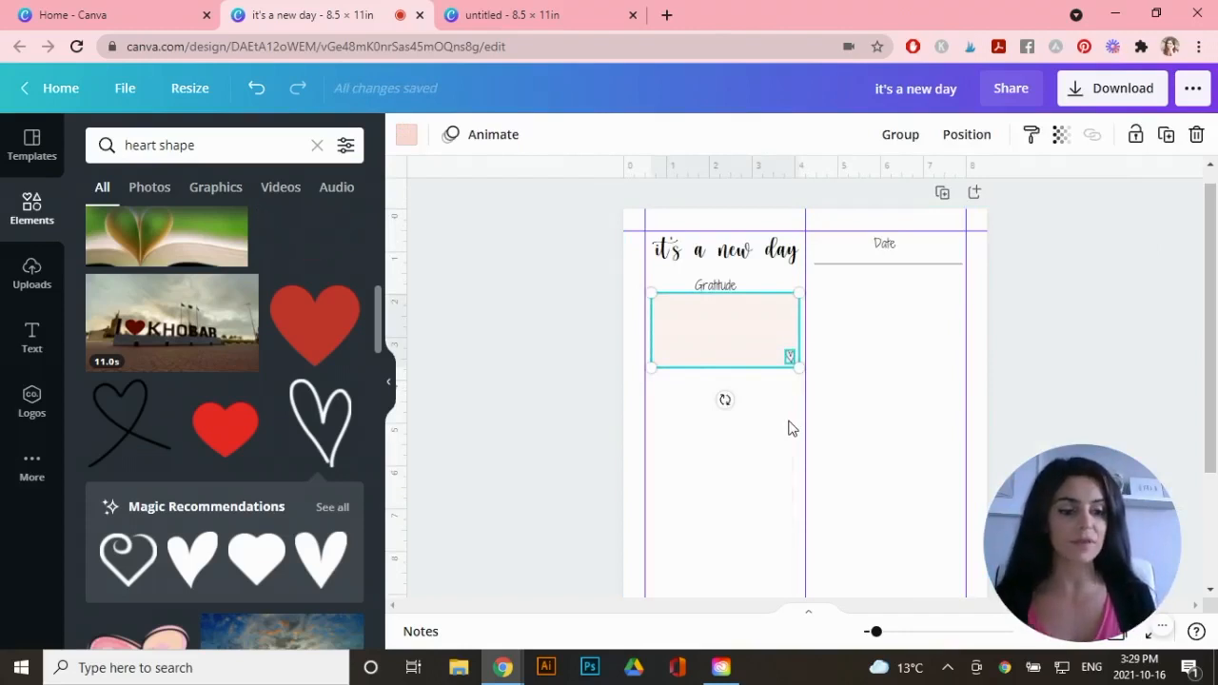
pyautogui.moveTo(784, 379)
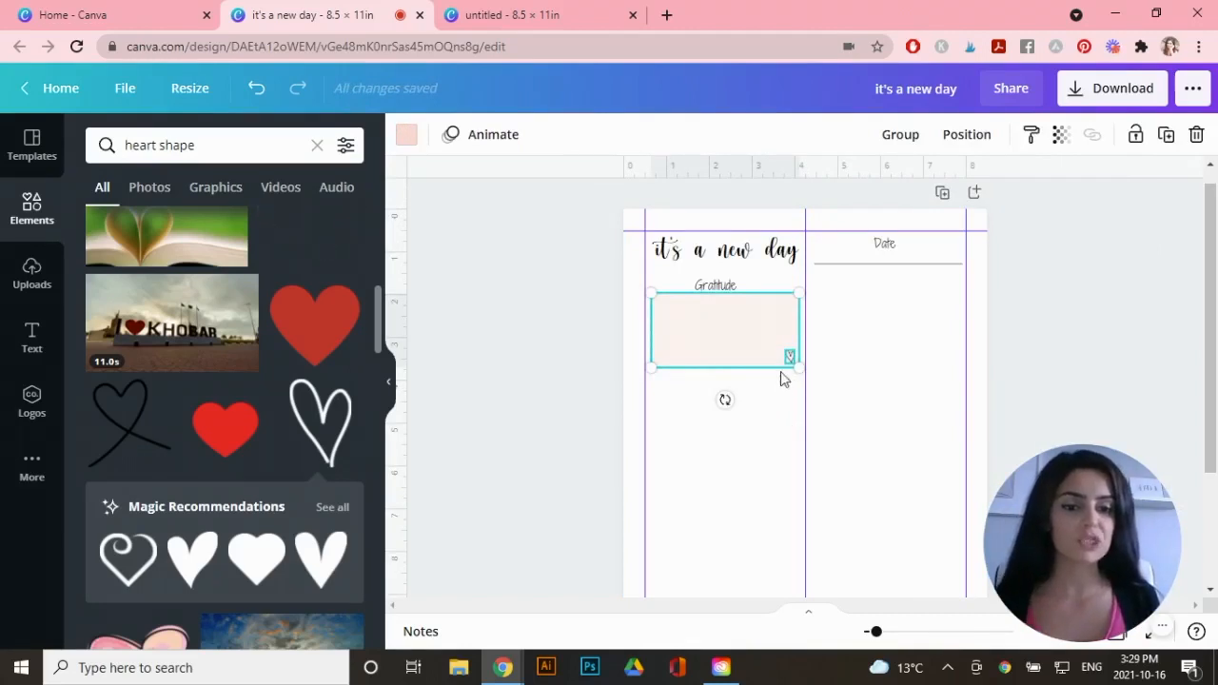
pyautogui.moveTo(984, 278)
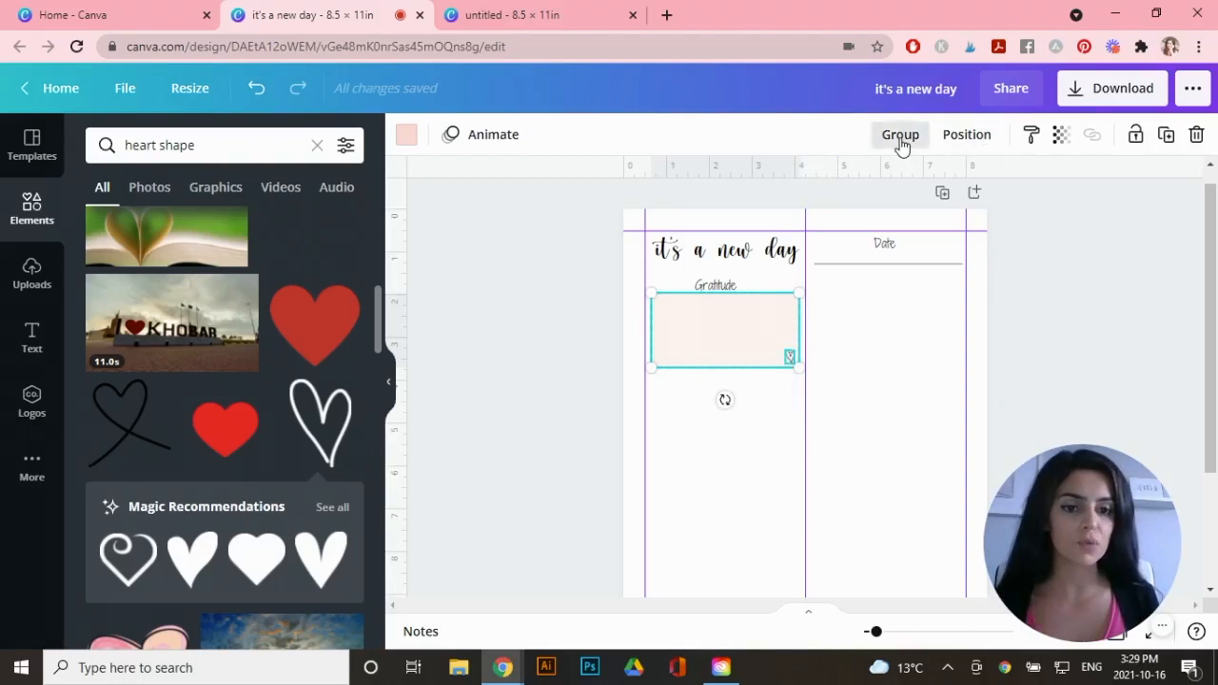
pyautogui.click(898, 133)
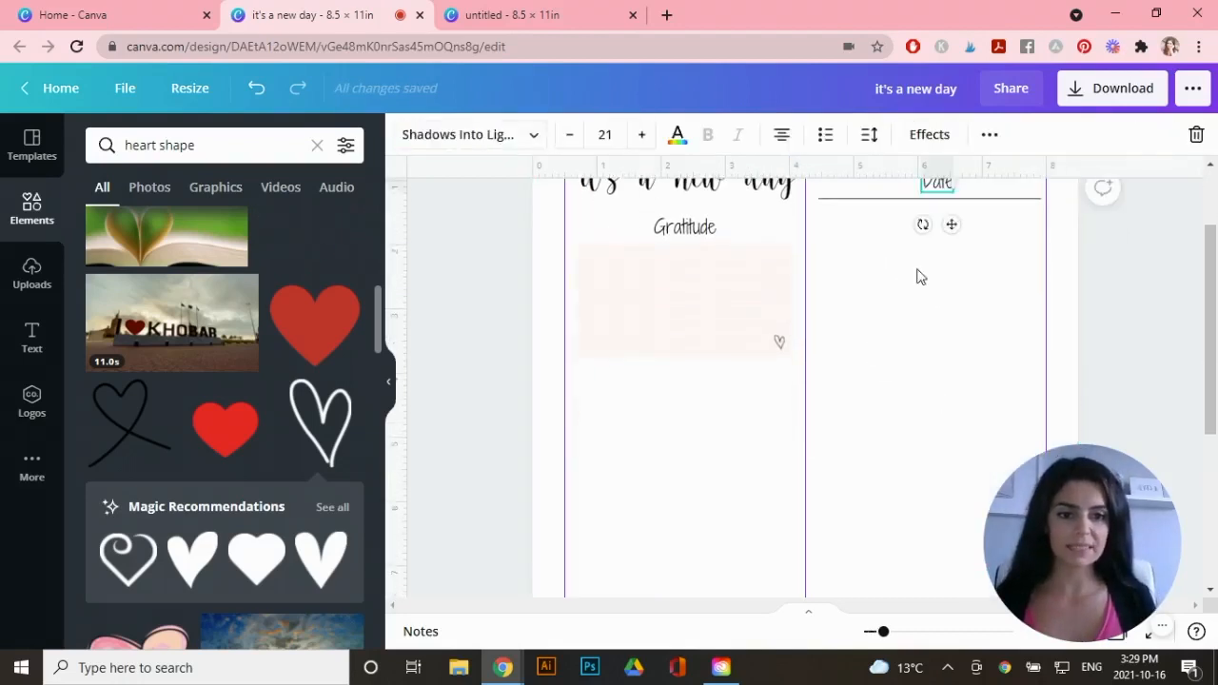
# Place a Schedule / Appointments heading below Gratitude with writing lines under it.
pyautogui.moveTo(936, 182); pyautogui.dragTo(684, 380)
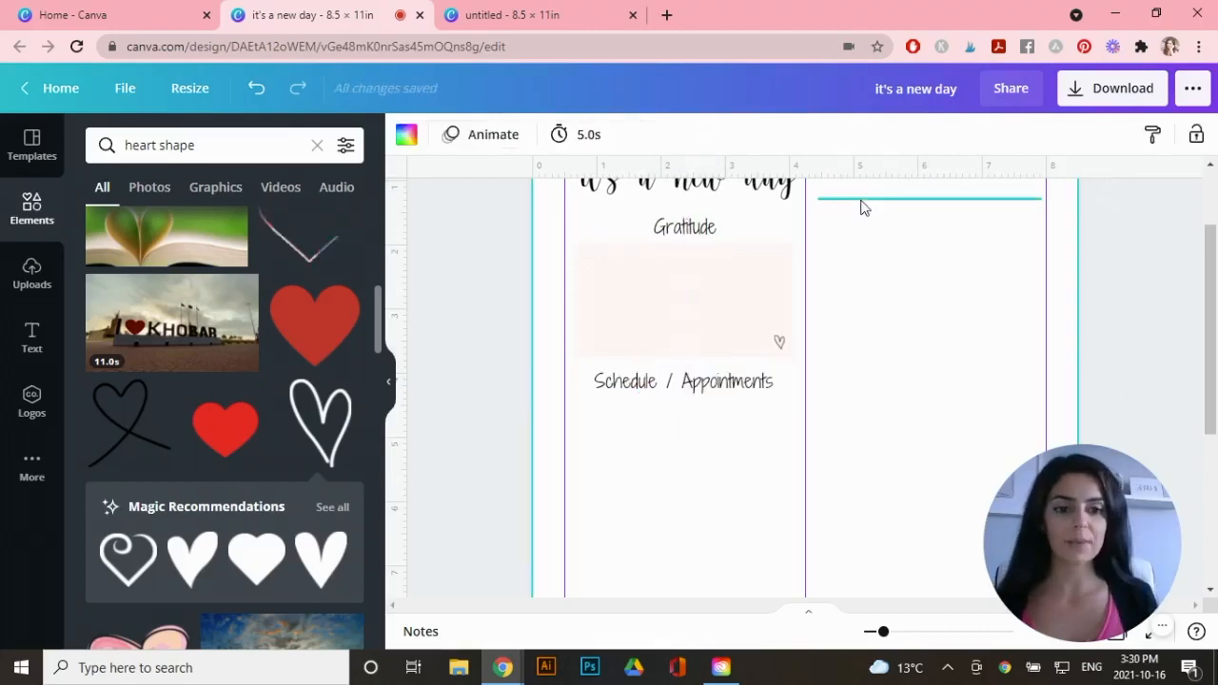
pyautogui.click(929, 200)
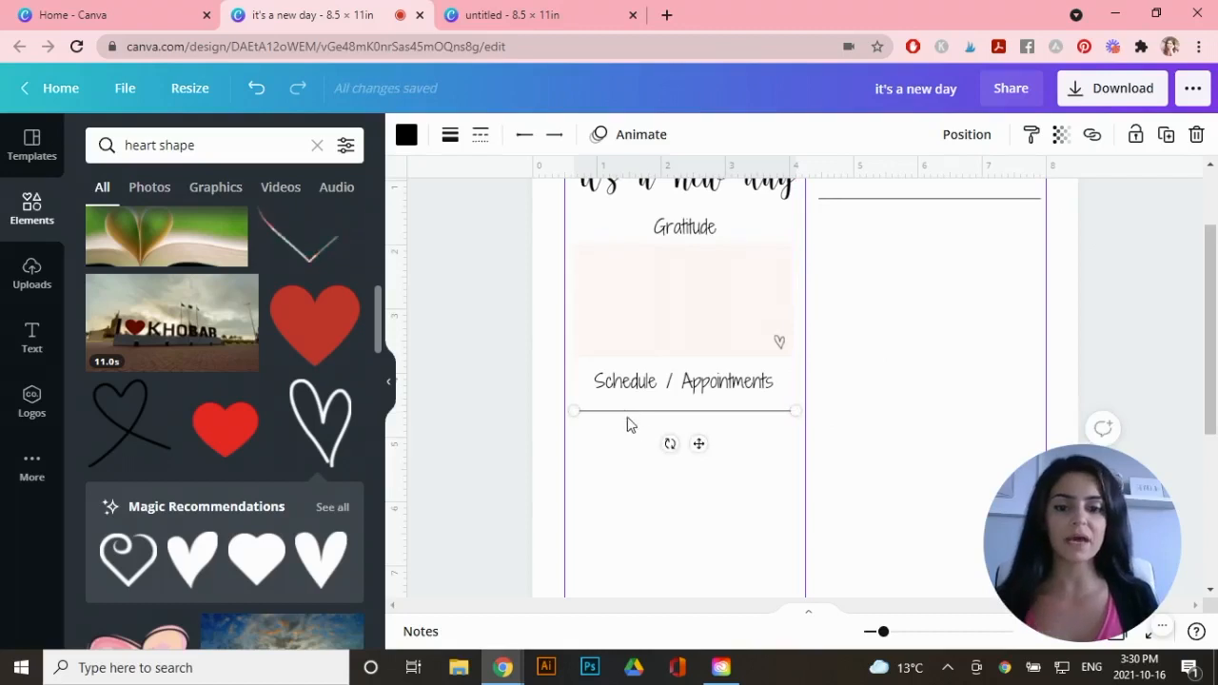
pyautogui.moveTo(636, 426)
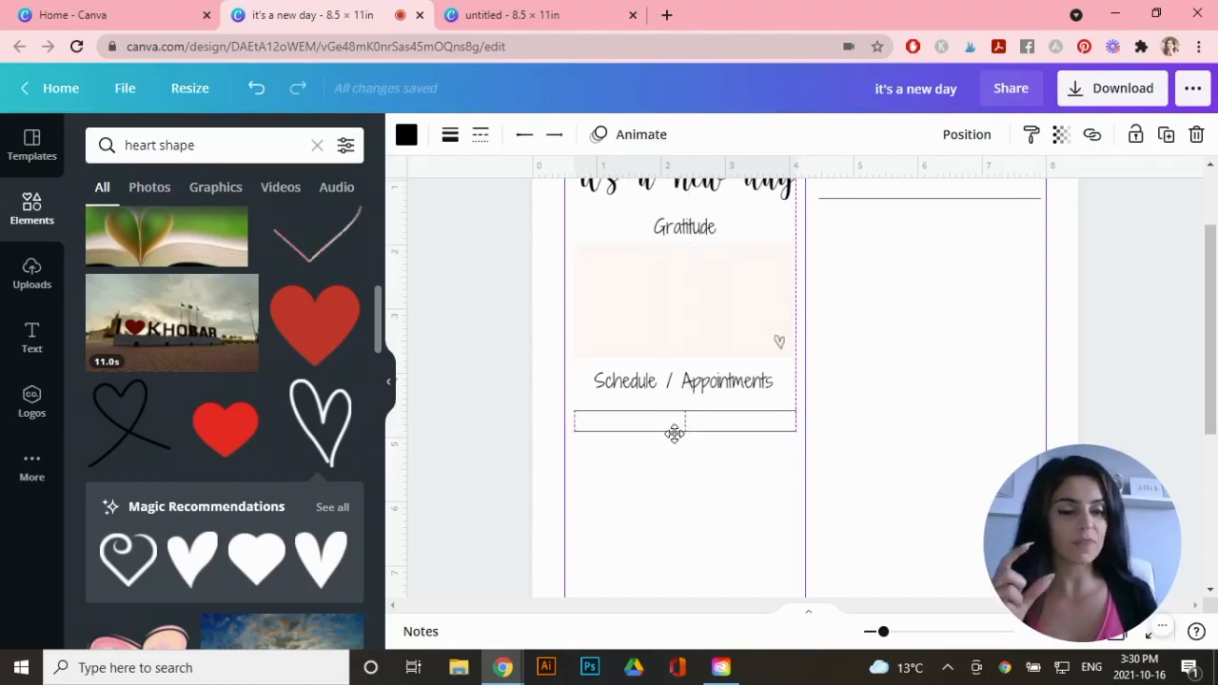
pyautogui.click(683, 423)
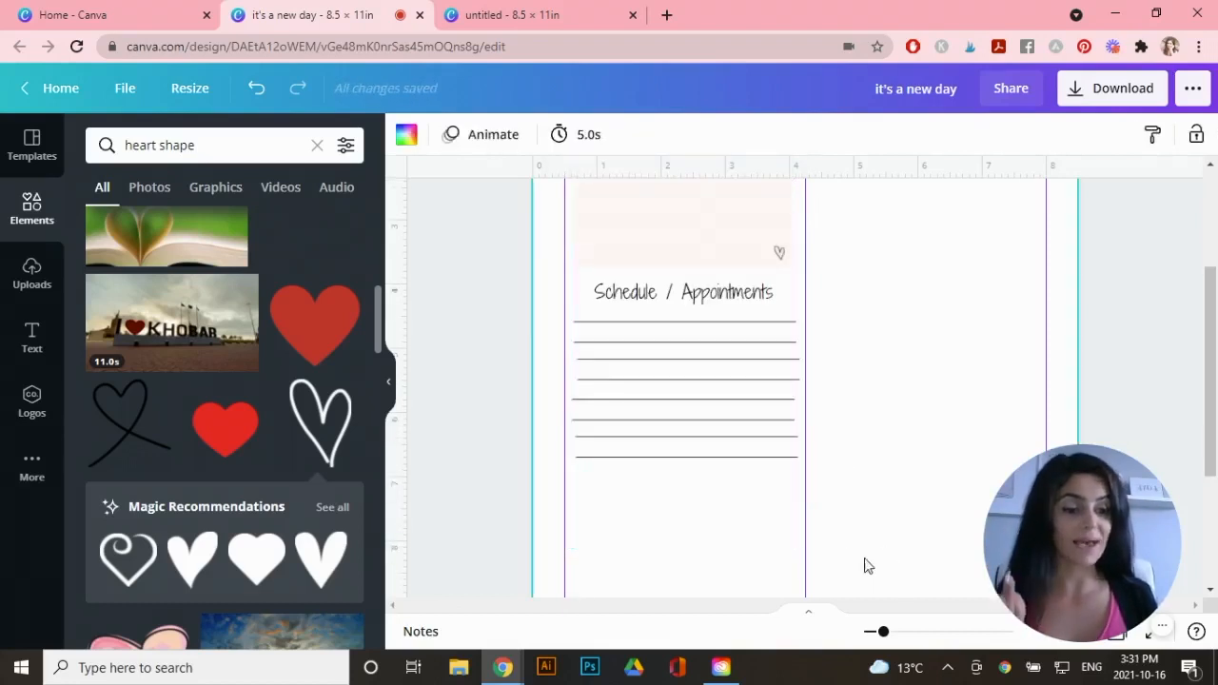
pyautogui.moveTo(647, 503)
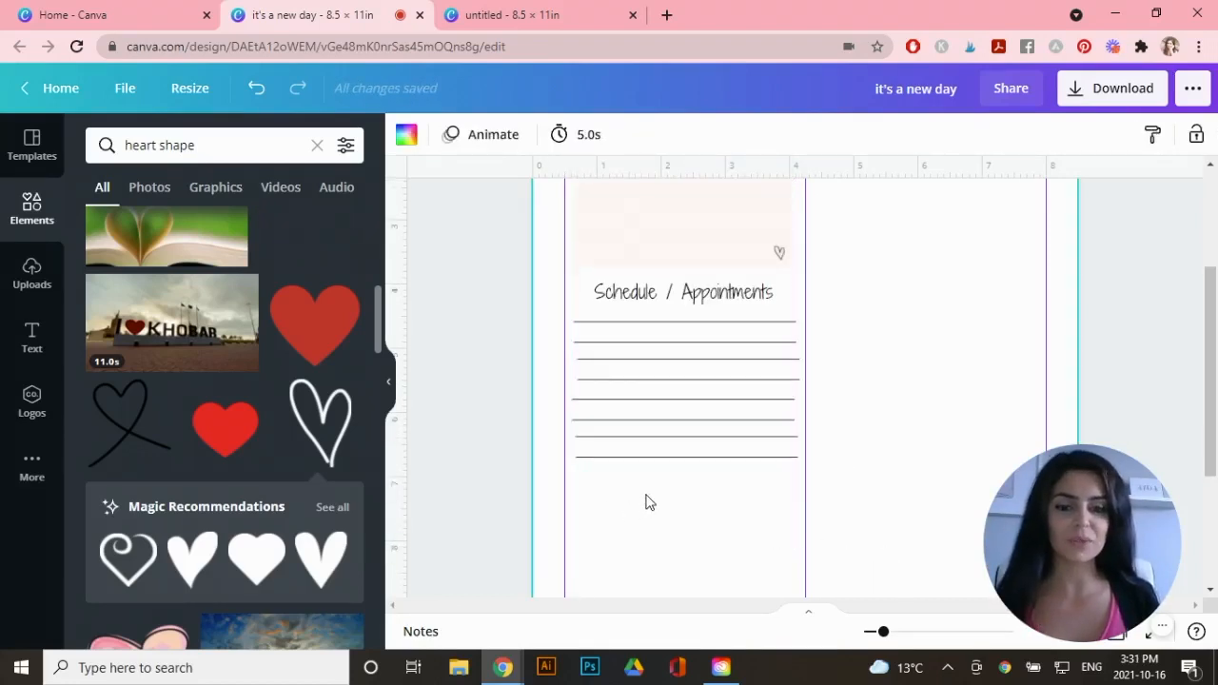
# Select all the schedule lines and space them evenly with Tidy up.
pyautogui.click(685, 388)
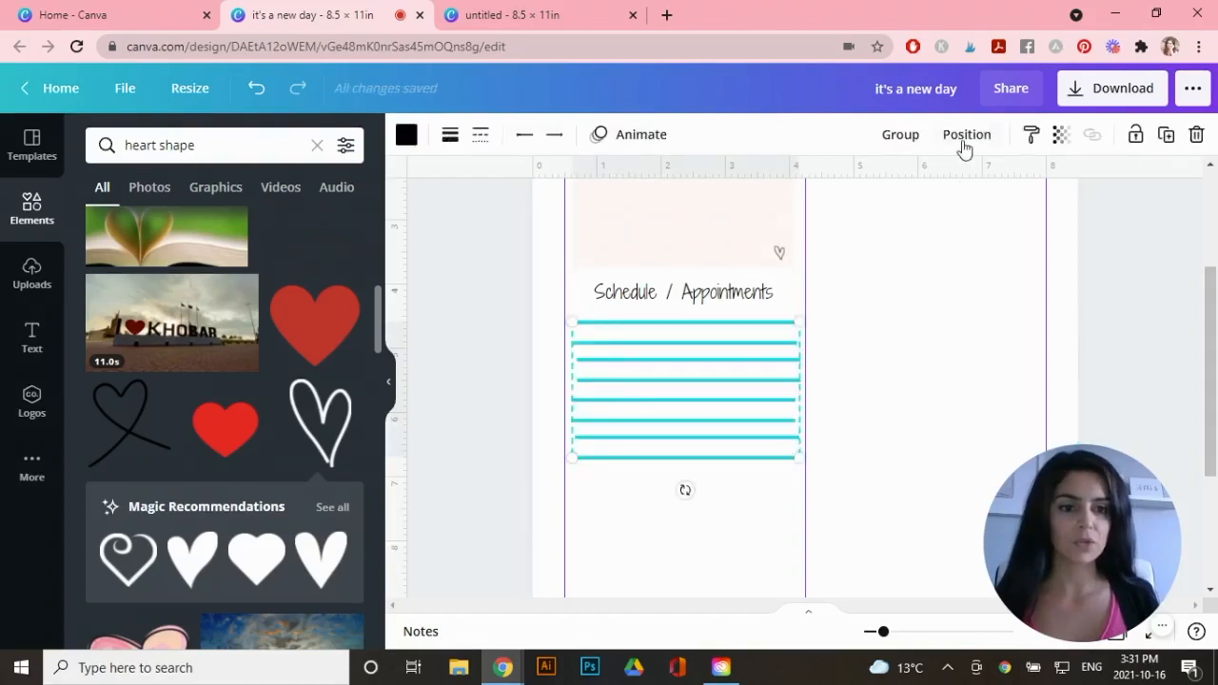
pyautogui.click(967, 133)
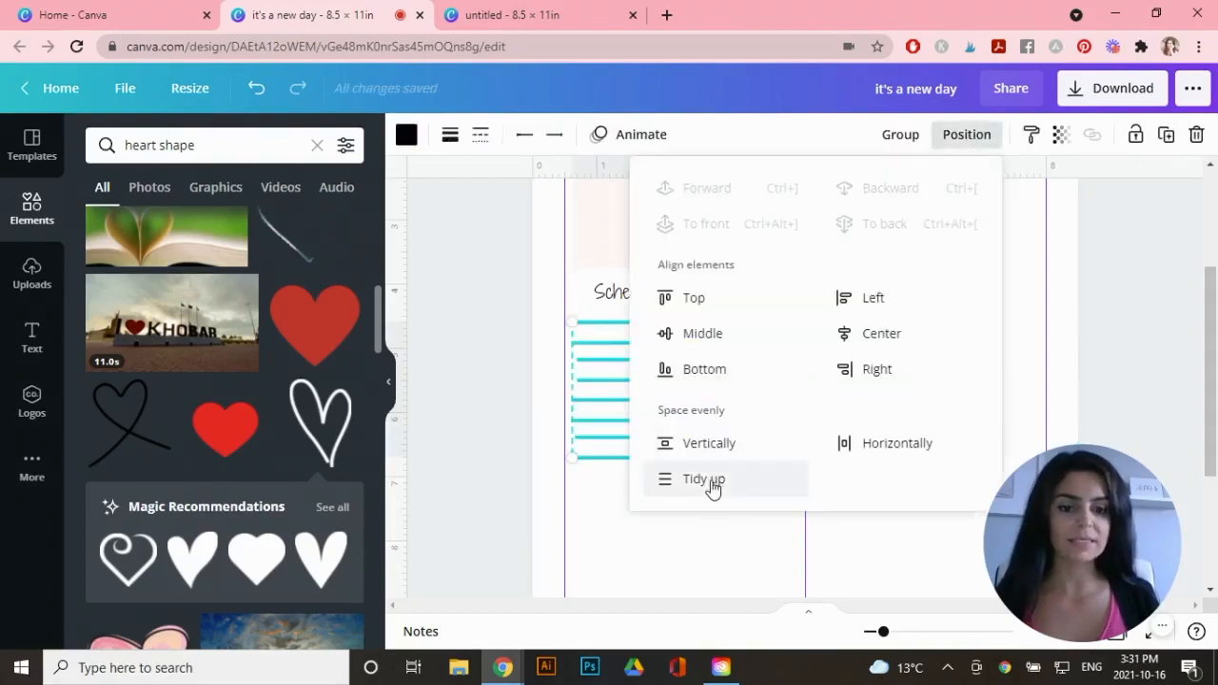
pyautogui.click(704, 479)
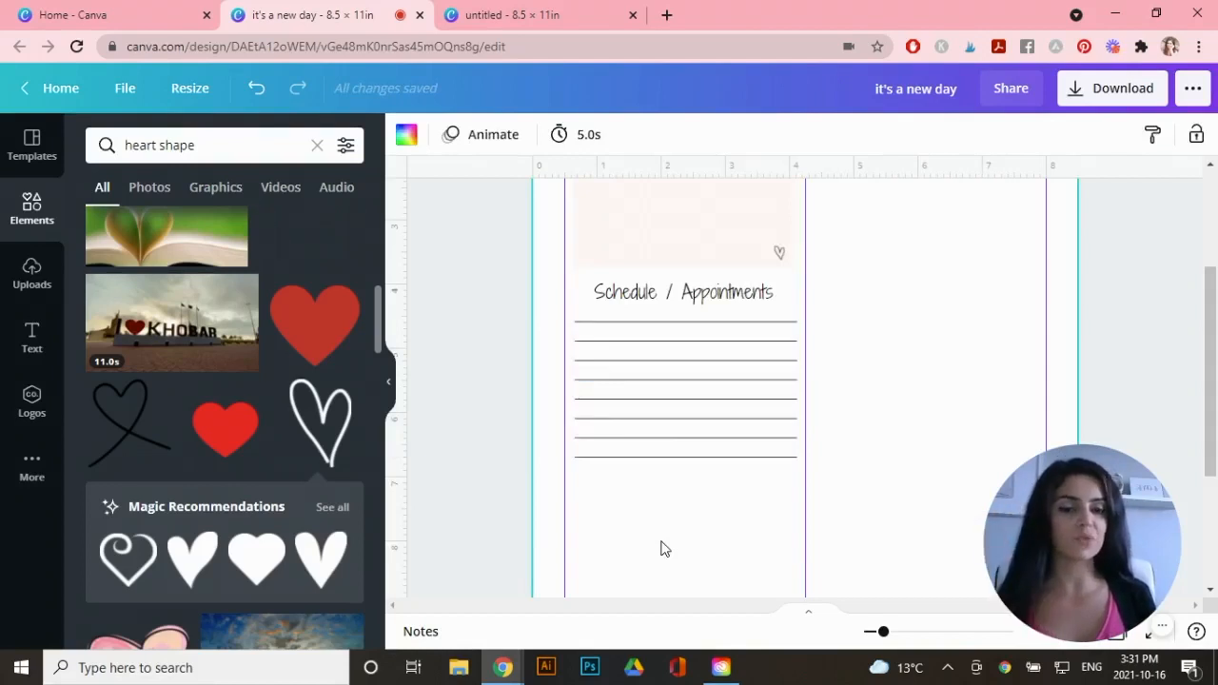
pyautogui.scroll(3)
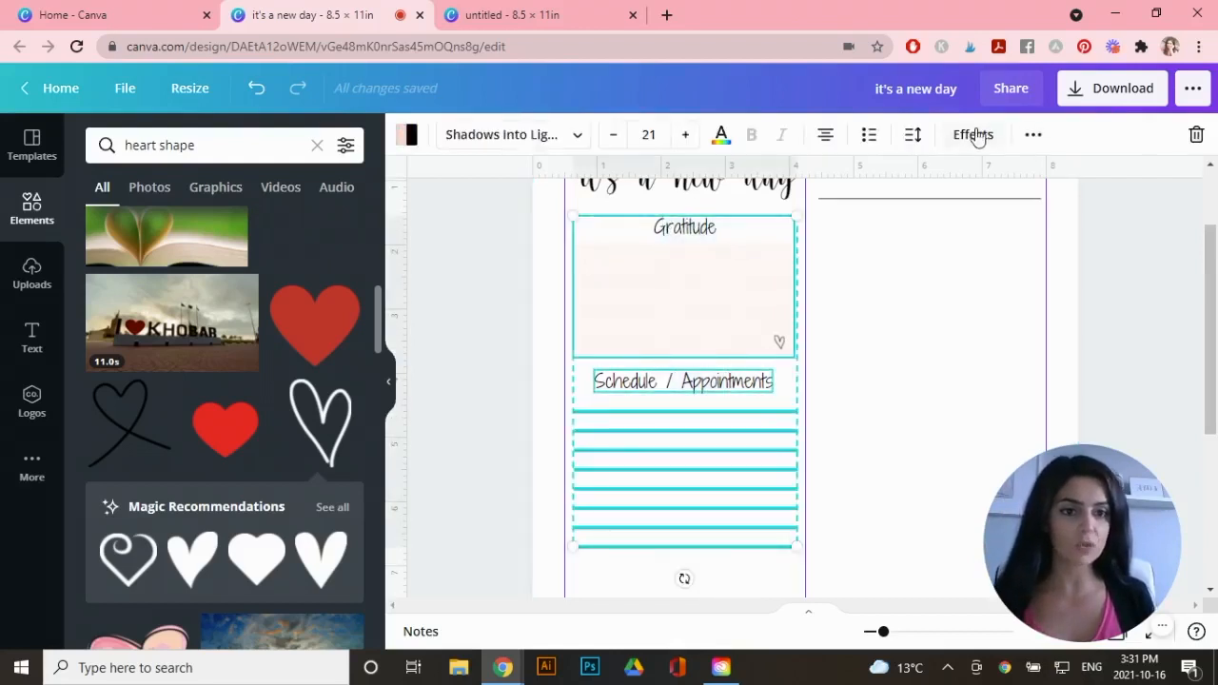
pyautogui.click(826, 177)
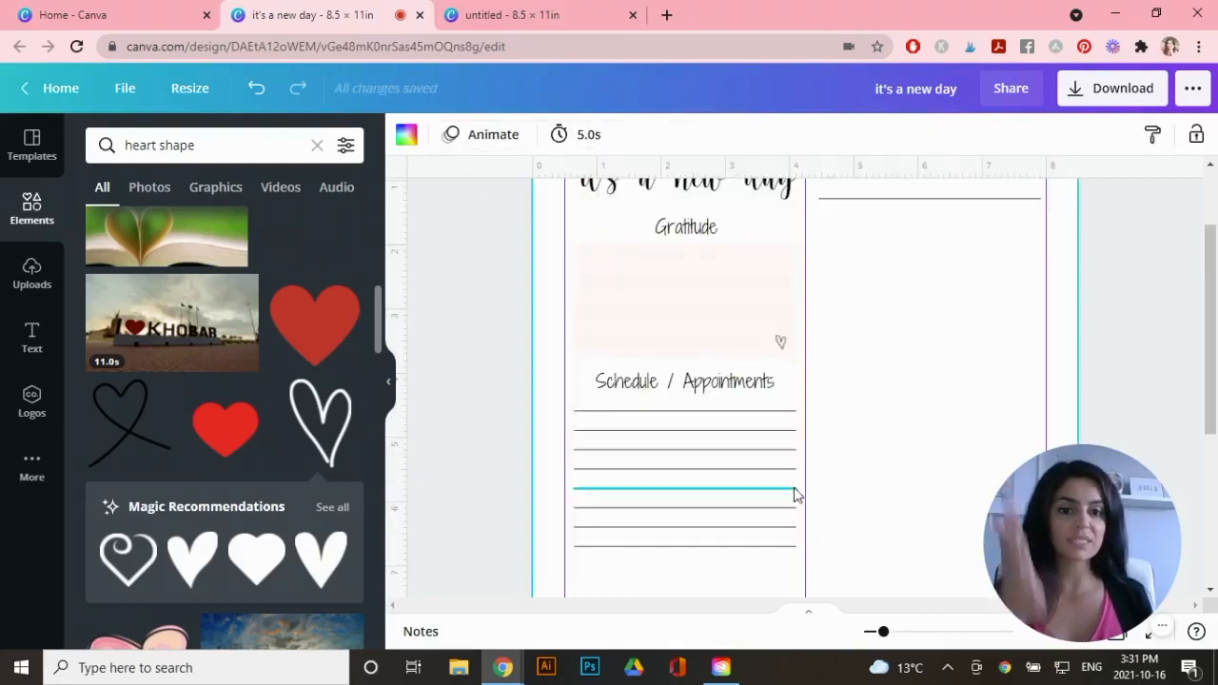
pyautogui.scroll(-3)
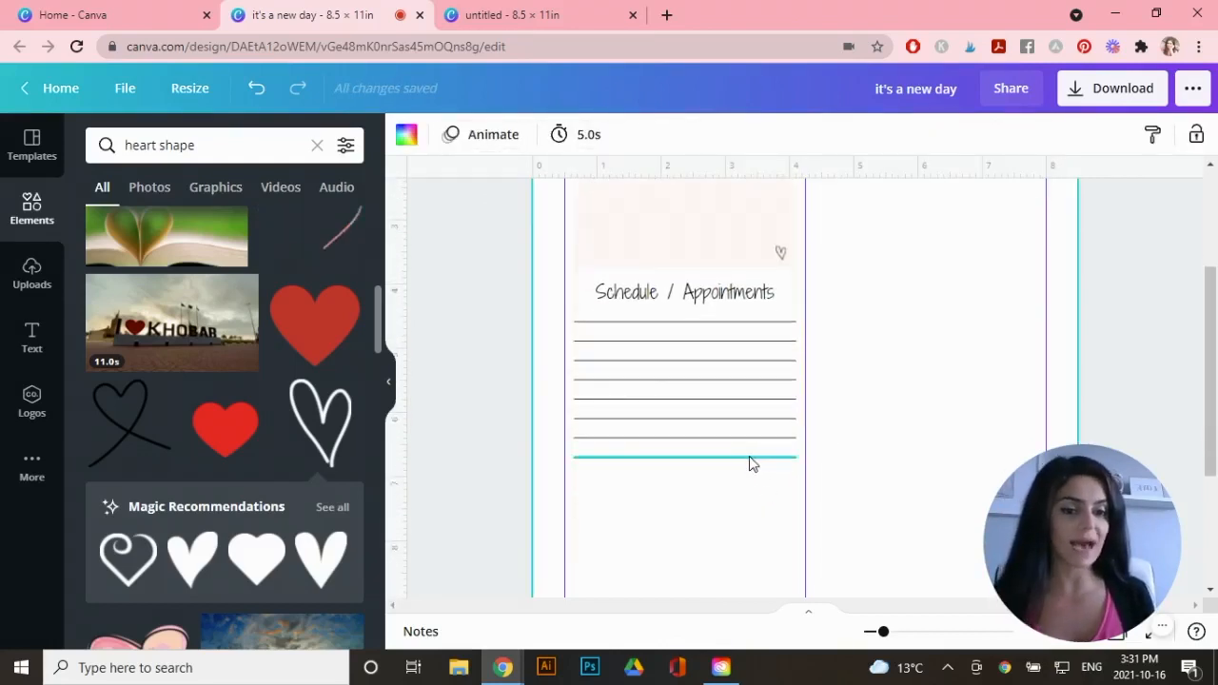
pyautogui.scroll(3)
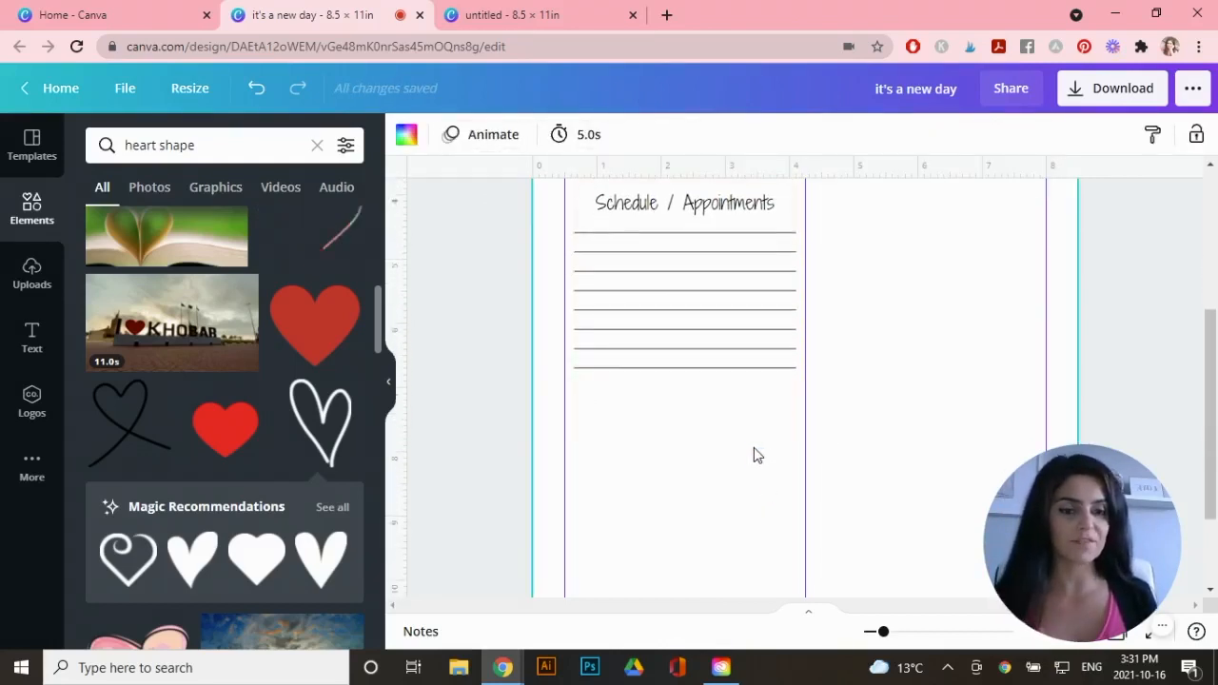
# Copy the heading below the schedule lines and rename it 'To Do List'.
pyautogui.click(683, 202)
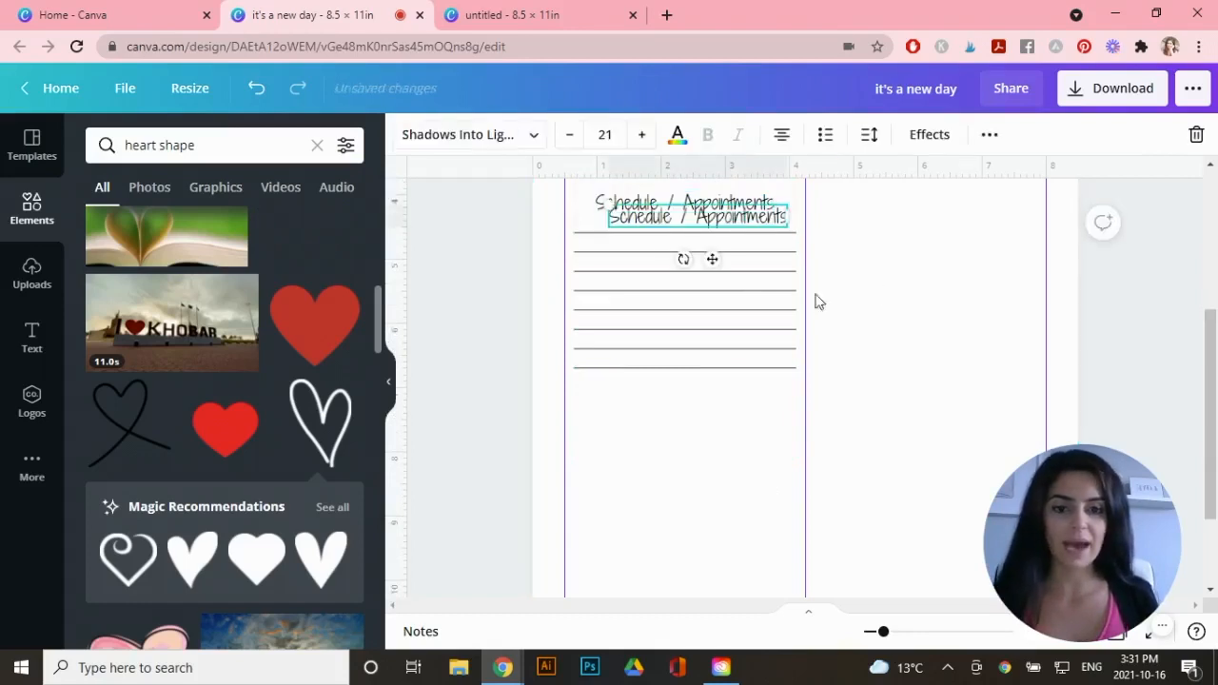
pyautogui.moveTo(696, 217); pyautogui.dragTo(685, 397)
pyautogui.write('To Do L')
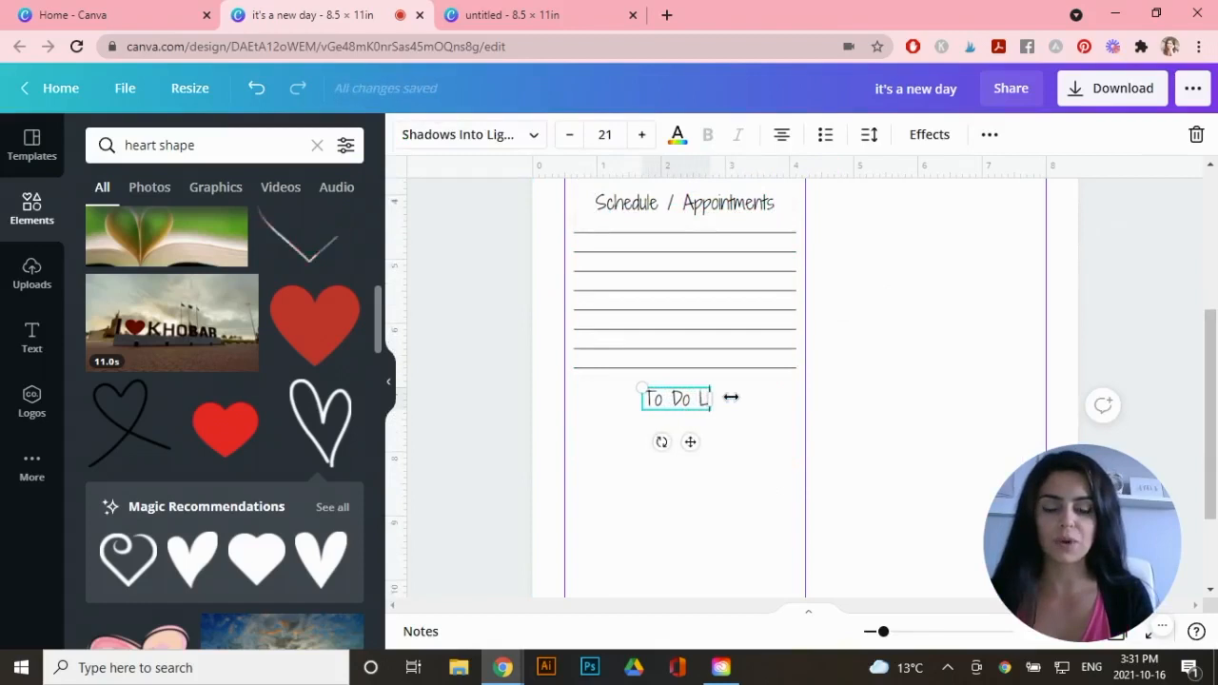
pyautogui.write('ist')
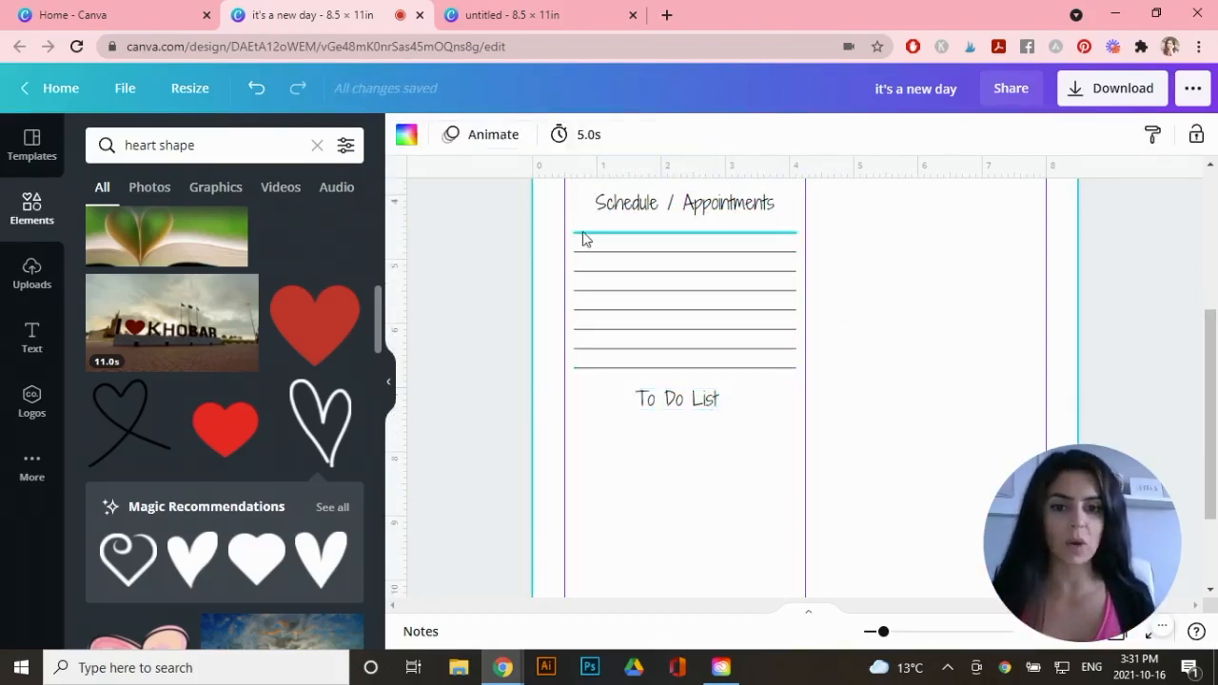
# Add outlined checkbox squares and space them evenly with Tidy up.
pyautogui.click(685, 301)
pyautogui.write('square')
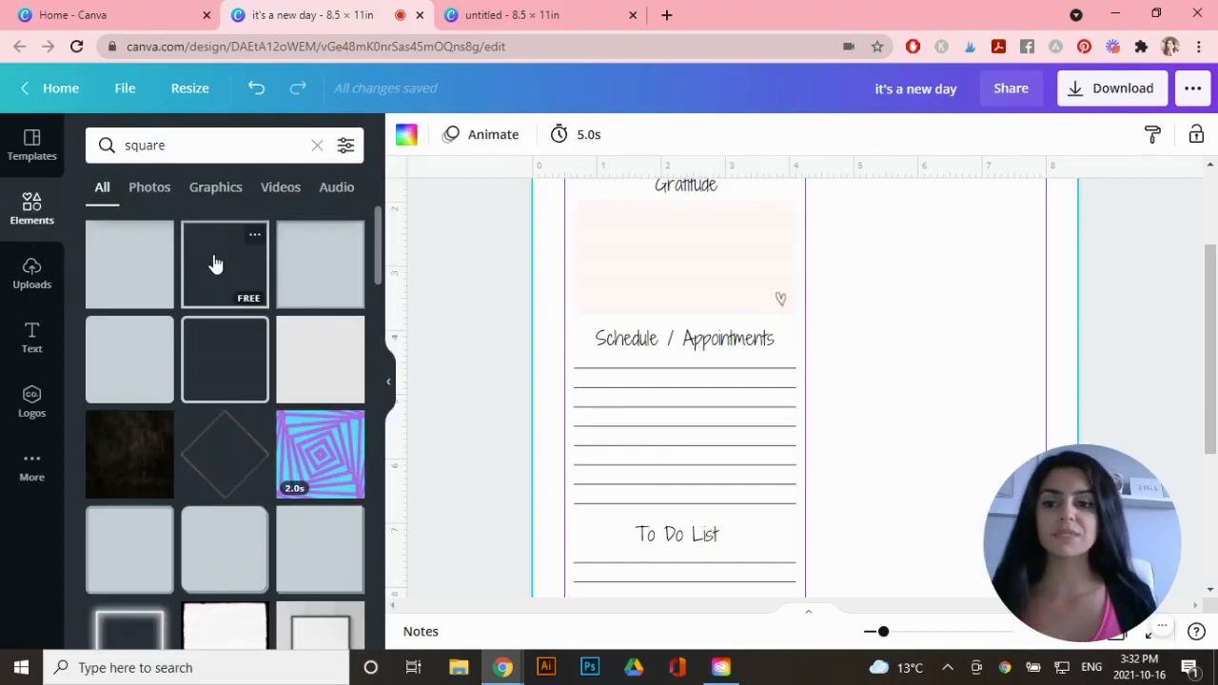
pyautogui.click(225, 453)
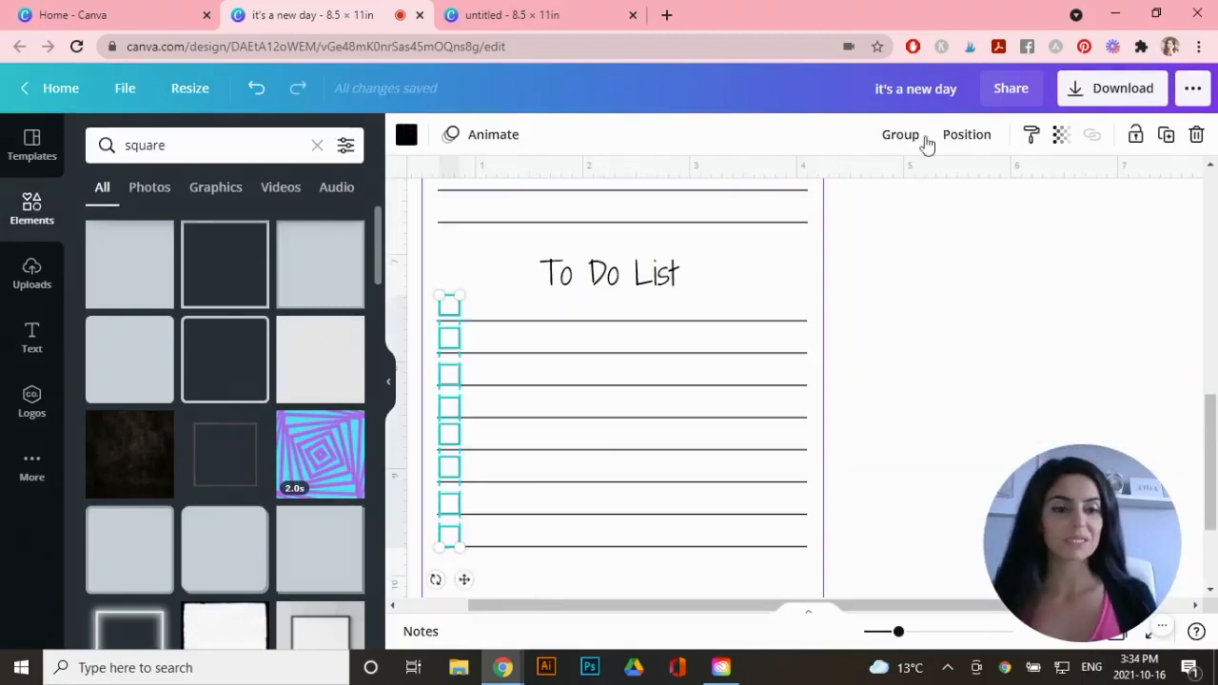
pyautogui.click(967, 133)
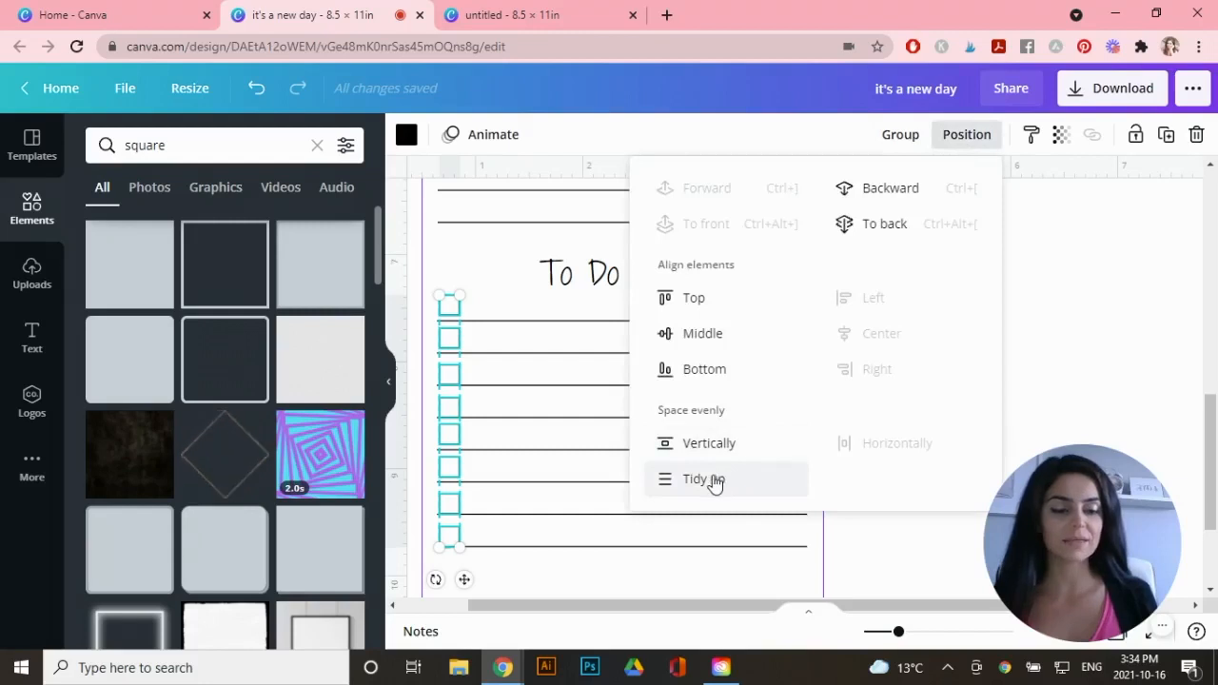
pyautogui.click(704, 479)
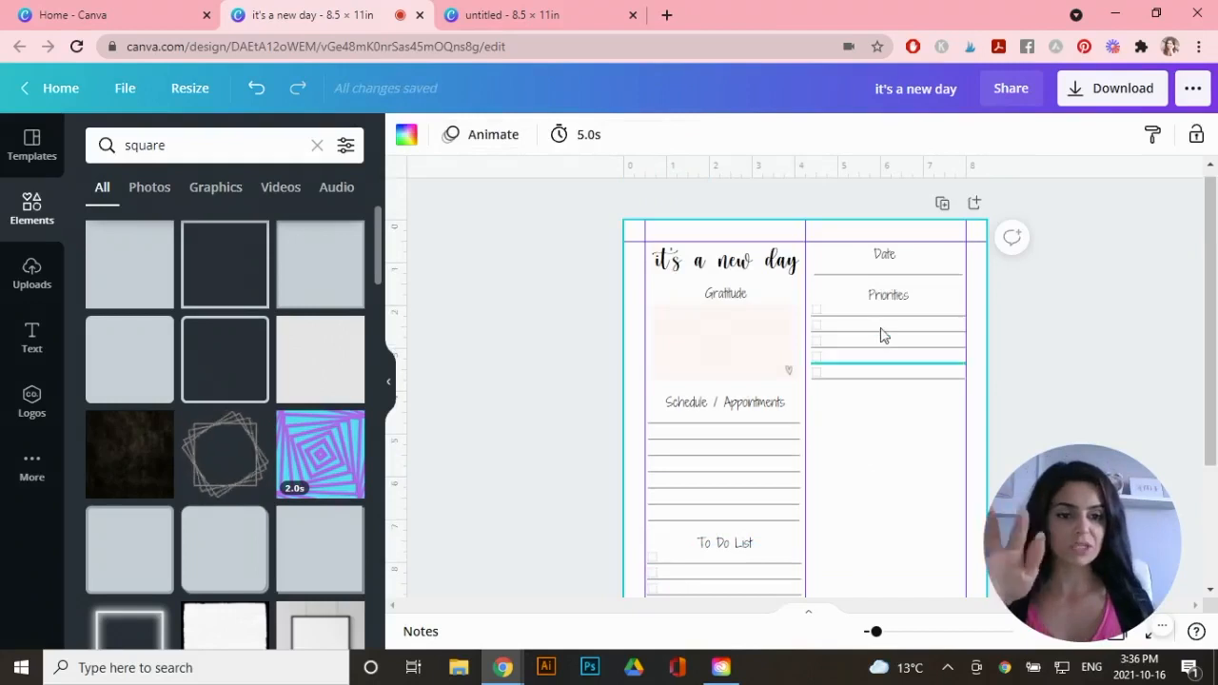
# Align the Priorities and Gratitude headings along their tops.
pyautogui.click(886, 293)
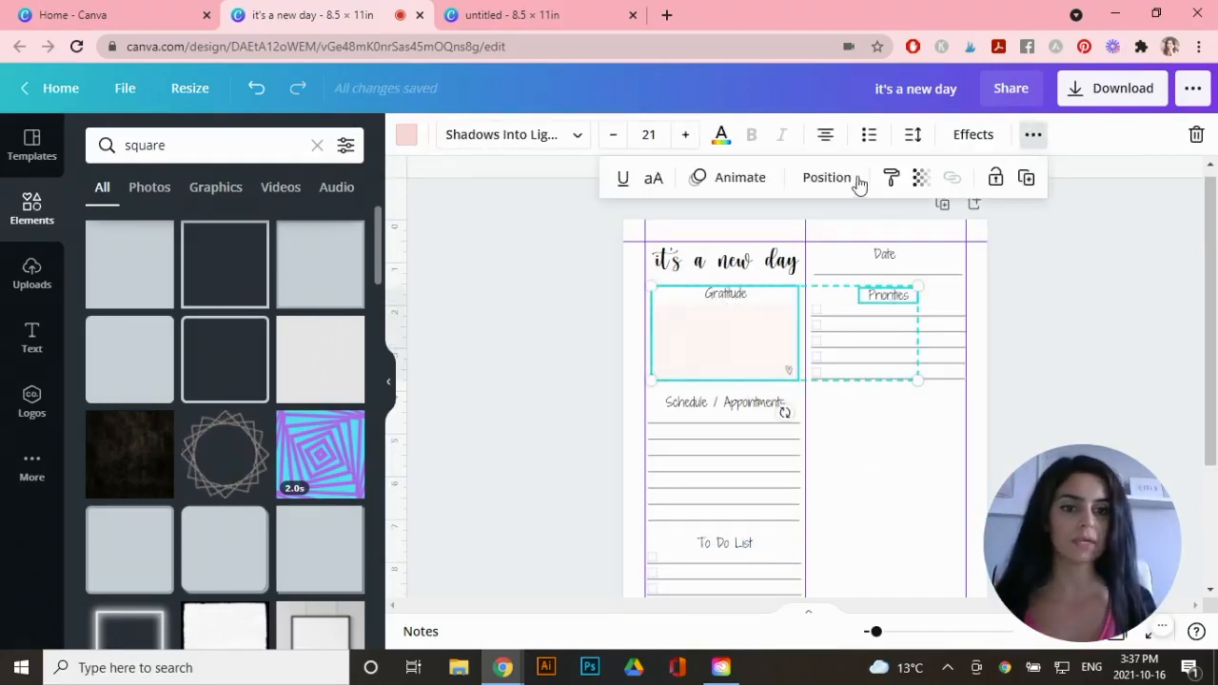
pyautogui.click(826, 177)
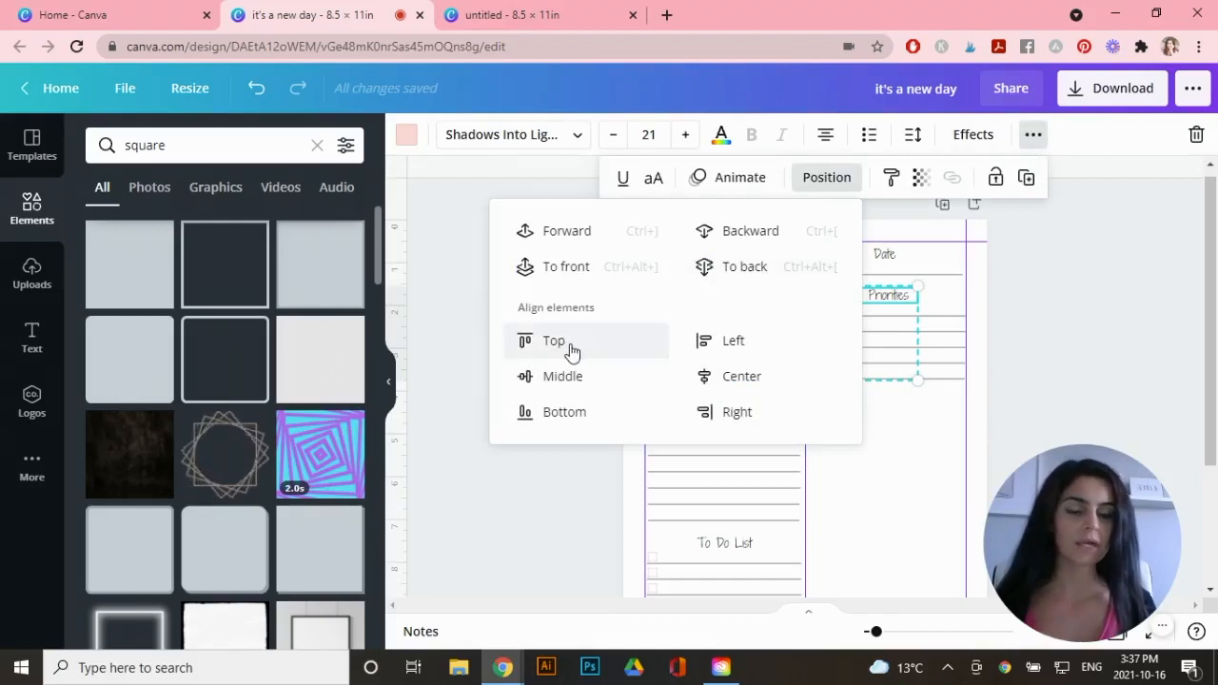
pyautogui.click(552, 338)
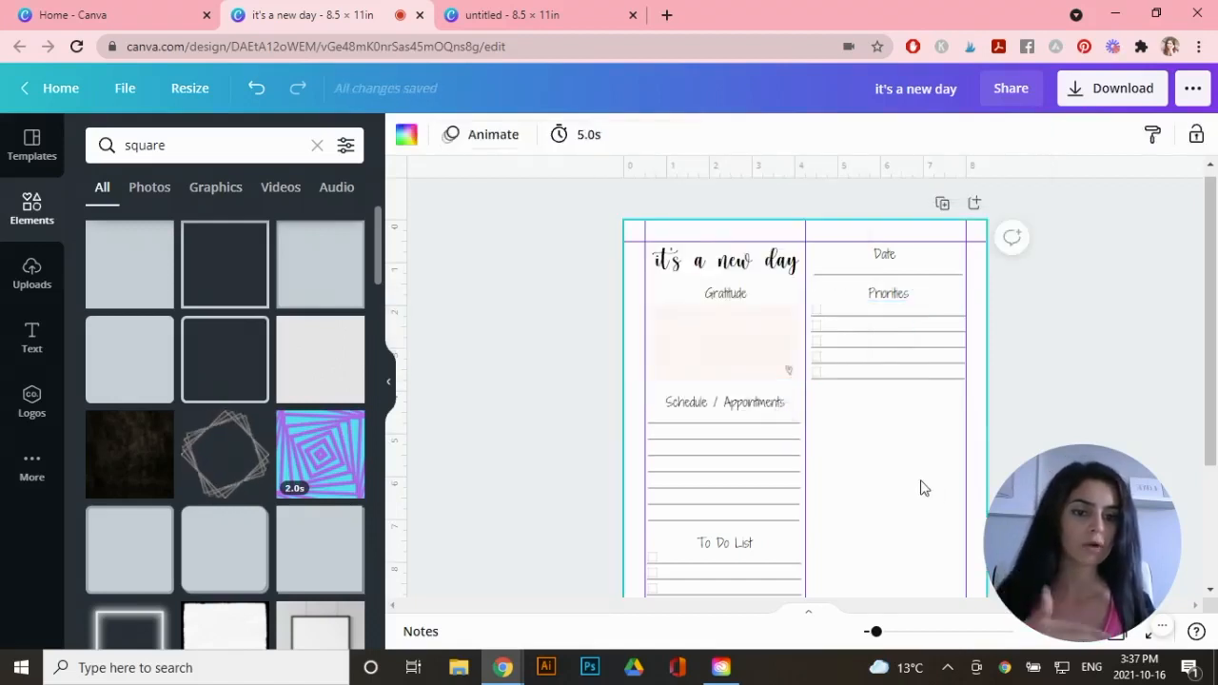
# Move the Date label into place above the Priorities section.
pyautogui.click(884, 255)
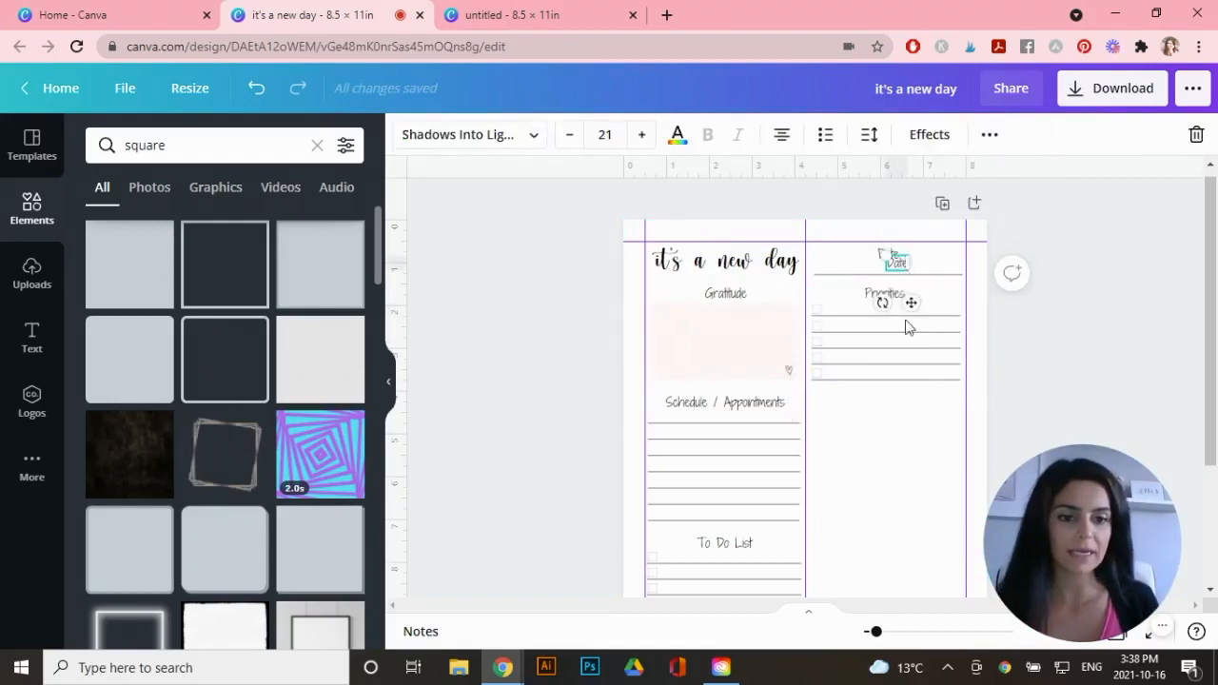
pyautogui.moveTo(894, 259); pyautogui.dragTo(885, 409)
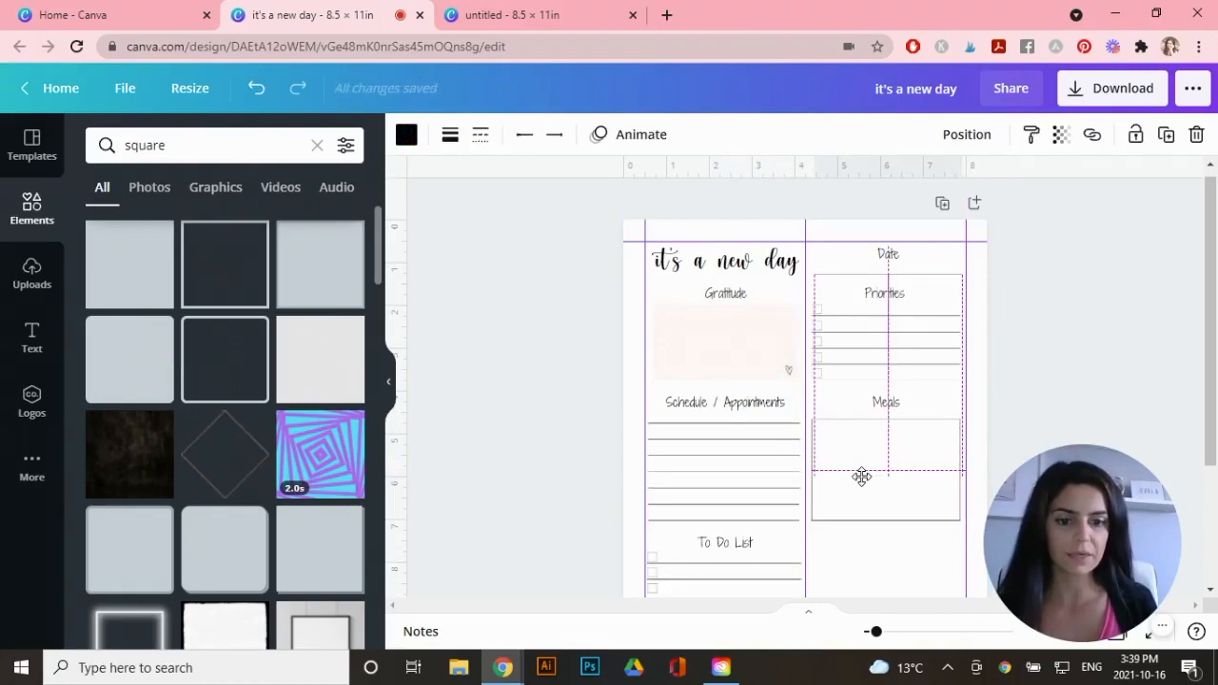
# Align the Meals box divider lines to the middle so the four cells are equal.
pyautogui.click(885, 448)
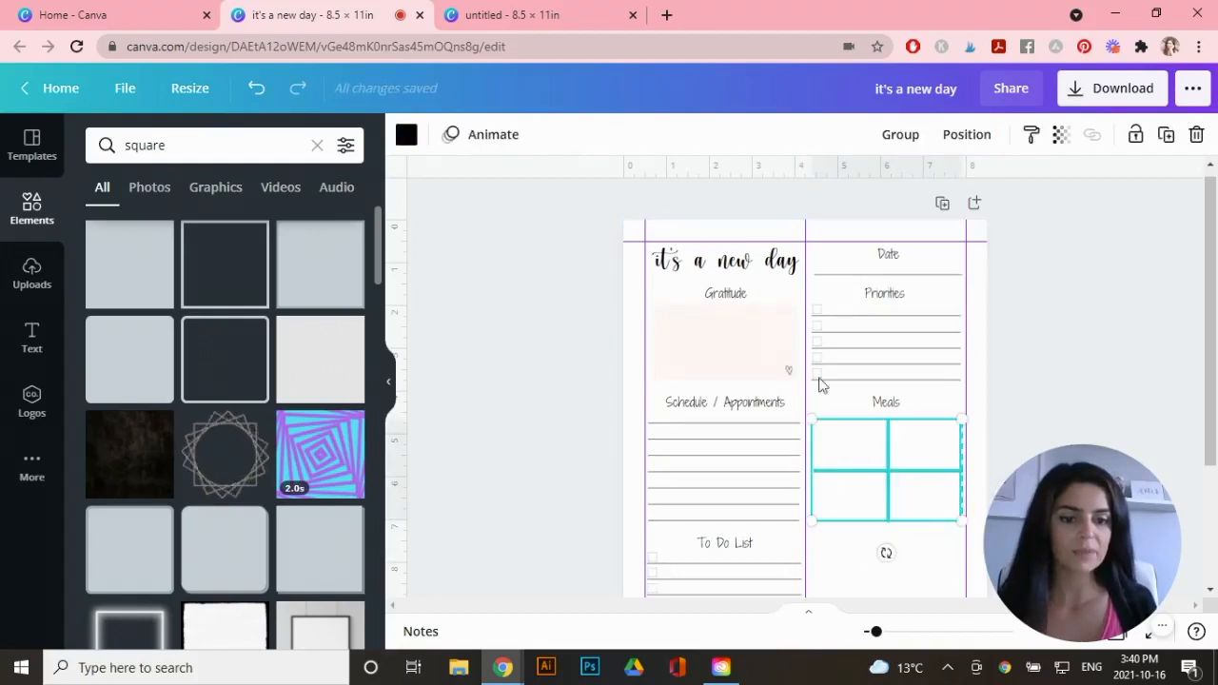
pyautogui.click(966, 133)
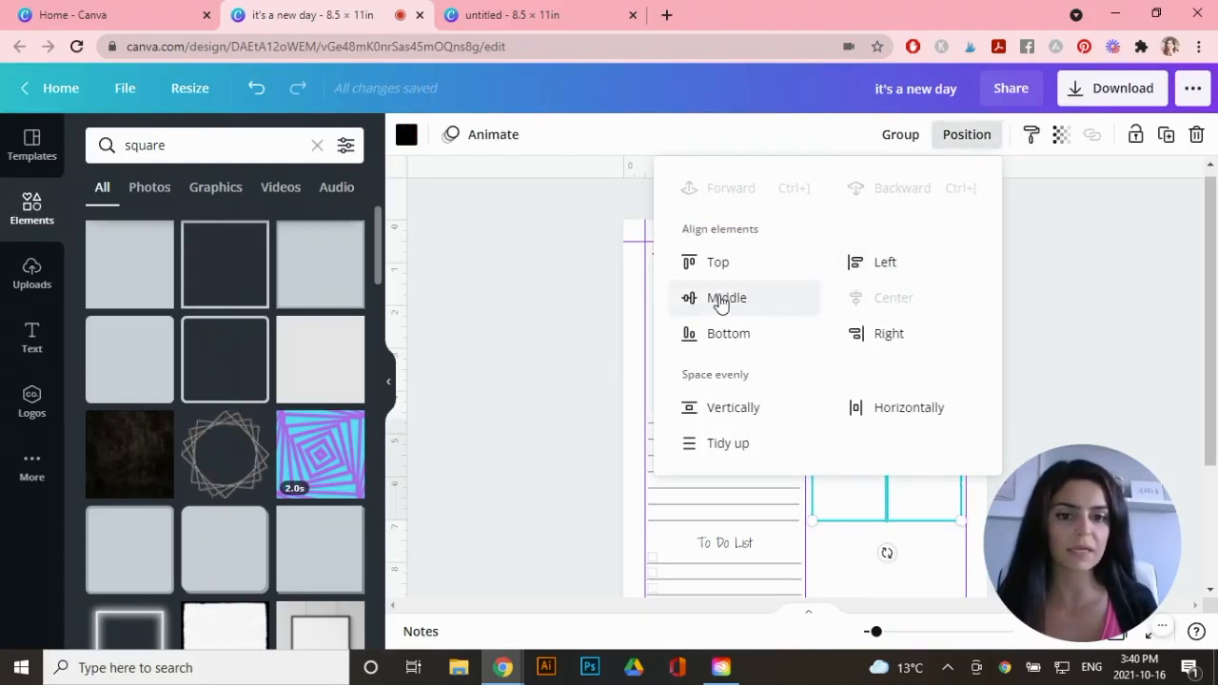
pyautogui.click(727, 297)
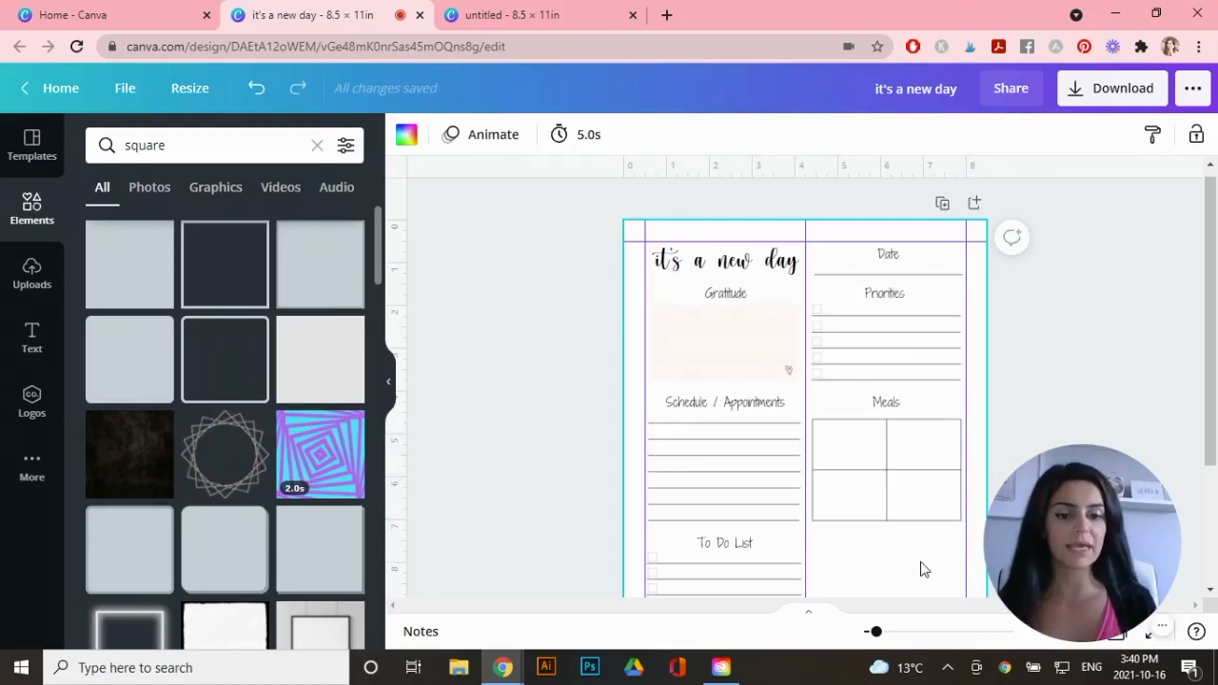
# Place a copied small label into the top-left meal cell.
pyautogui.click(887, 402)
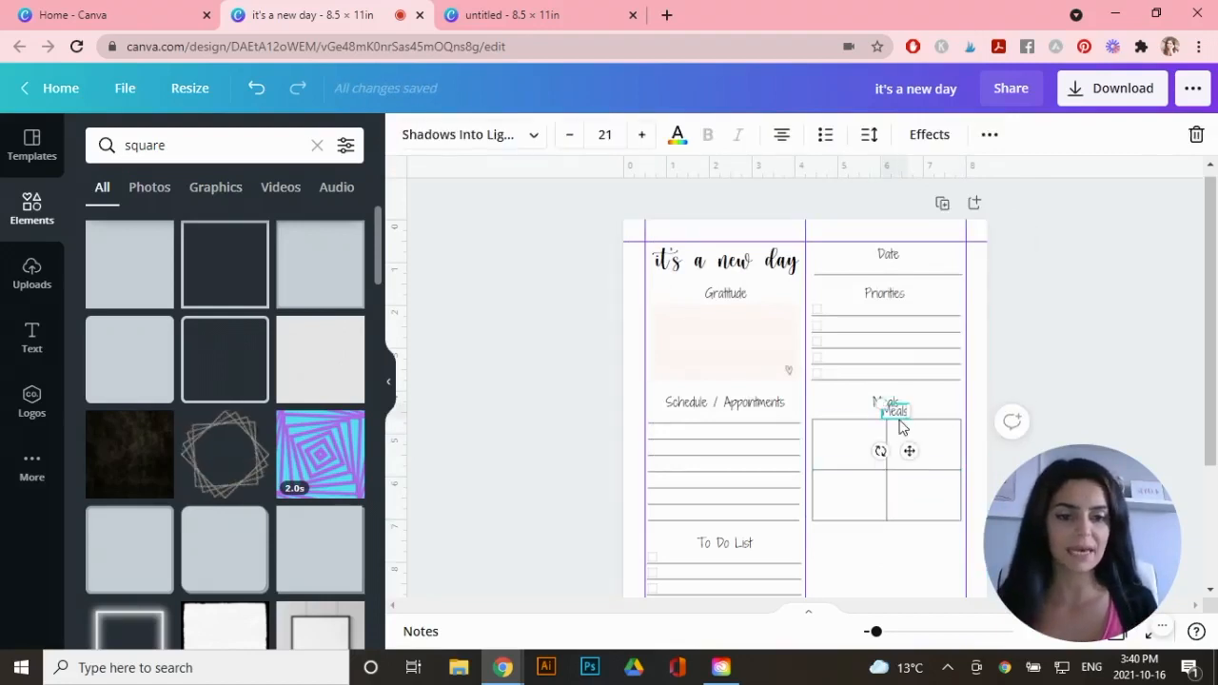
pyautogui.moveTo(893, 411); pyautogui.dragTo(848, 426)
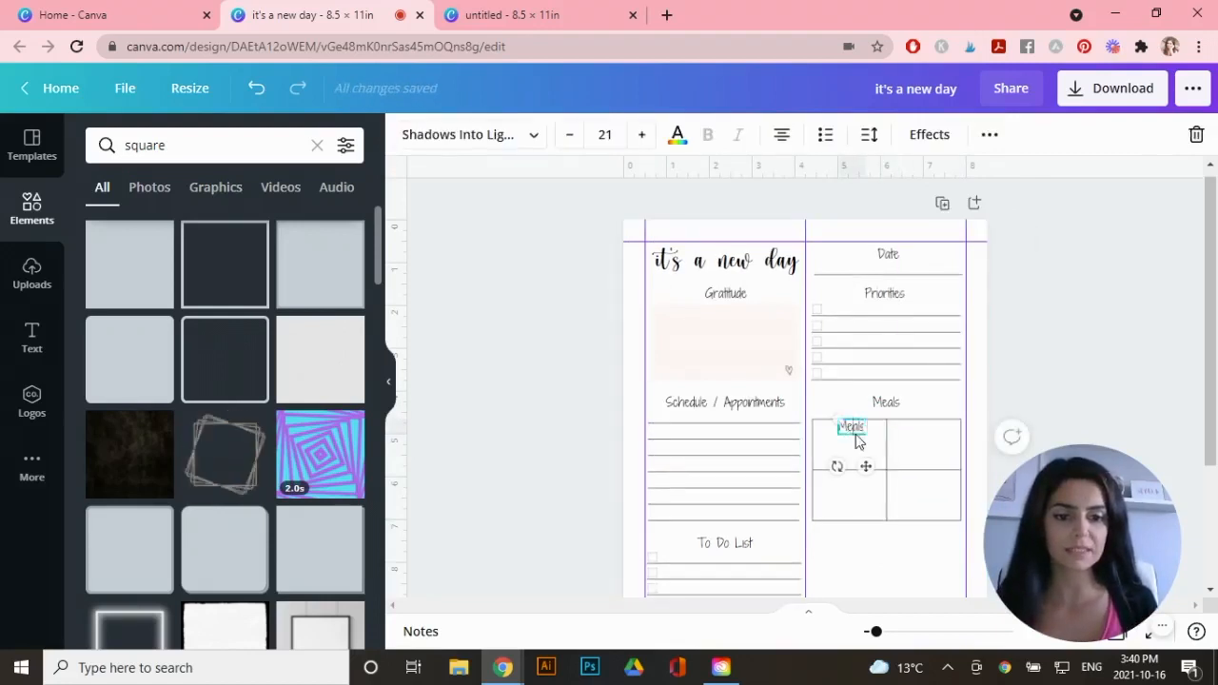
pyautogui.click(569, 133)
pyautogui.write('Breakfast')
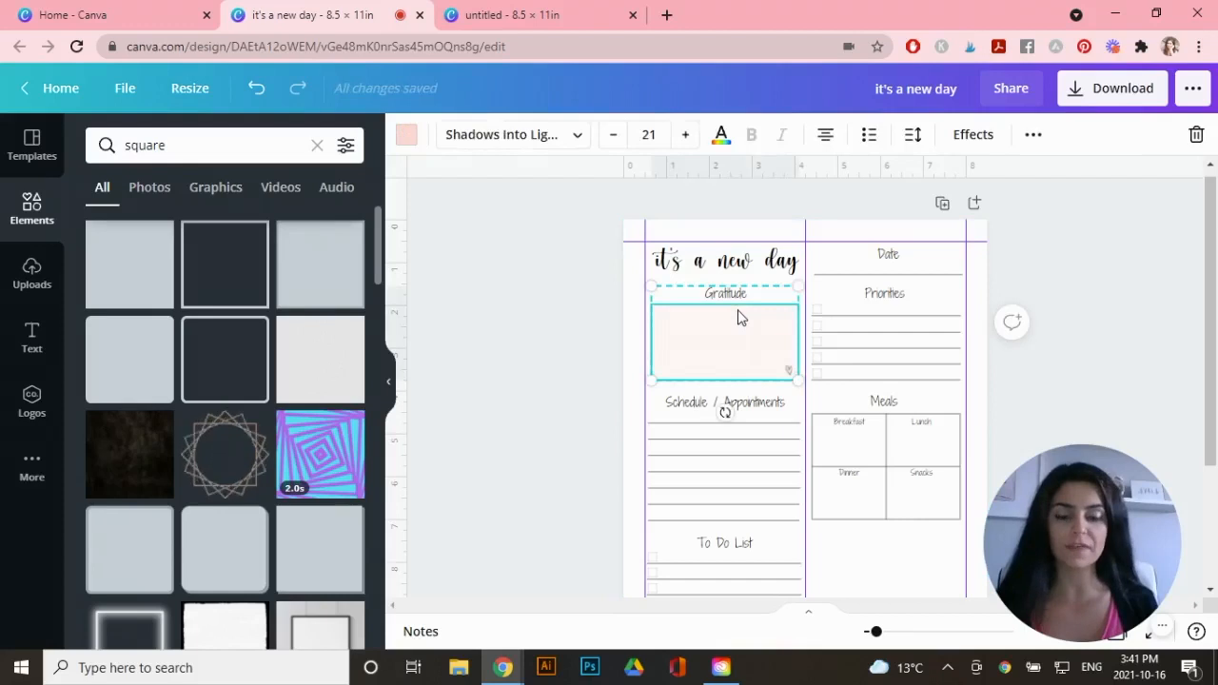
# Rename the duplicated pink box's heading to 'Notes' below the Meals section.
pyautogui.scroll(-3)
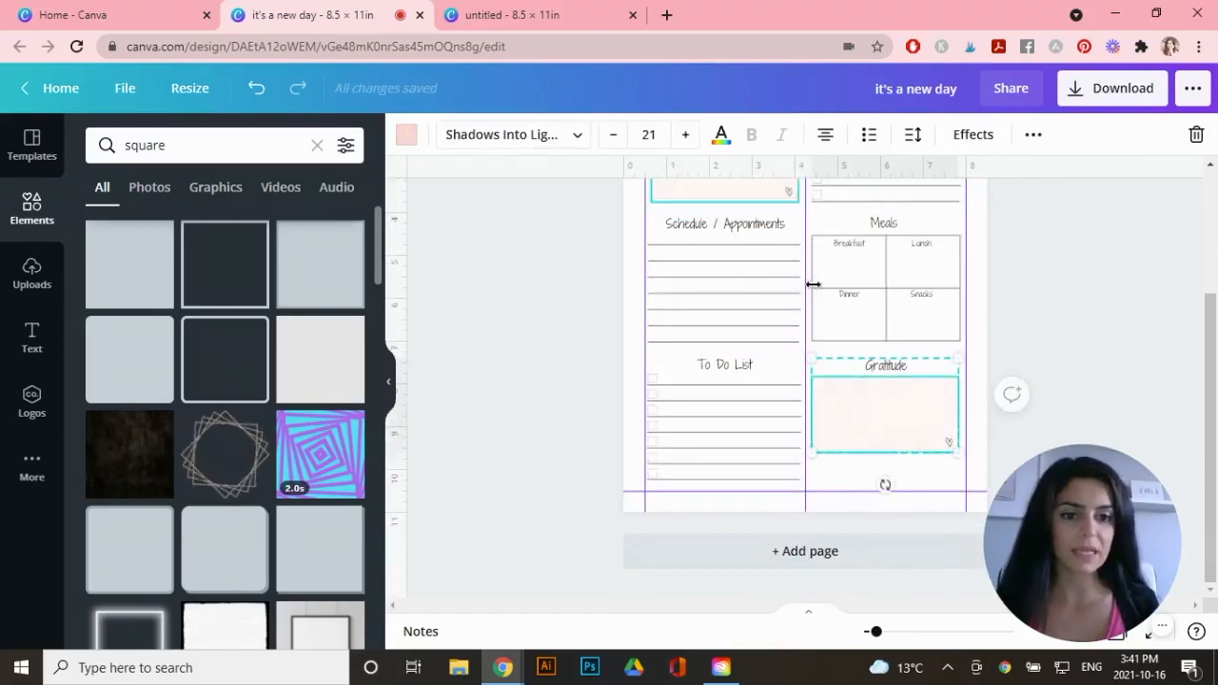
pyautogui.click(883, 403)
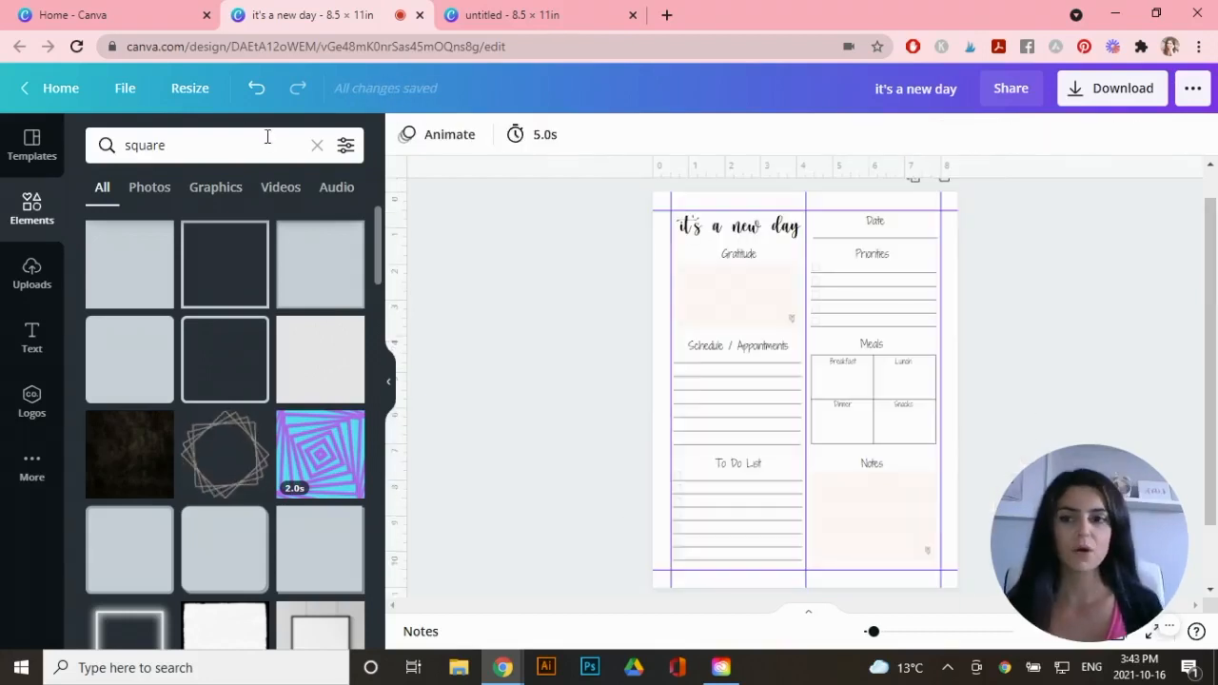
# Hide the page guides from the File menu.
pyautogui.click(126, 87)
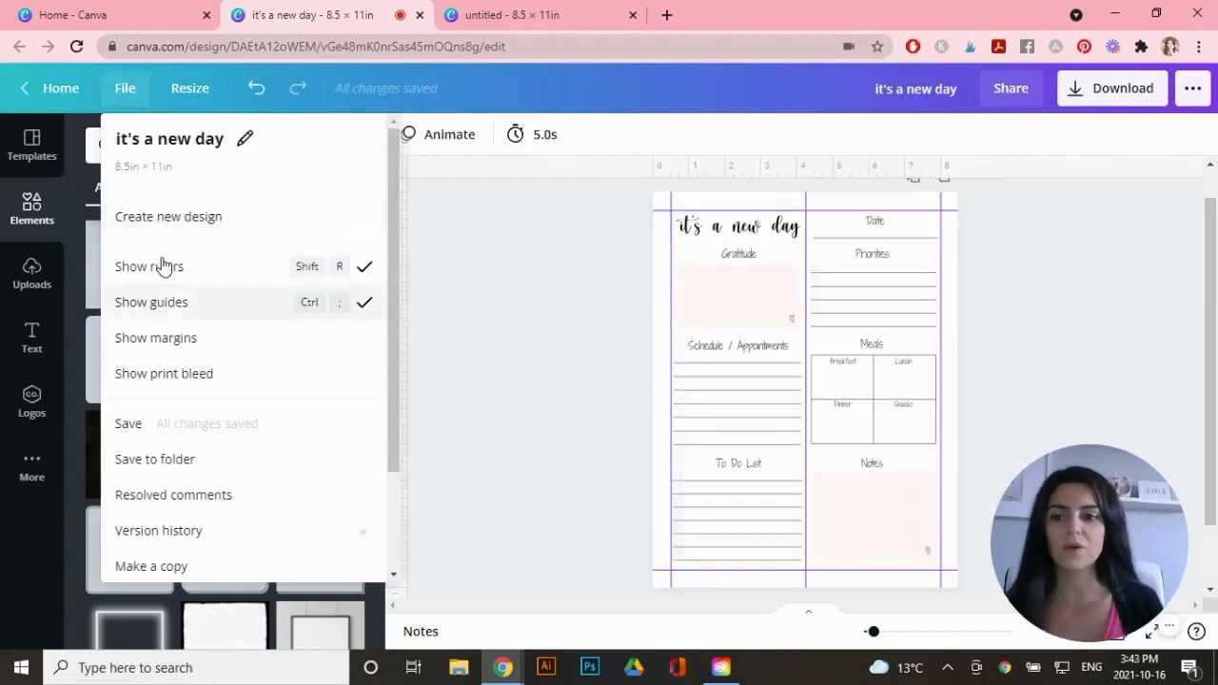
pyautogui.click(30, 207)
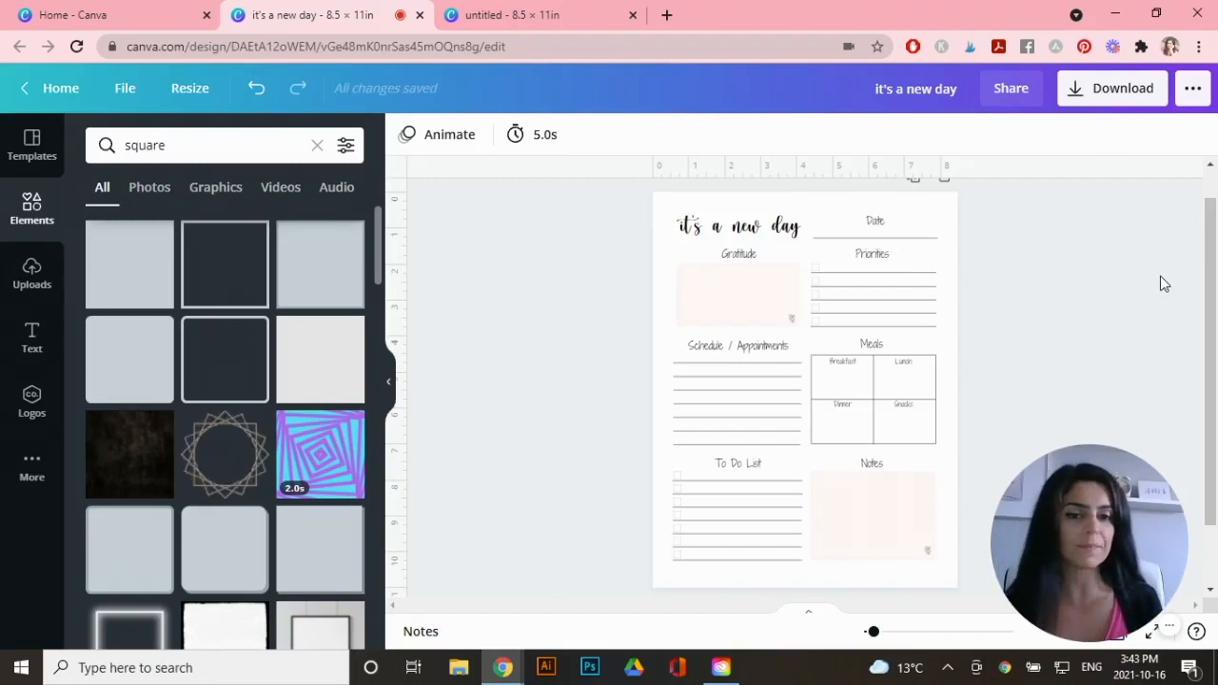
# Download the planner page as a PDF Print file.
pyautogui.click(1111, 88)
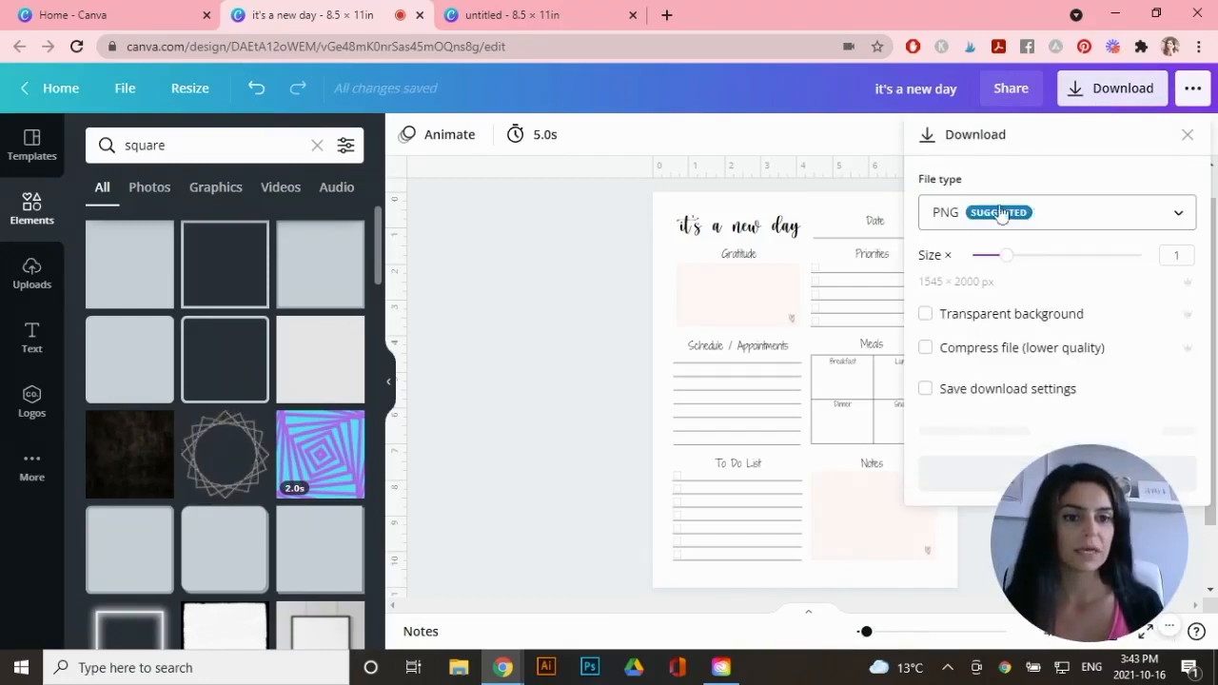
pyautogui.click(1054, 213)
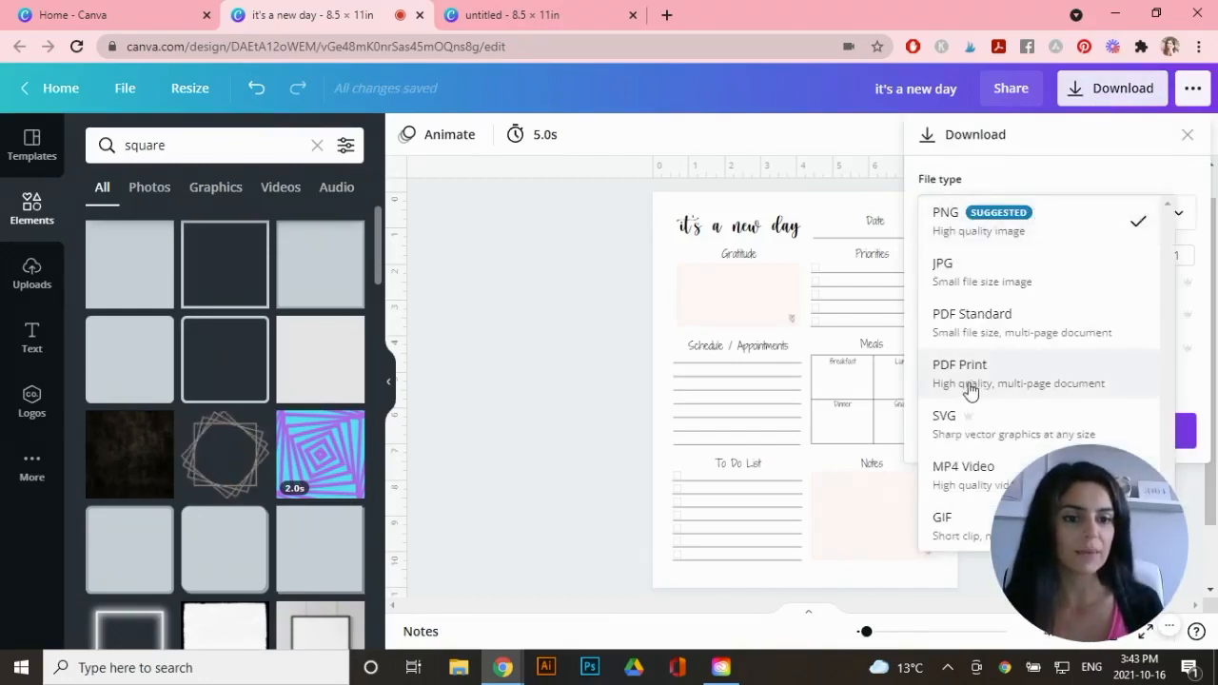
pyautogui.click(959, 365)
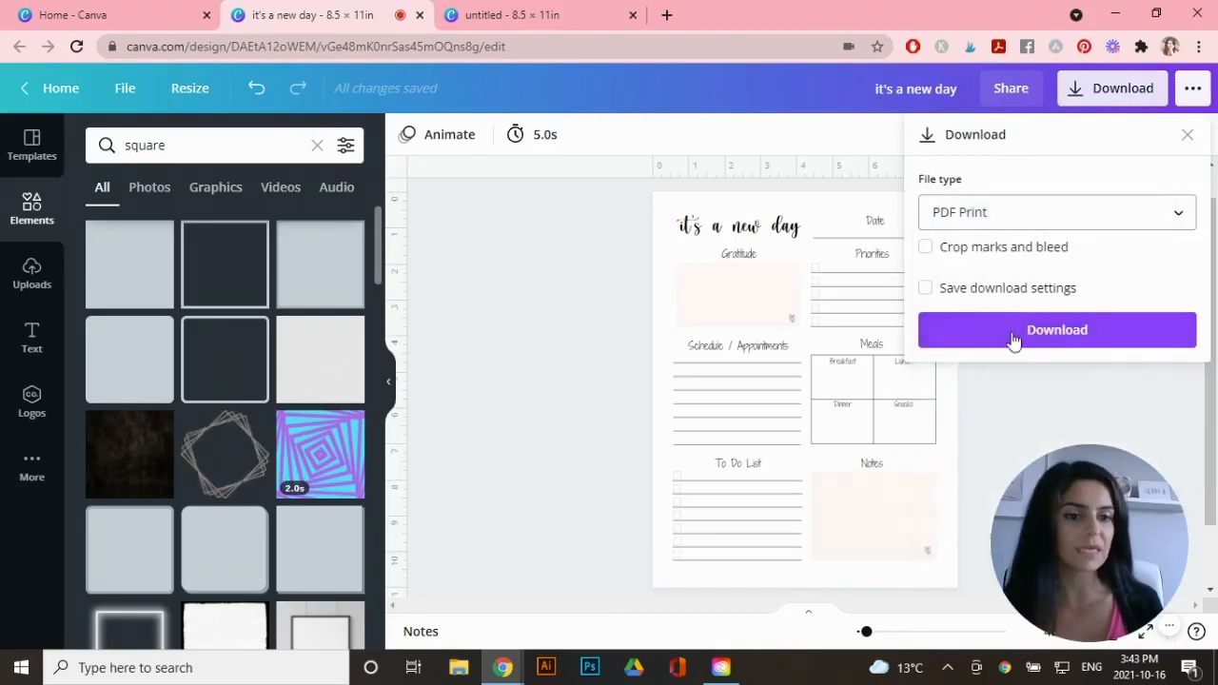
pyautogui.moveTo(1043, 335)
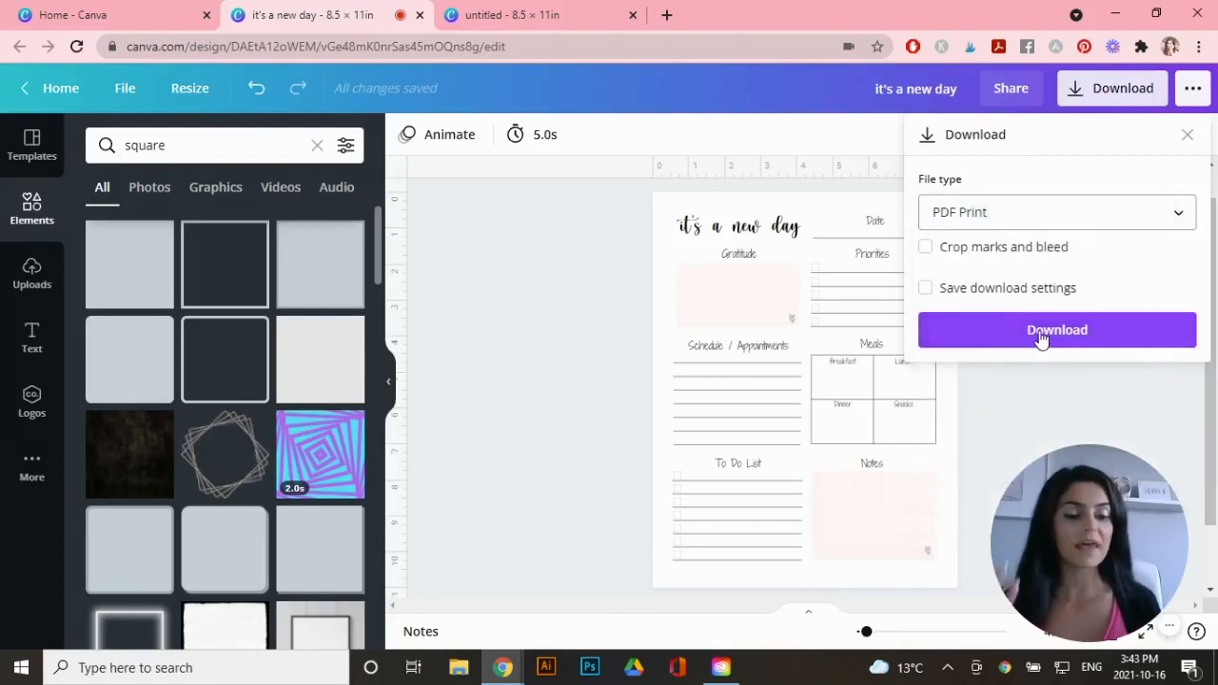
pyautogui.click(1056, 329)
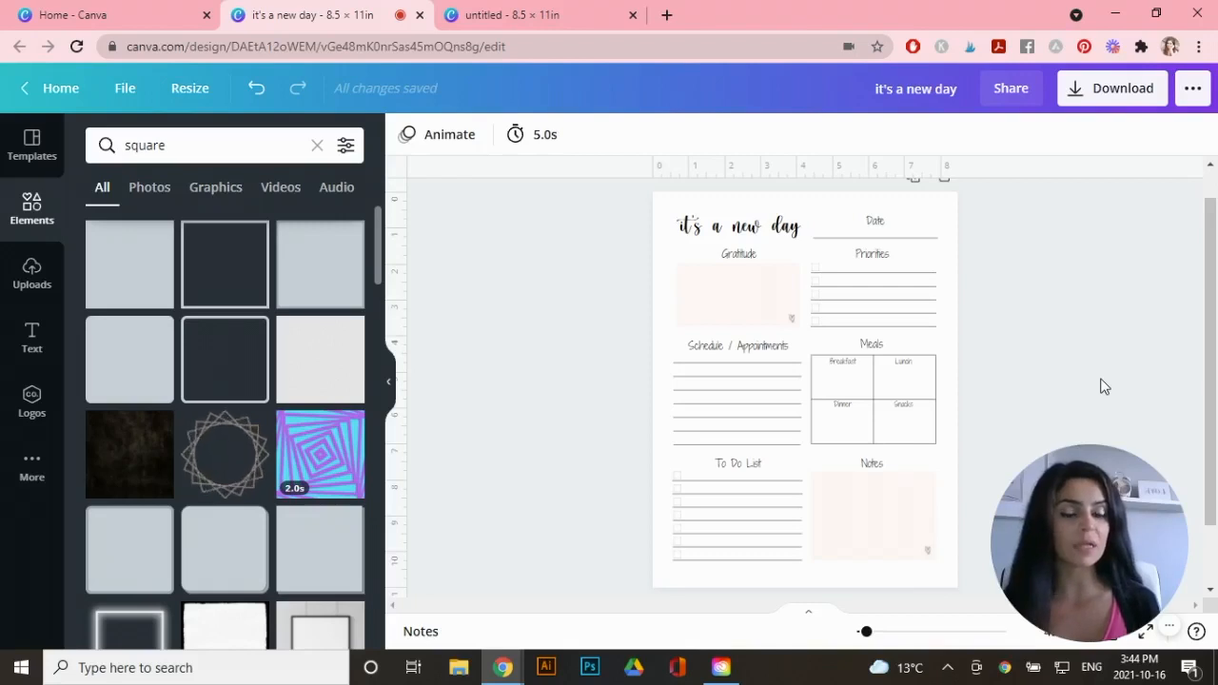
# Fill the Date field with 'October 19, 2021'.
pyautogui.click(719, 666)
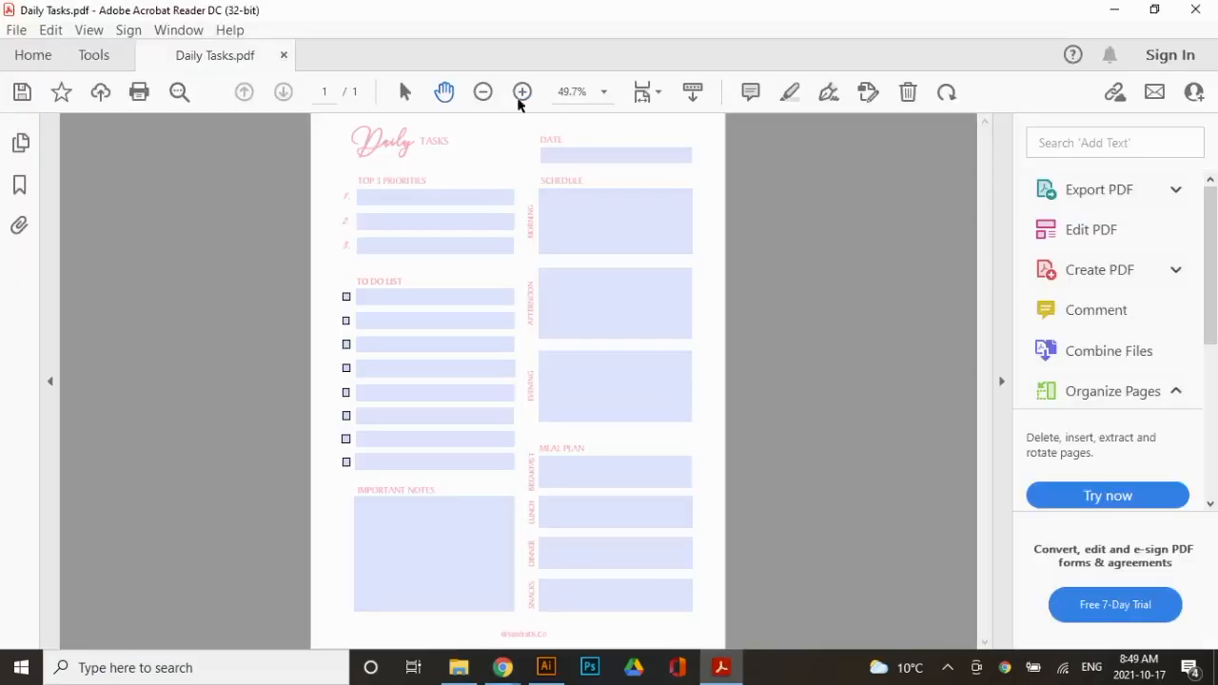
pyautogui.moveTo(626, 179)
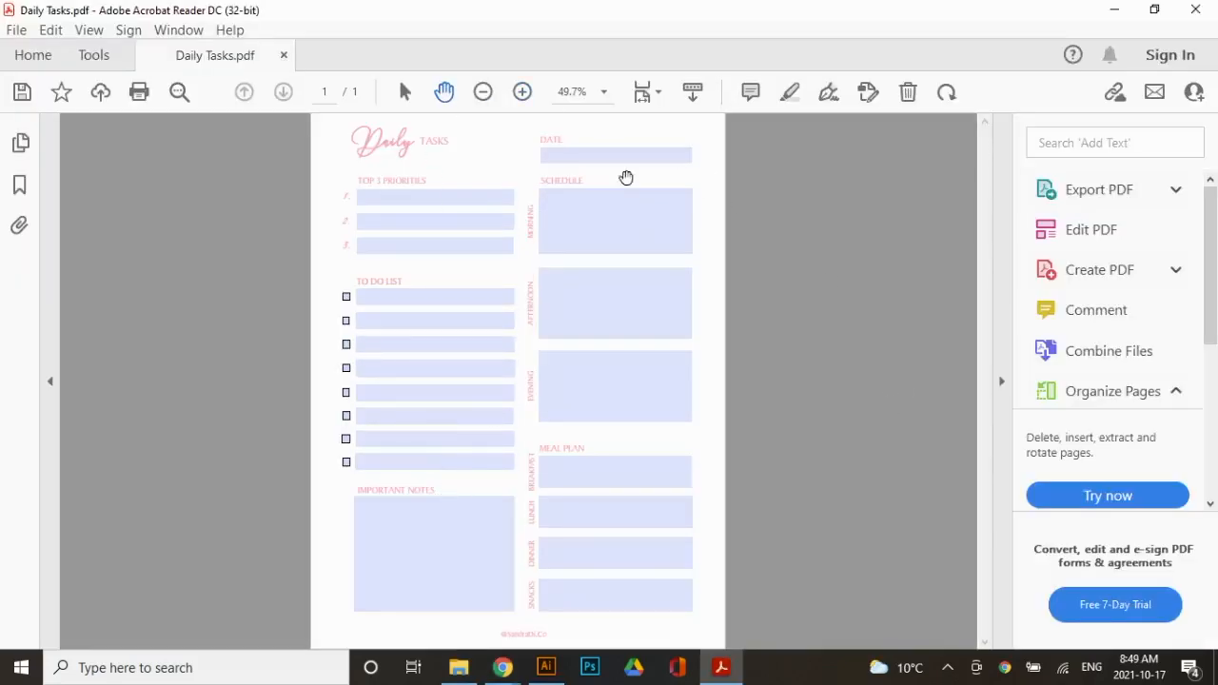
pyautogui.click(521, 91)
pyautogui.write('Oct')
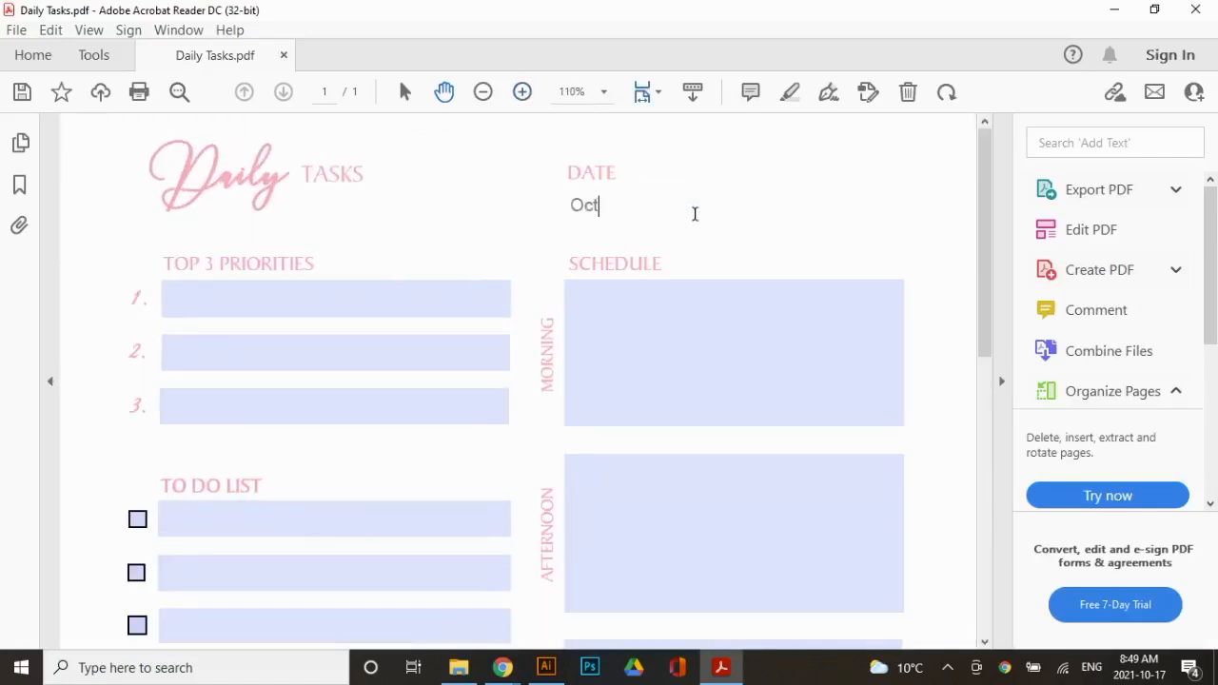
pyautogui.write('ober 19, 2021')
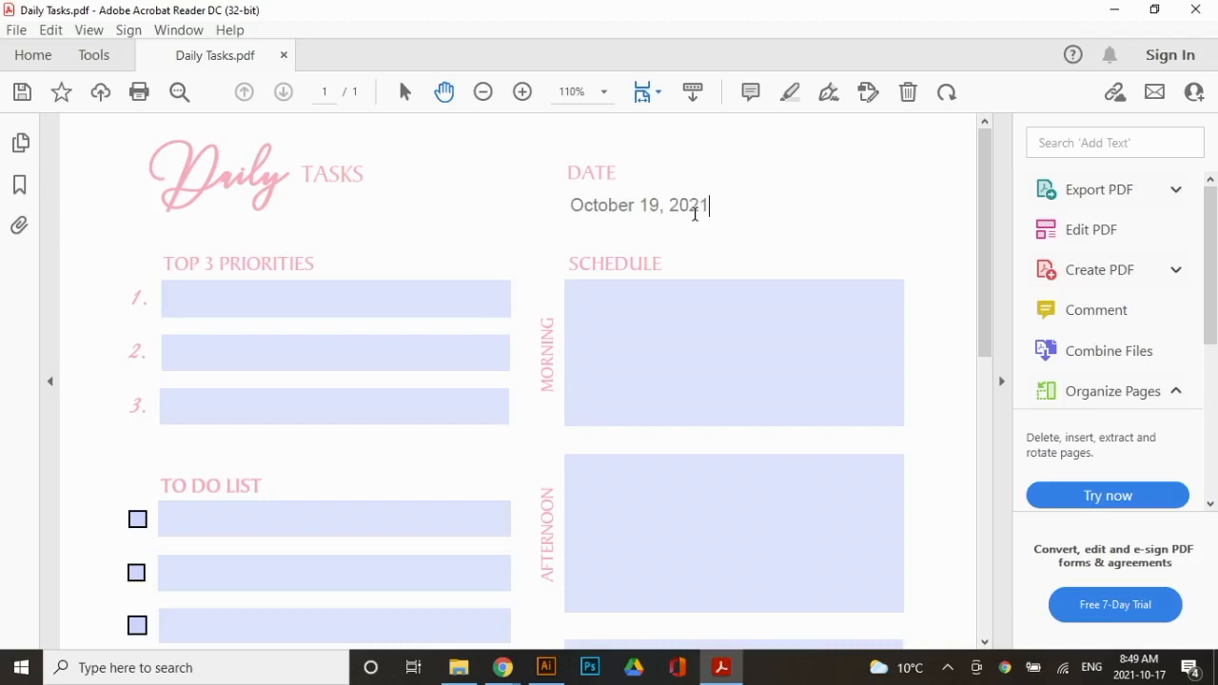
# Add the to-do item 'Film YouTube video' and tick its checkbox.
pyautogui.scroll(-3)
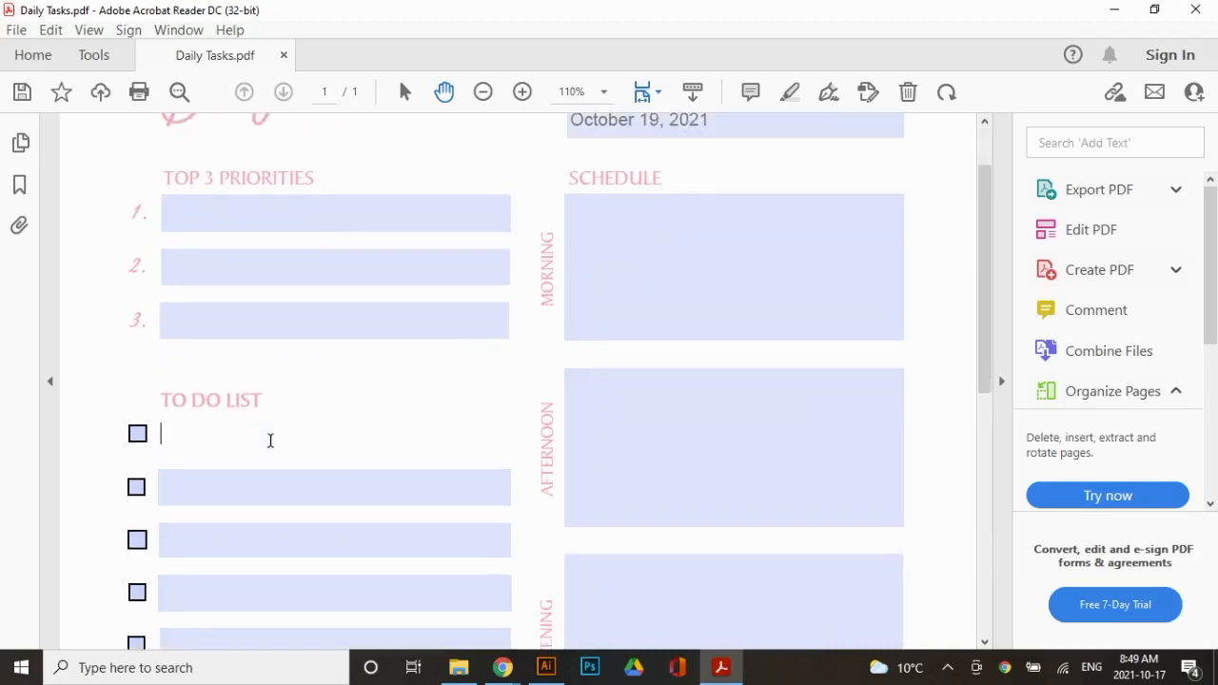
pyautogui.write('Film Y')
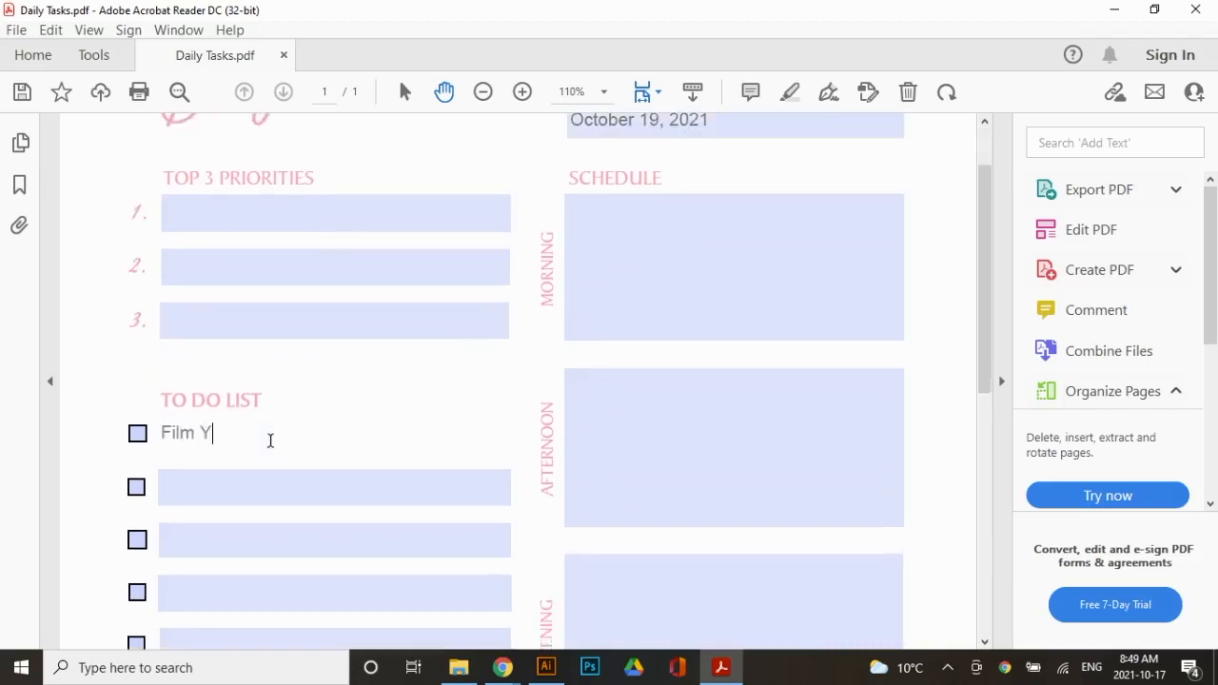
pyautogui.write('ouTube vide')
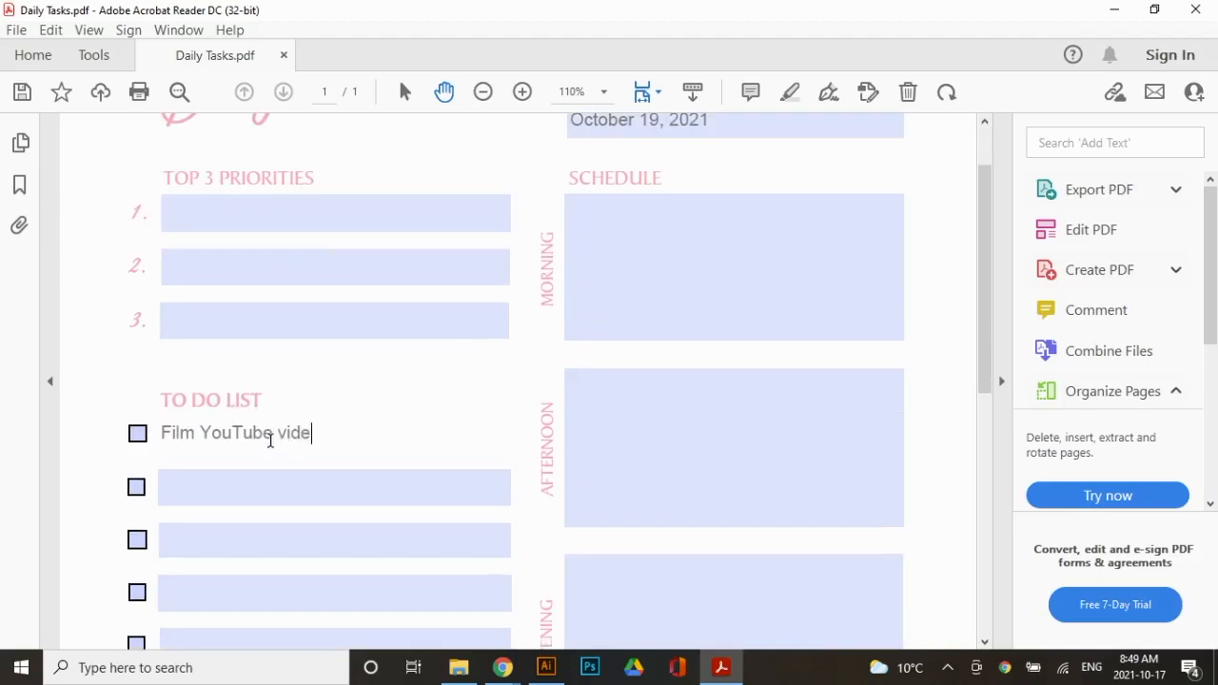
pyautogui.click(137, 434)
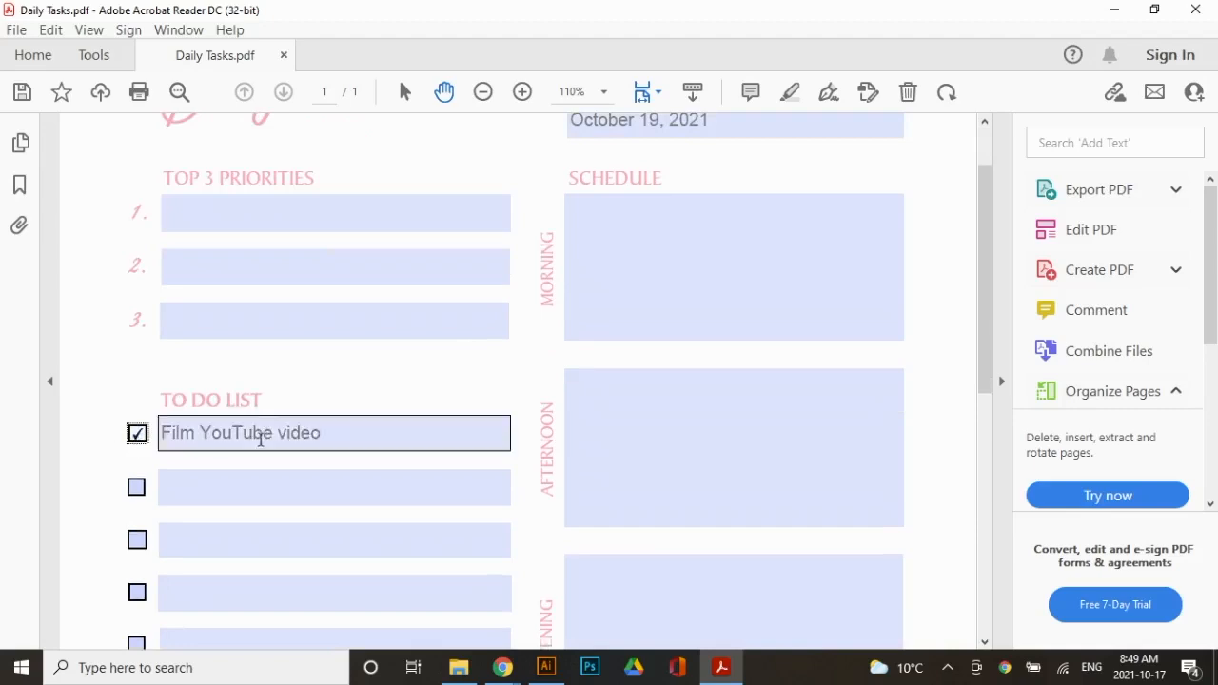